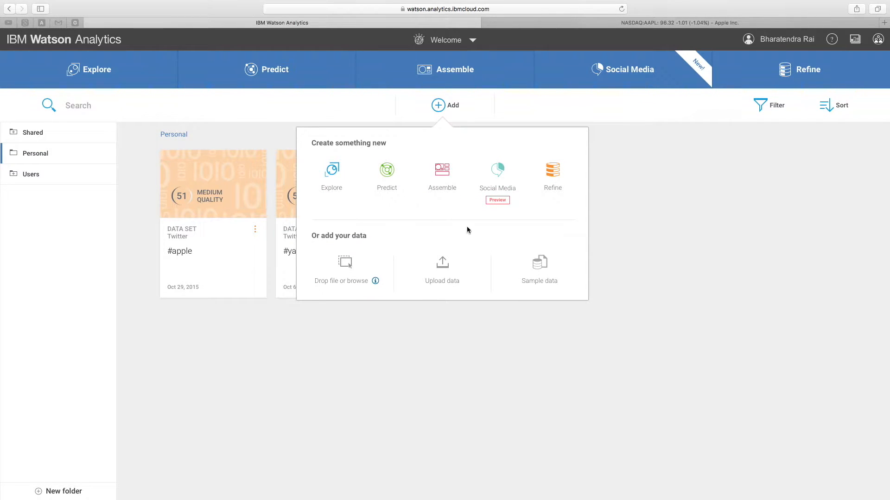
- Upload VehicleFailureData.csv from the Desktop as a new personal data set
click(445, 105)
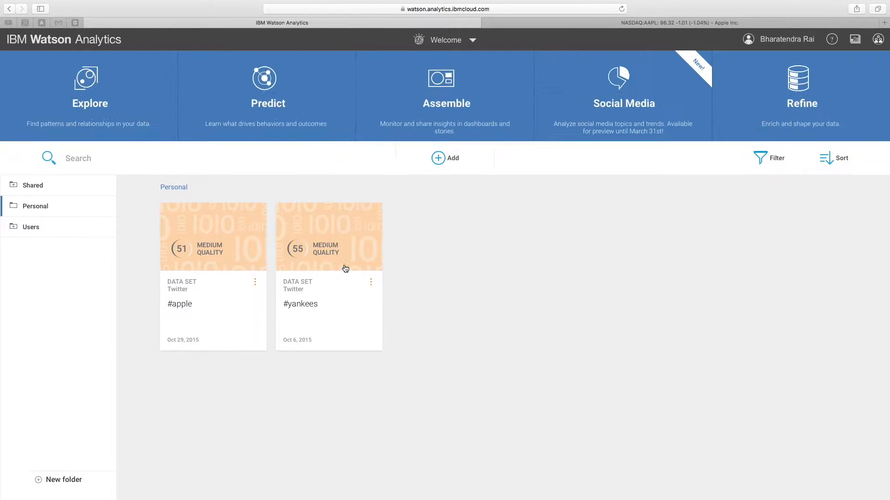
click(446, 158)
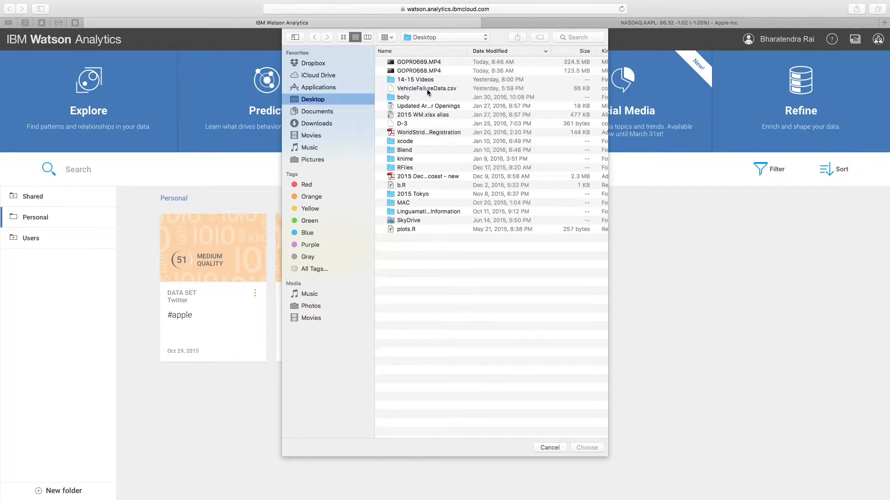
click(426, 89)
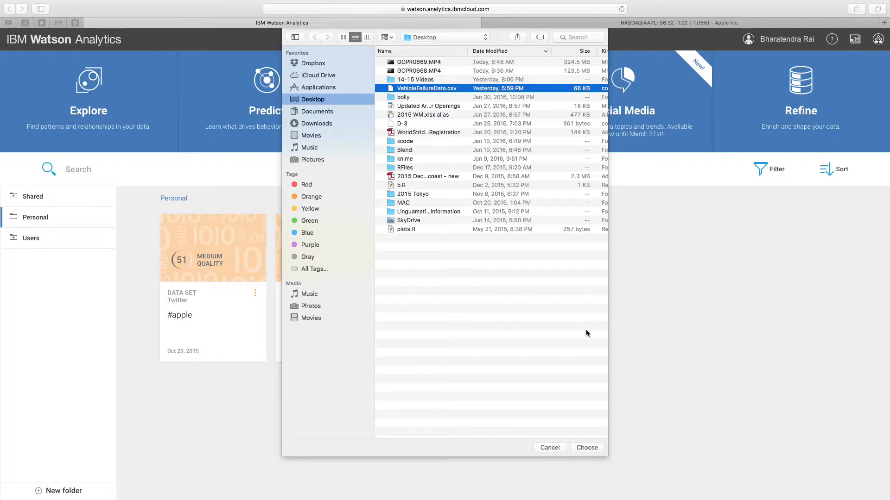
click(587, 447)
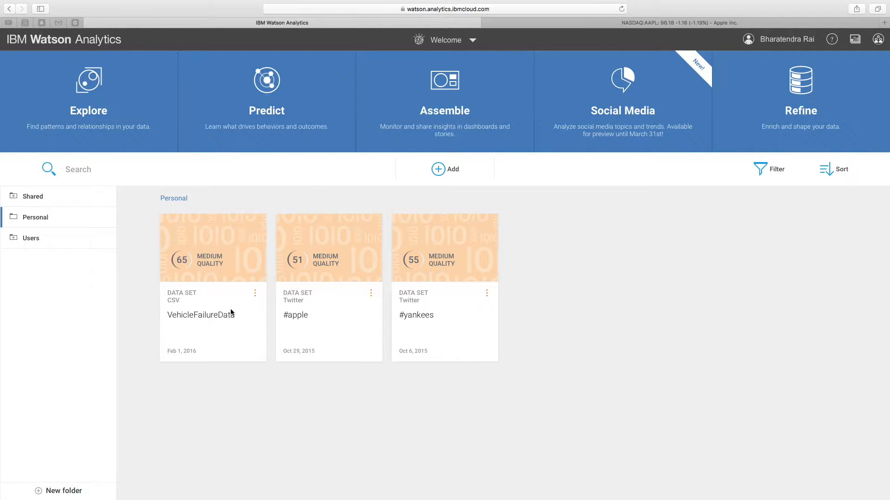
mouse_move(266, 107)
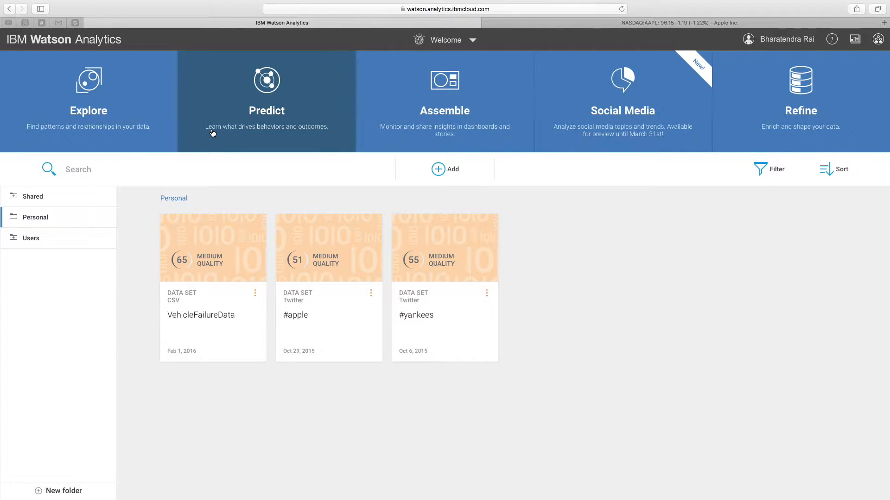
mouse_move(288, 108)
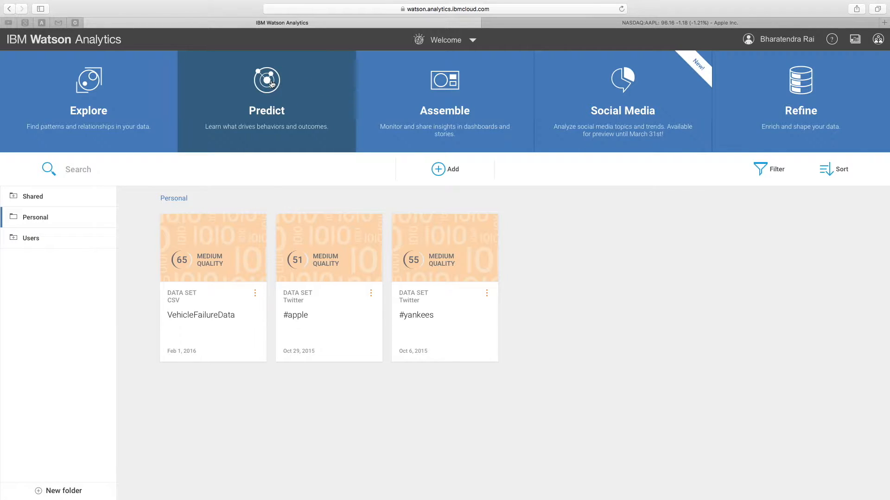
- Start a new prediction using the VehicleFailureData data set
click(266, 90)
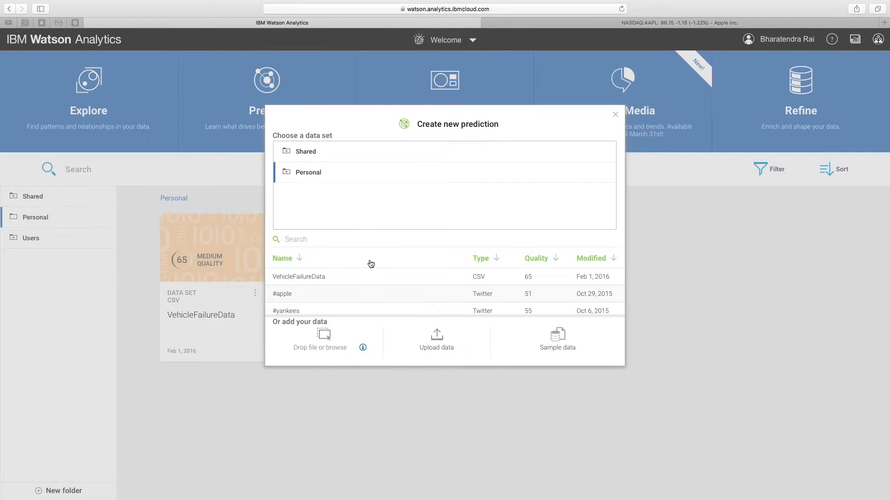
click(297, 277)
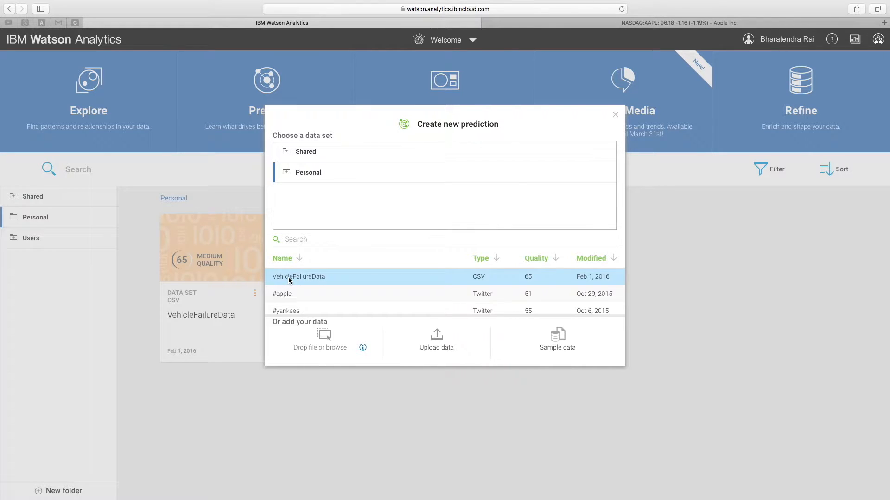
double_click(298, 277)
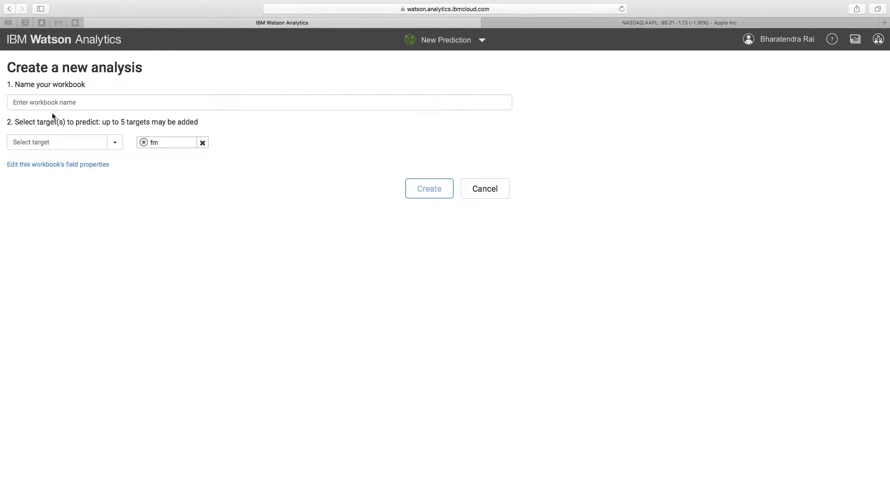
- Create the prediction workbook 'myfile' with lc as the target field
click(258, 103)
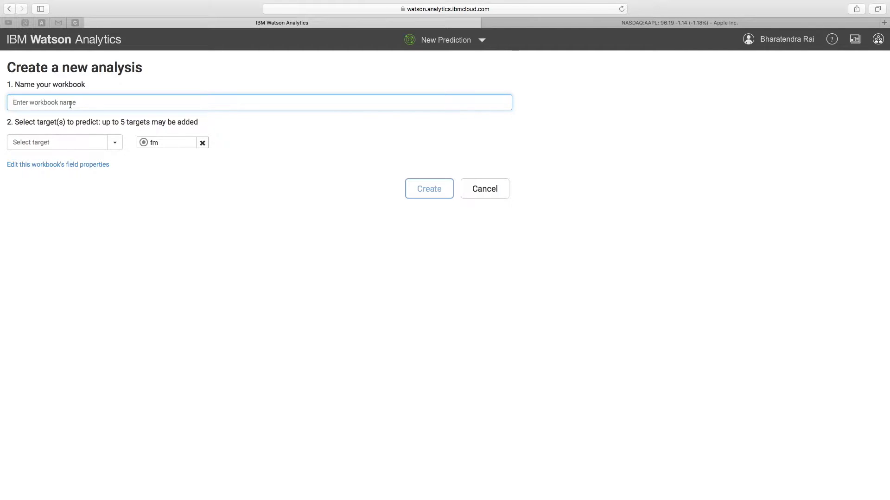
text(my)
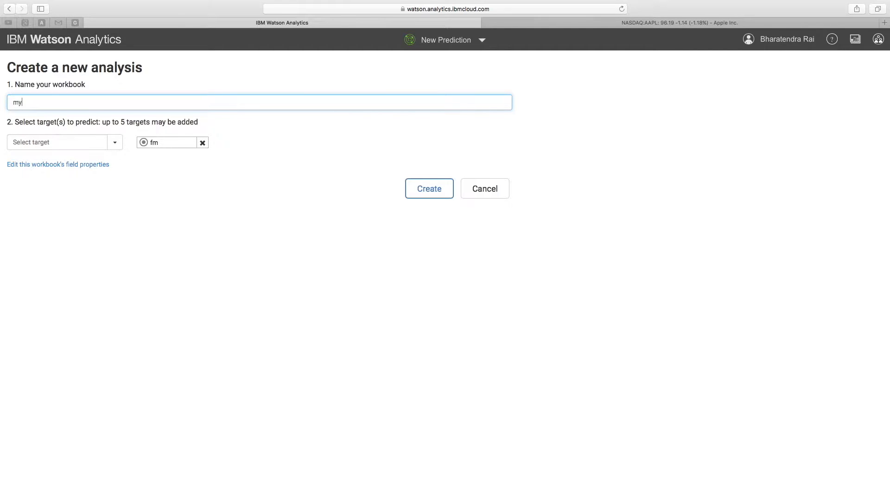
text(file)
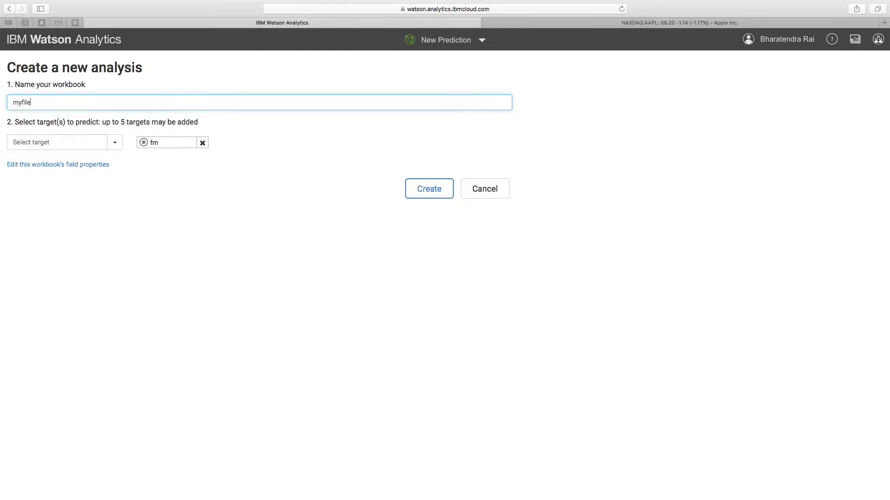
click(64, 142)
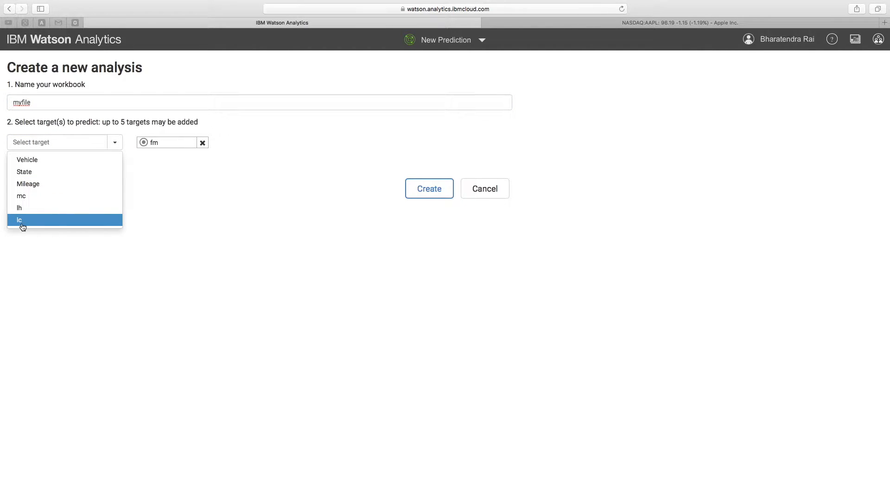
mouse_move(27, 223)
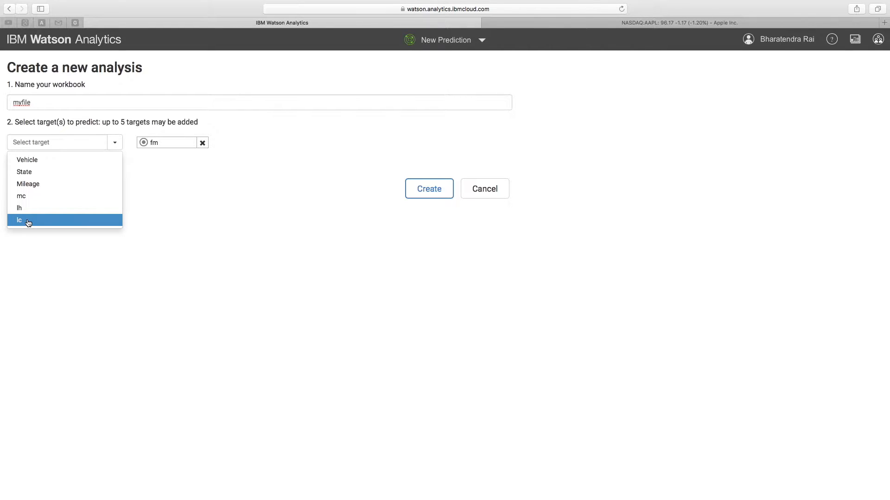
click(20, 221)
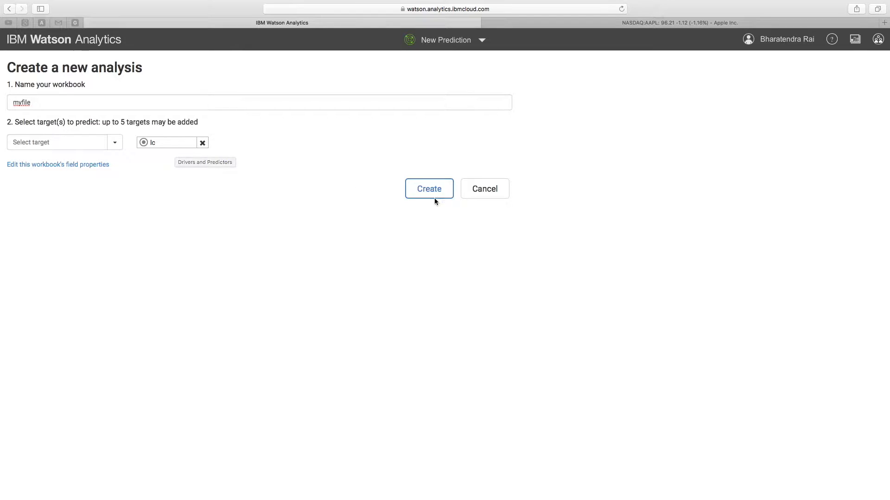
click(429, 188)
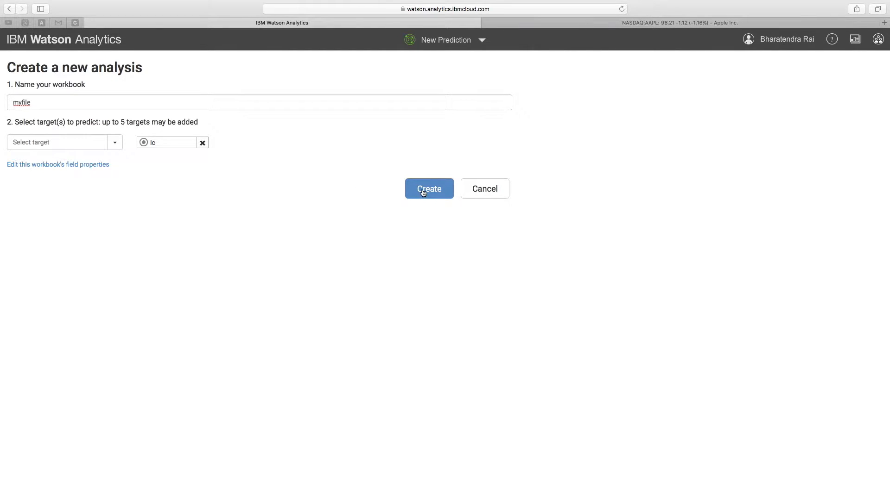
click(429, 188)
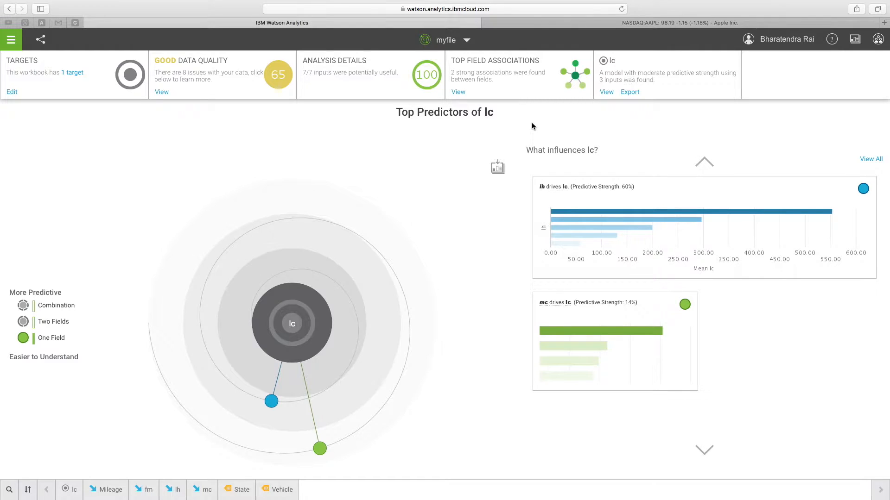
mouse_move(244, 164)
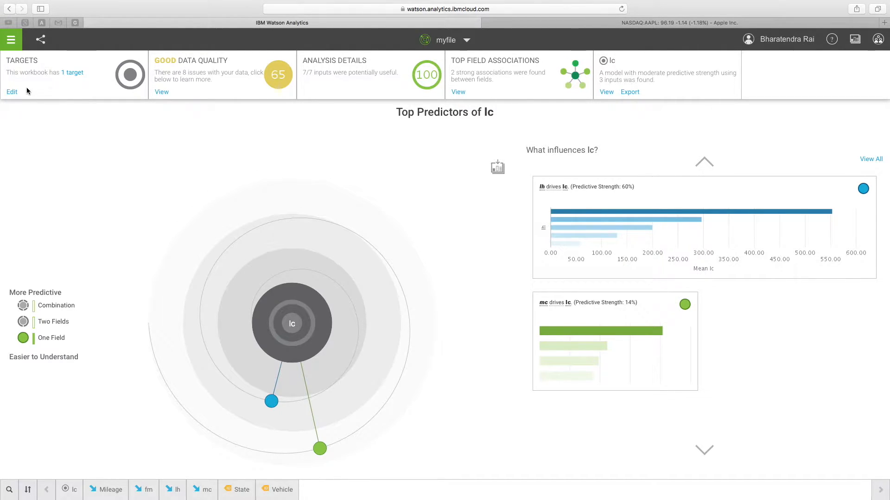
mouse_move(74, 80)
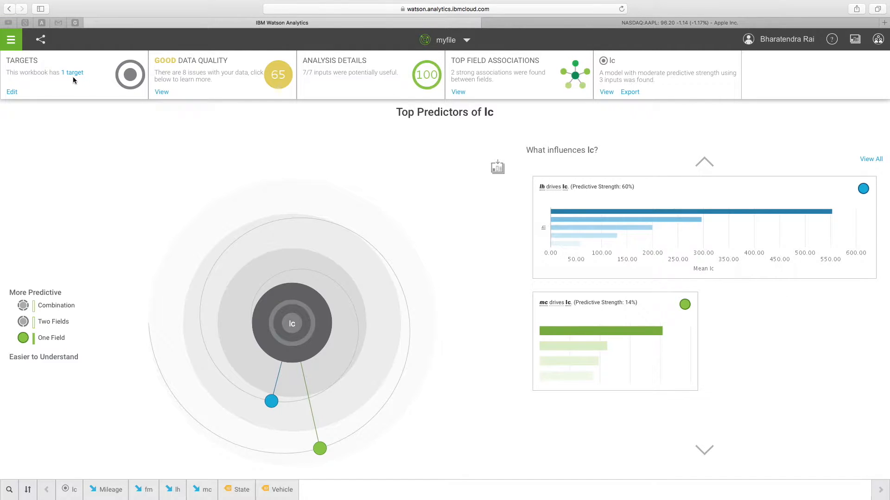
- View the Data Quality Report for VehicleFailureData from the Top Predictors of lc view
click(72, 72)
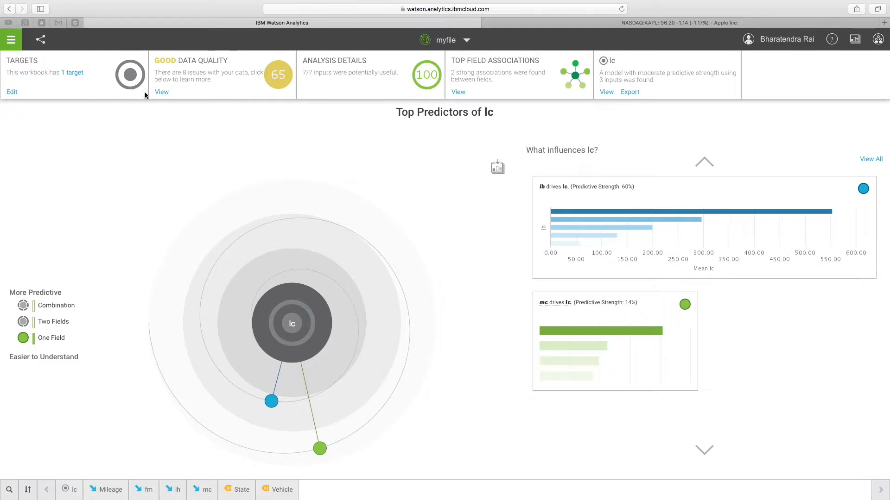
click(162, 91)
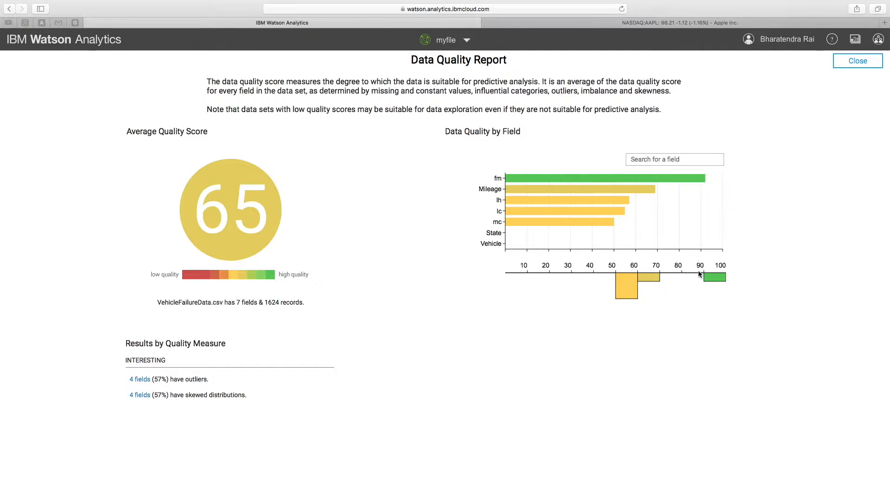
mouse_move(688, 238)
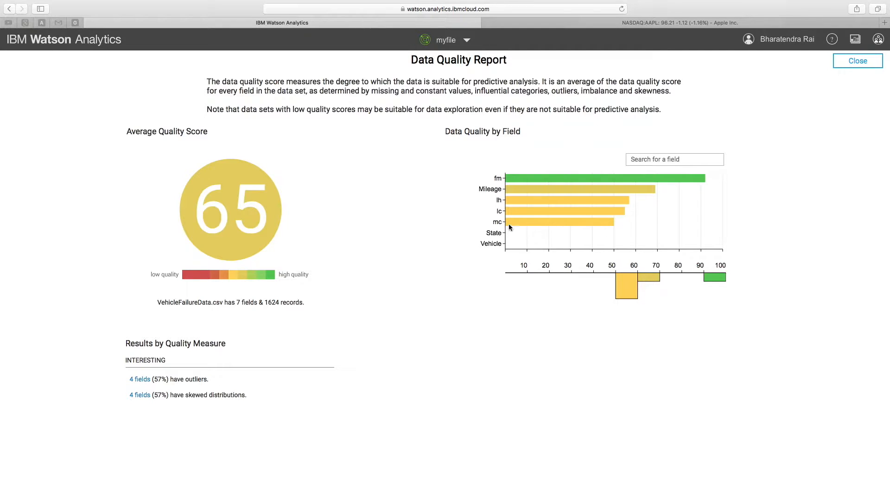
mouse_move(500, 206)
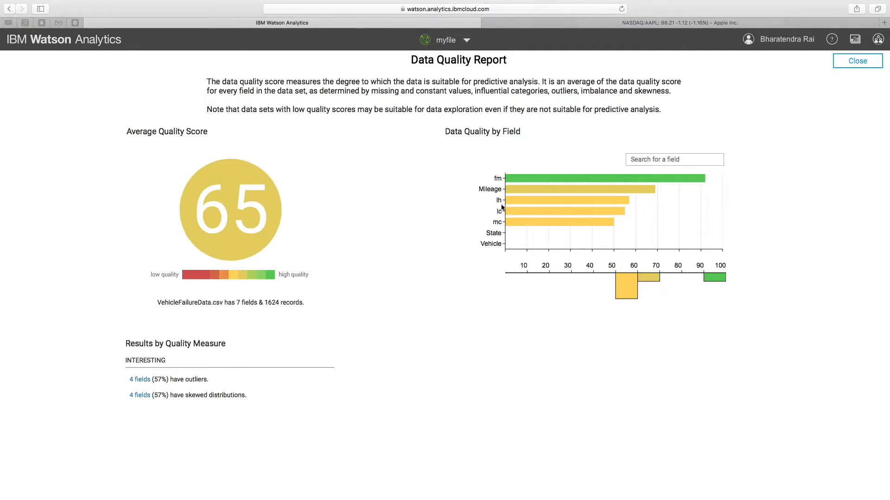
mouse_move(502, 217)
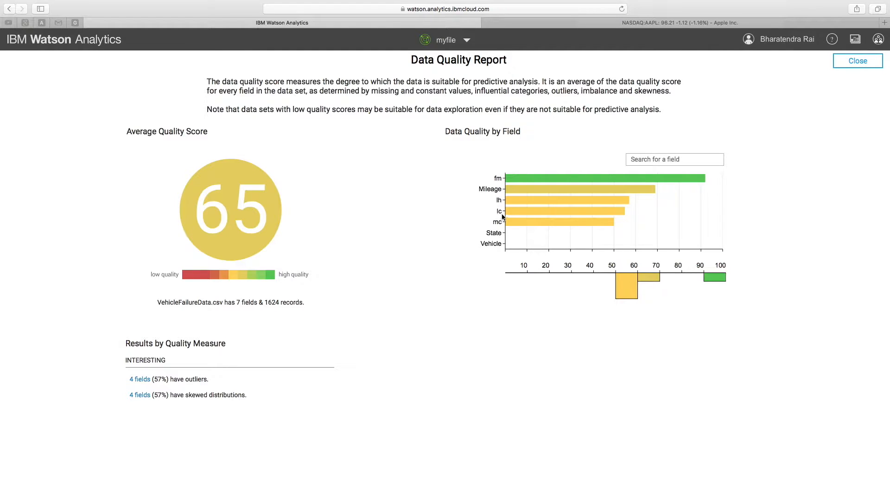
mouse_move(498, 228)
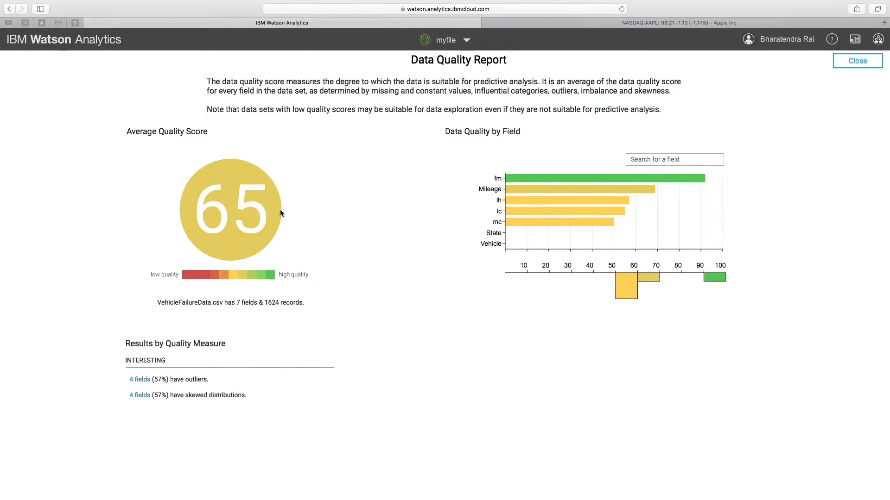
mouse_move(216, 222)
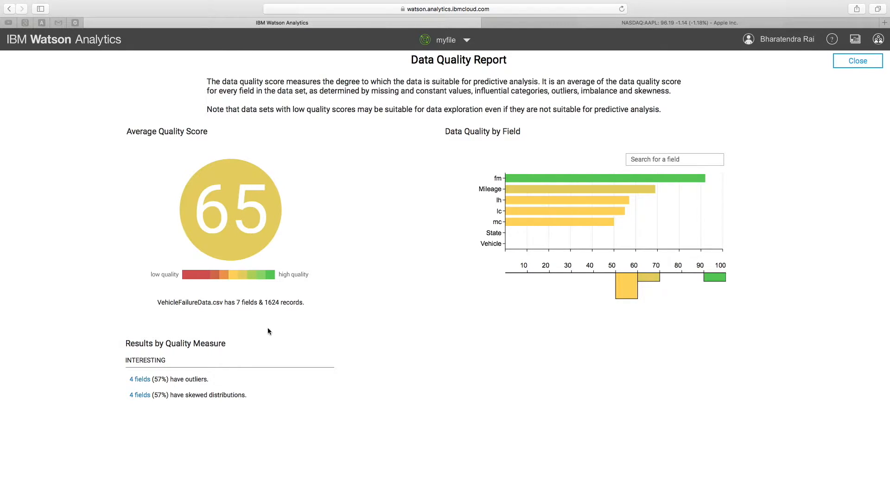
- Show the details for the 4 fields that have outliers
click(140, 379)
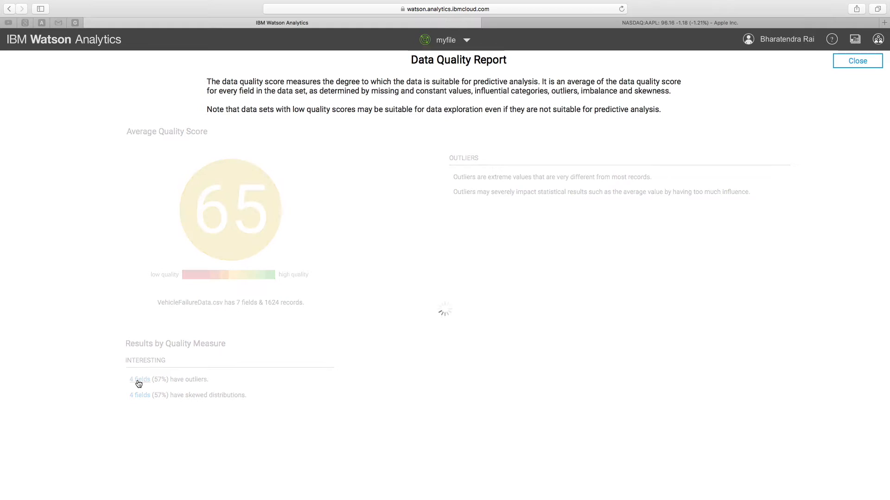
click(139, 379)
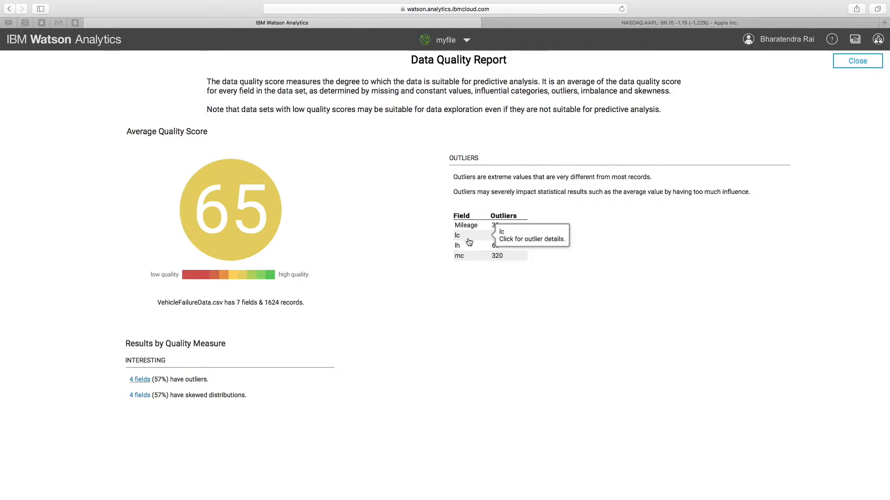
mouse_move(476, 229)
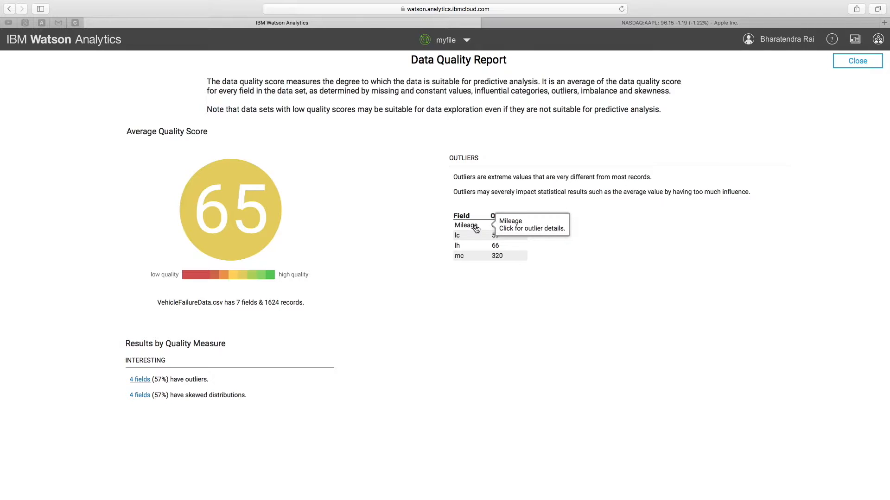
click(466, 224)
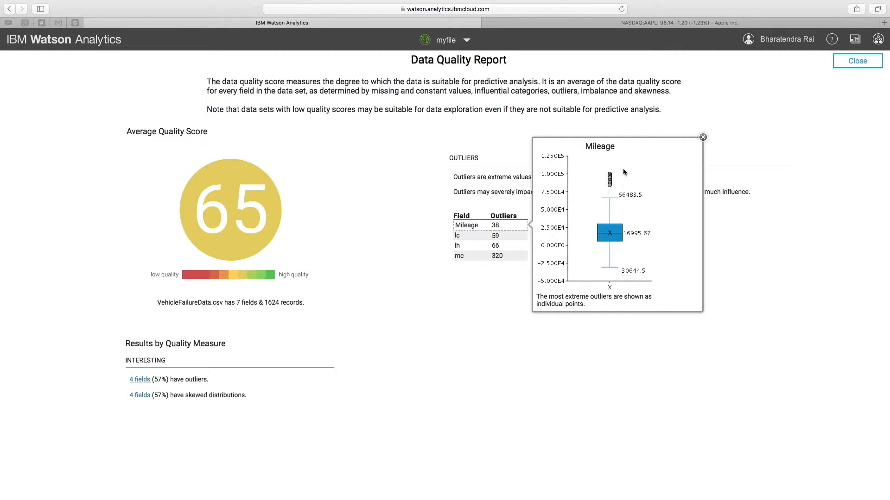
click(703, 138)
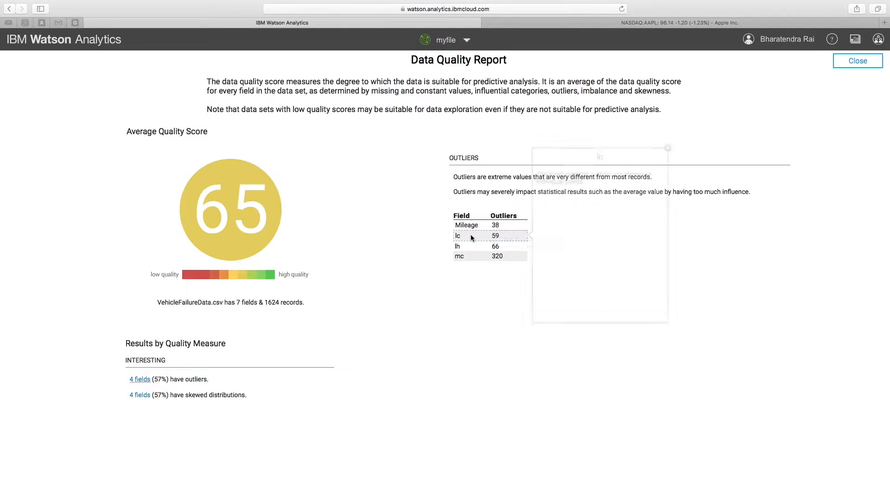
click(457, 235)
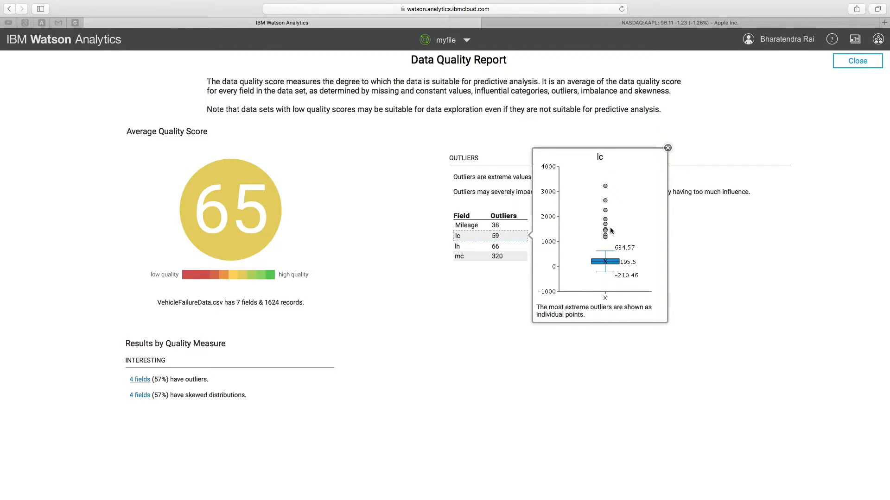
mouse_move(603, 165)
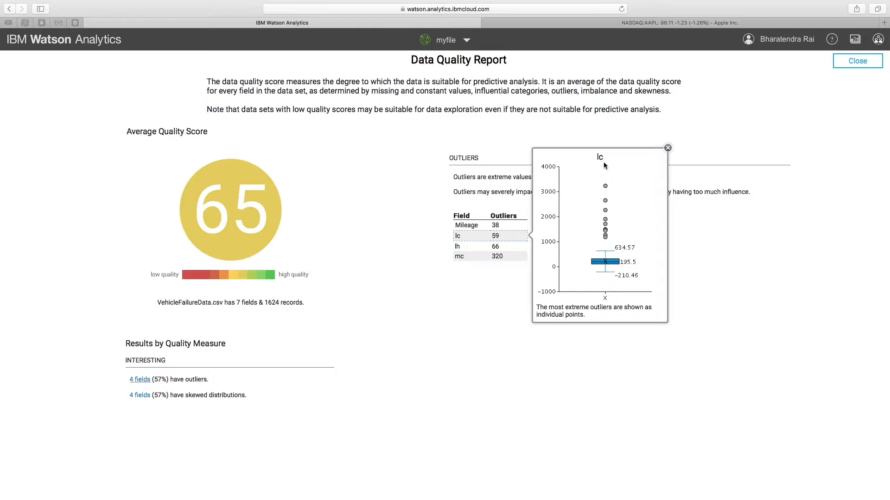
mouse_move(623, 195)
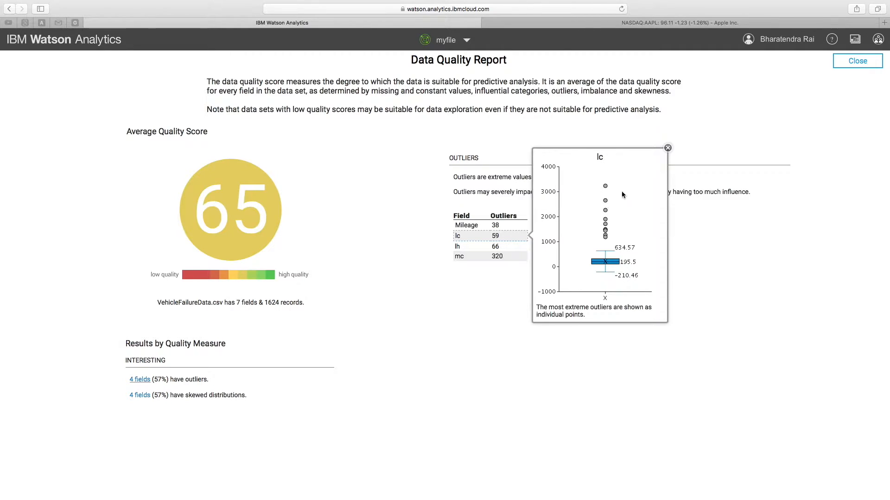
mouse_move(605, 187)
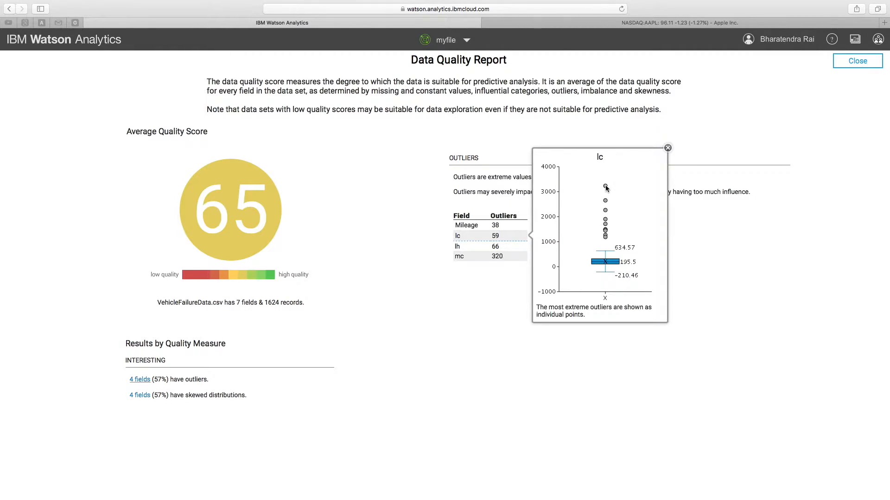
click(667, 148)
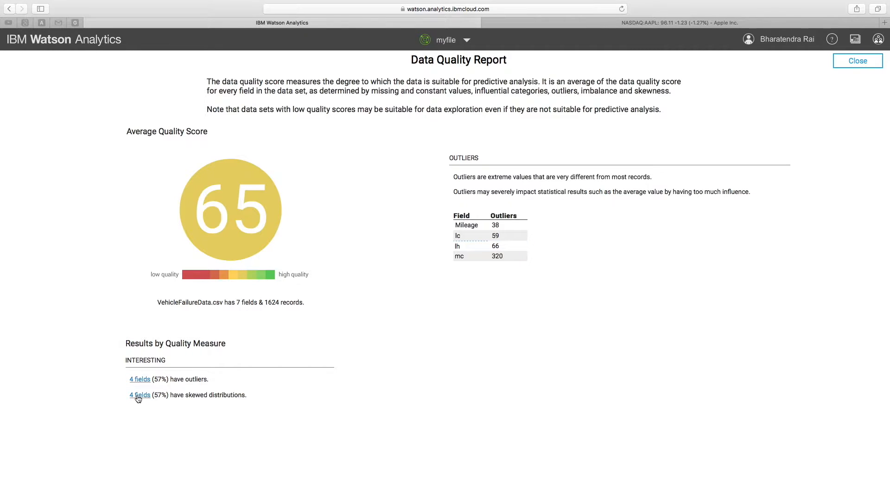
mouse_move(290, 250)
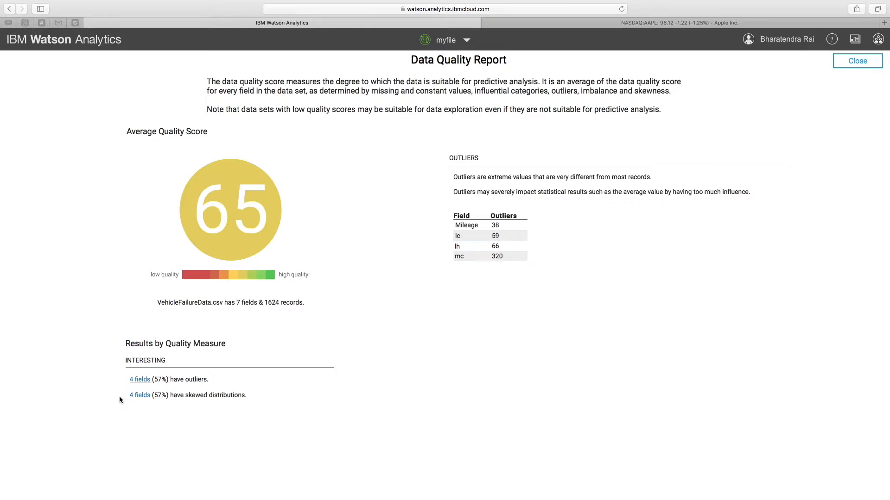
- List the 4 skewed fields, view Mileage's distribution chart, then check lc's distribution
click(140, 396)
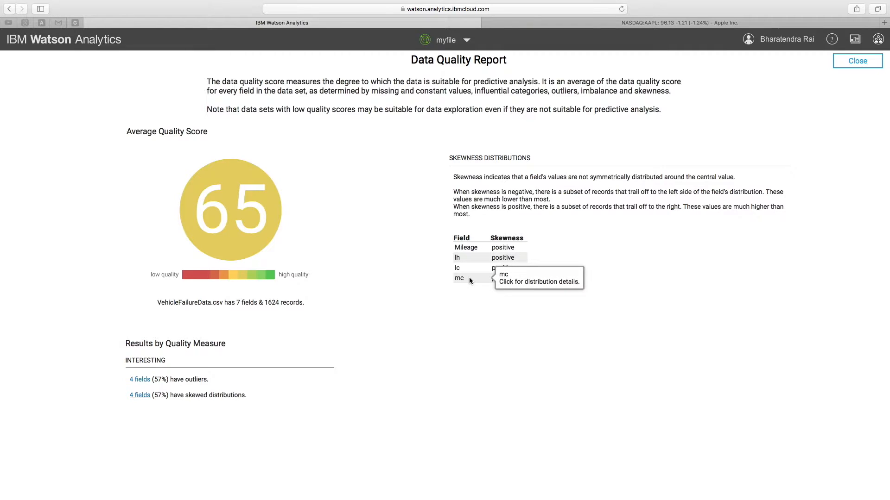
mouse_move(522, 286)
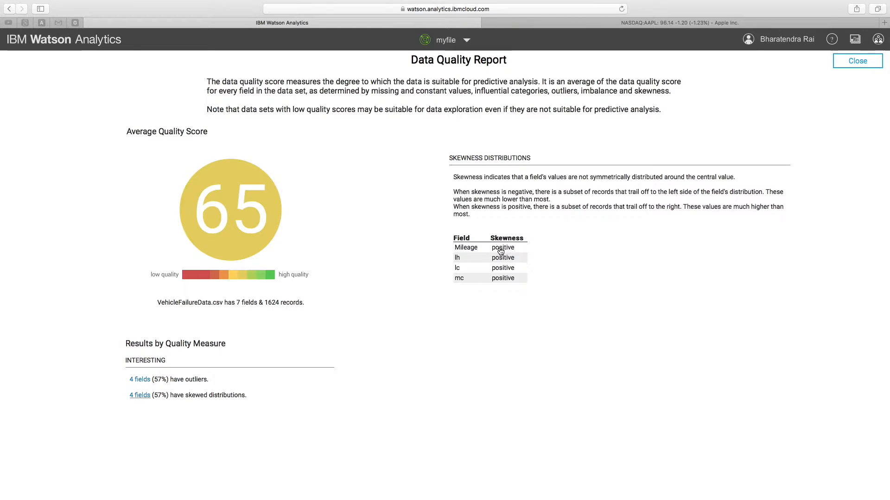
click(466, 247)
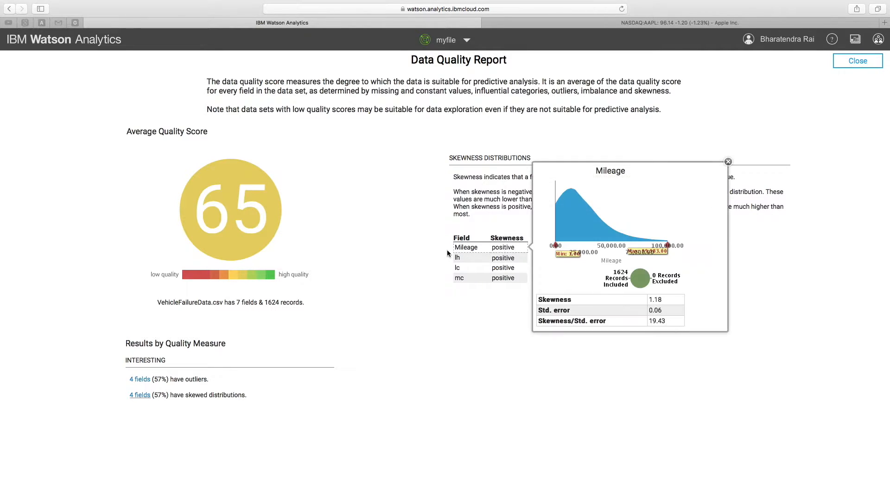
mouse_move(610, 223)
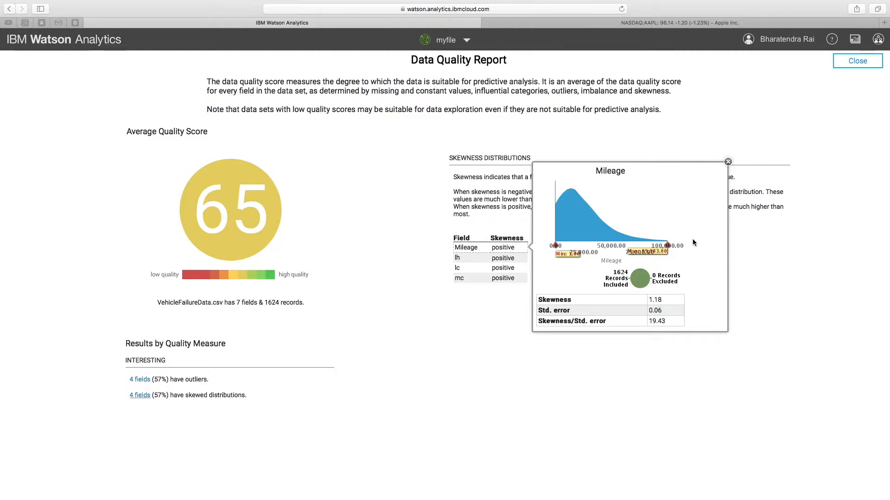
mouse_move(645, 242)
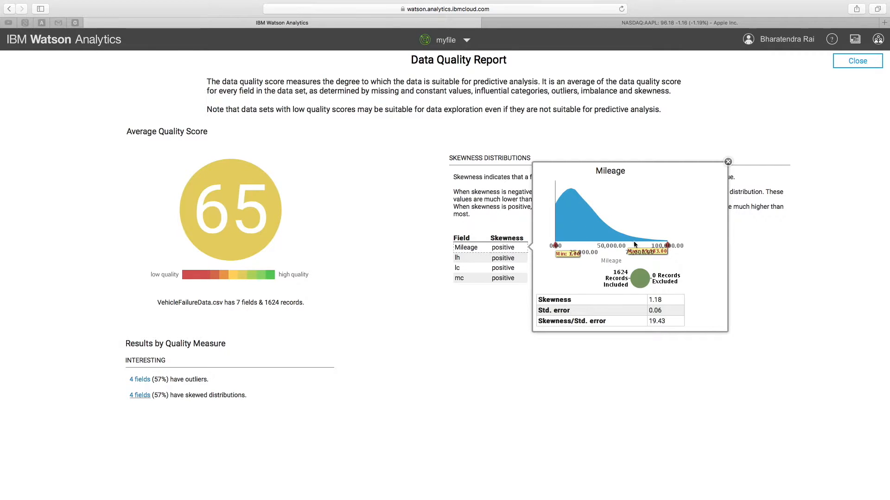
mouse_move(660, 243)
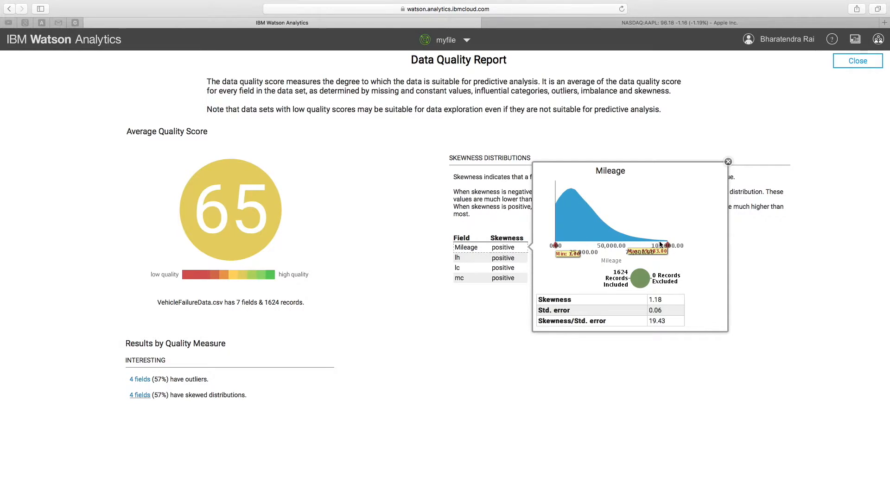
click(729, 161)
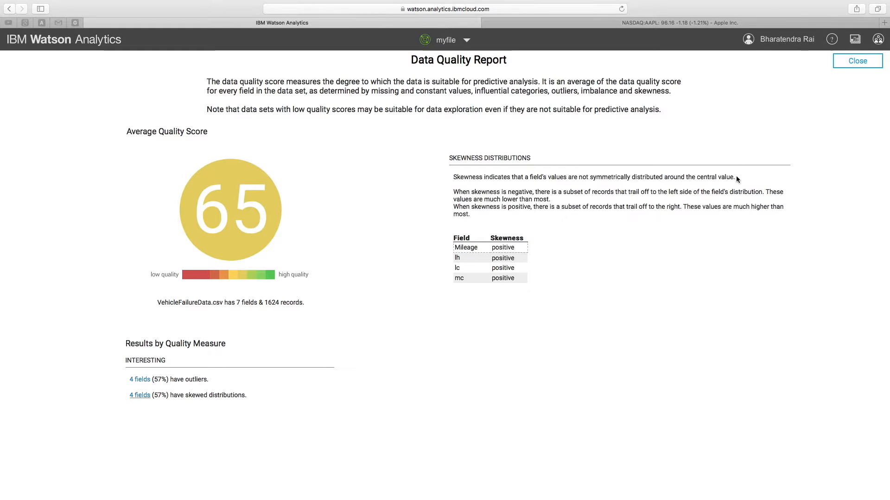
mouse_move(466, 271)
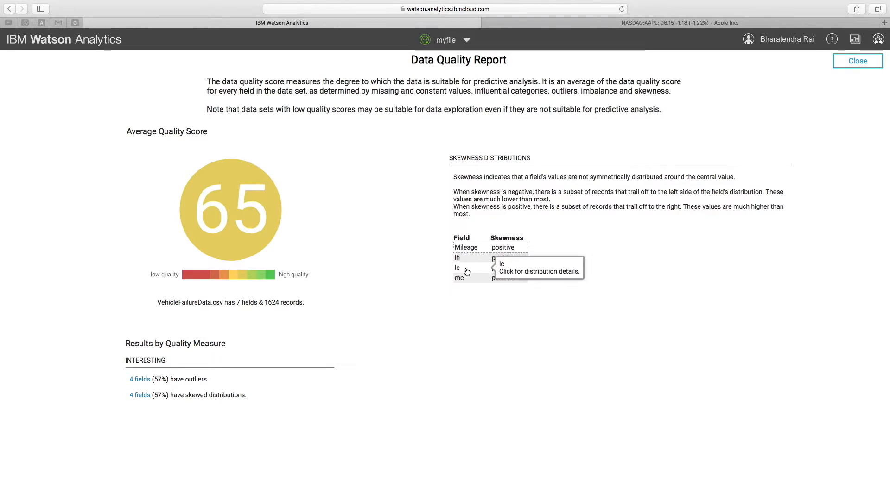
click(457, 268)
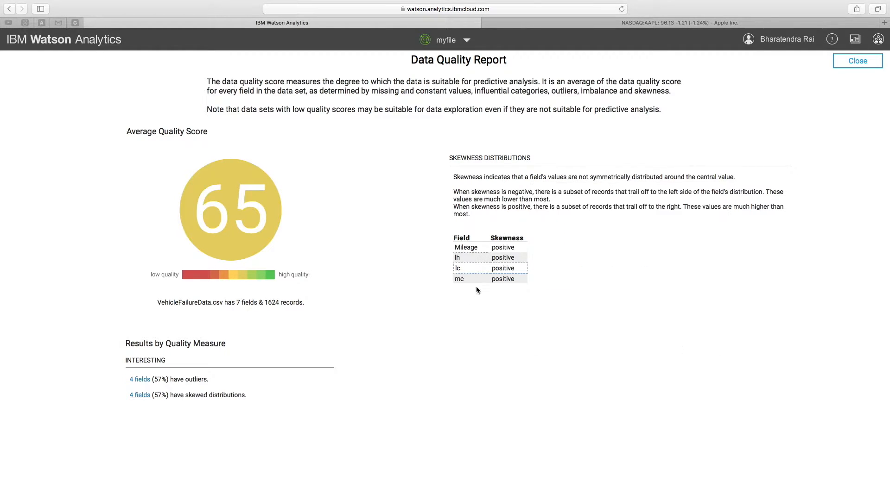
mouse_move(402, 280)
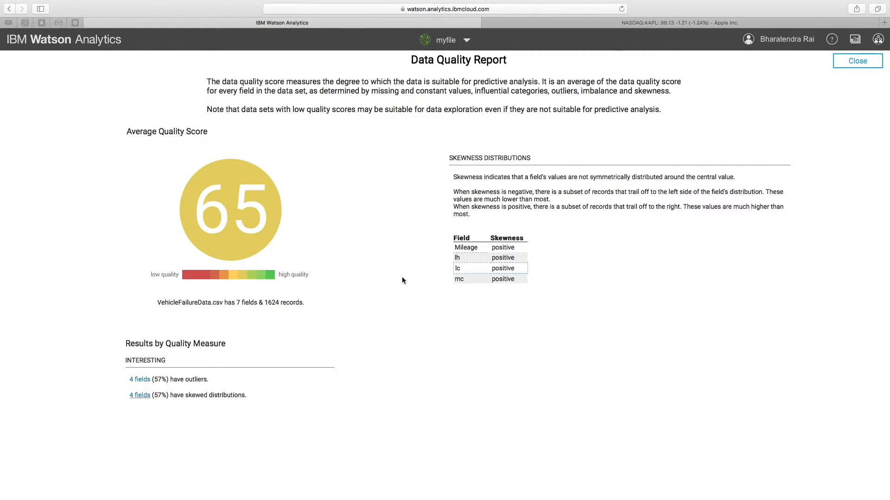
mouse_move(592, 265)
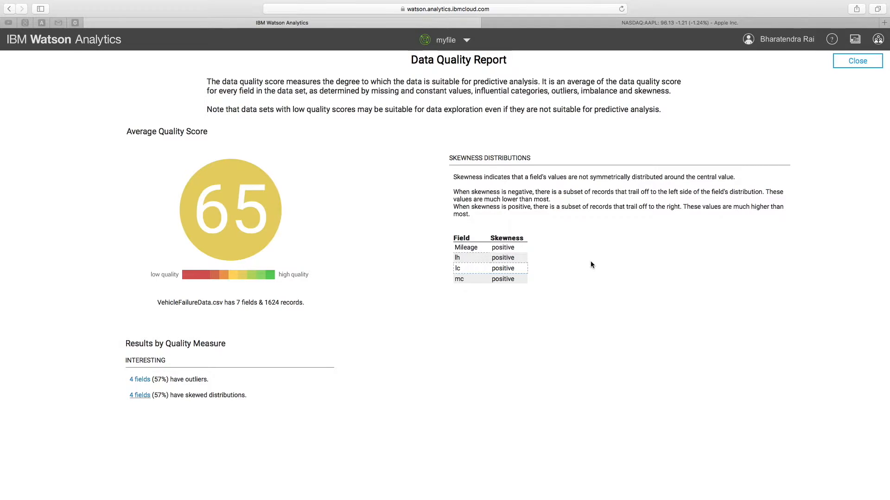
mouse_move(219, 217)
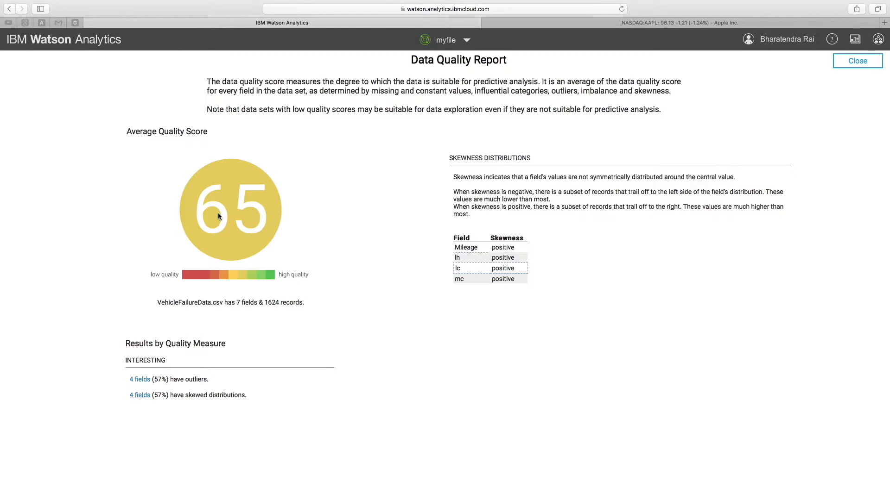
mouse_move(517, 290)
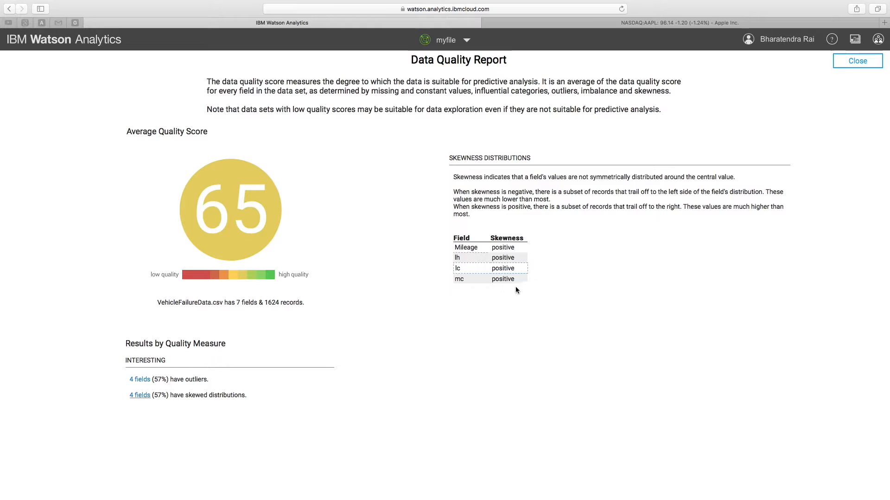
mouse_move(465, 257)
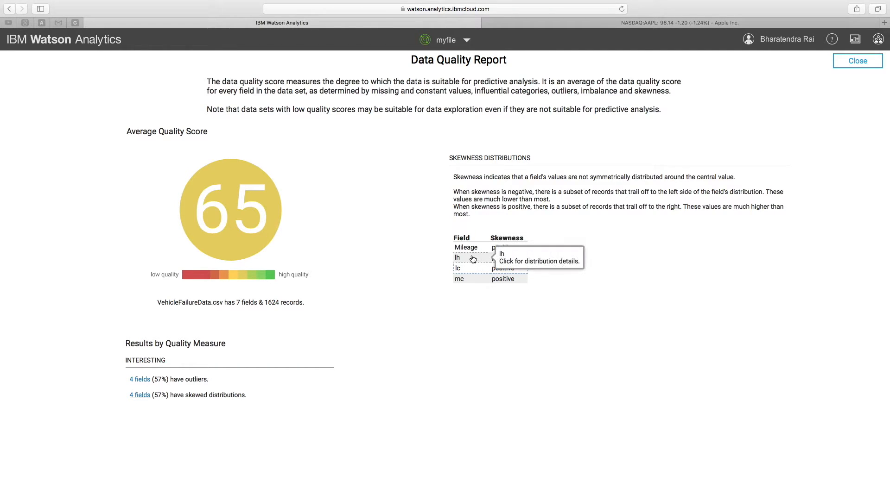
mouse_move(165, 370)
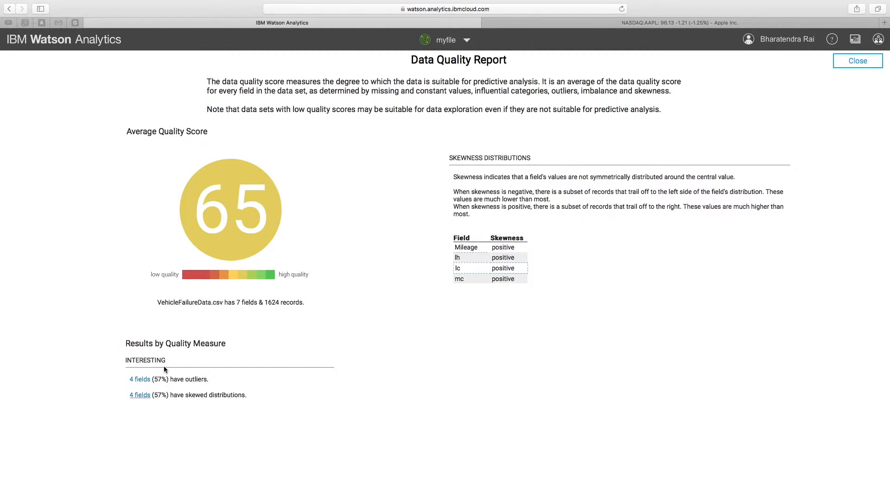
mouse_move(241, 217)
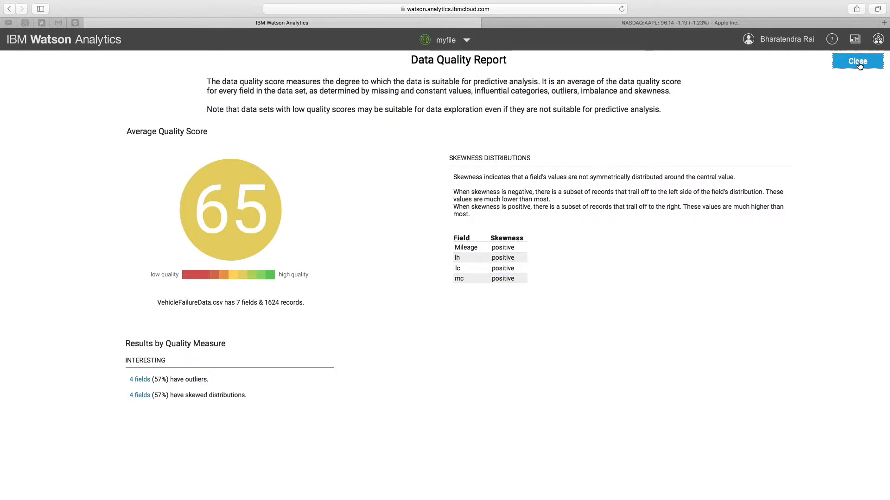
click(856, 61)
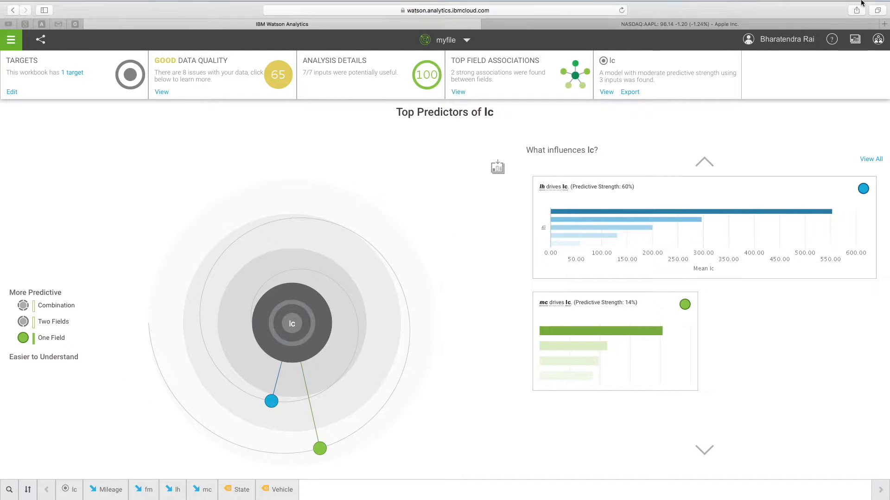
mouse_move(436, 80)
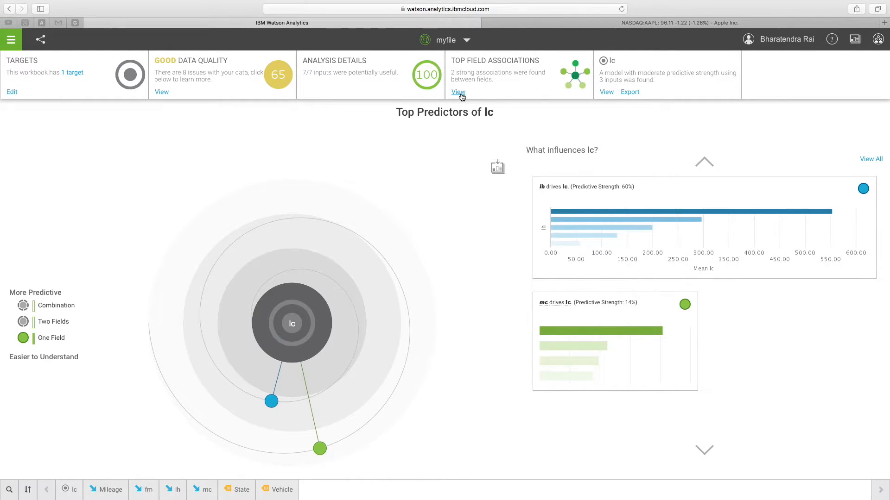
mouse_move(517, 78)
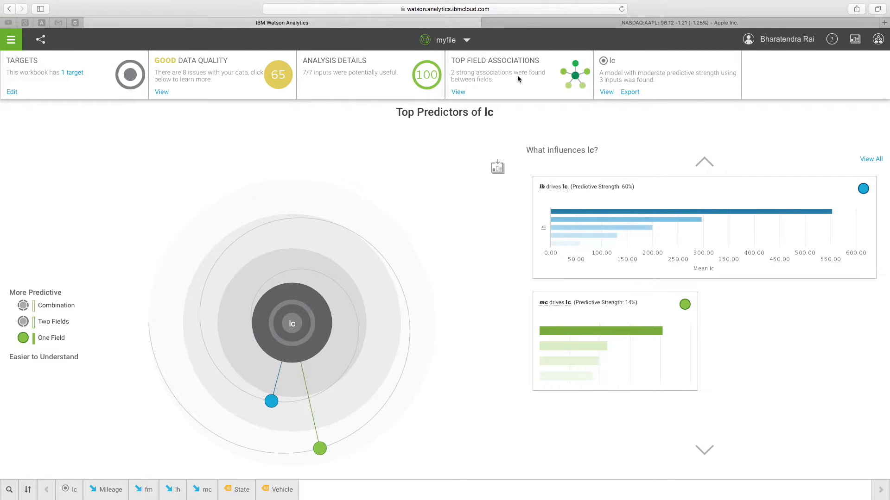
click(456, 92)
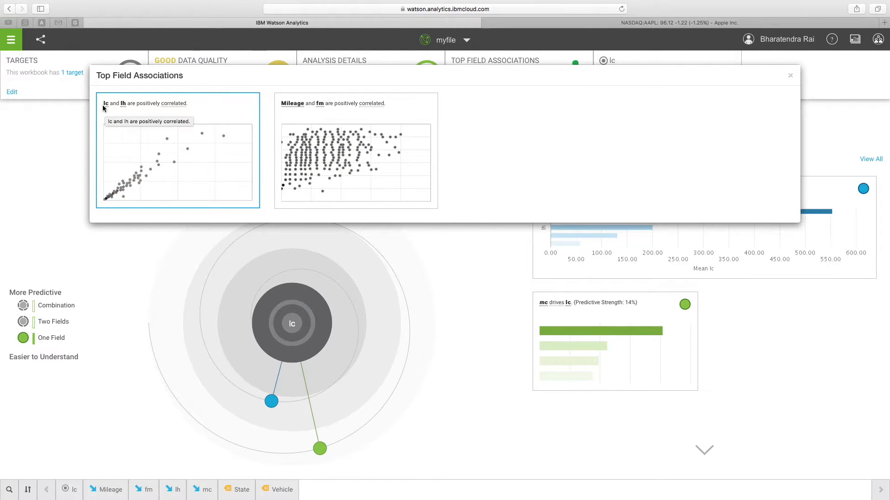
mouse_move(125, 107)
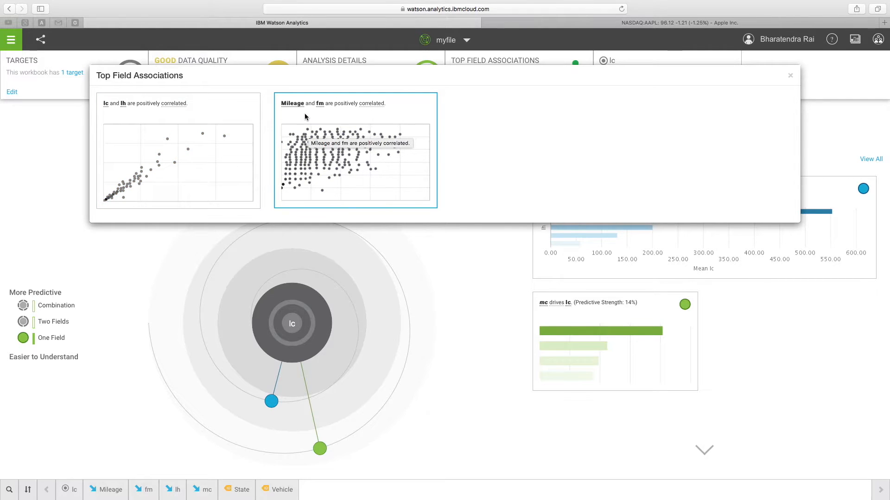
mouse_move(321, 111)
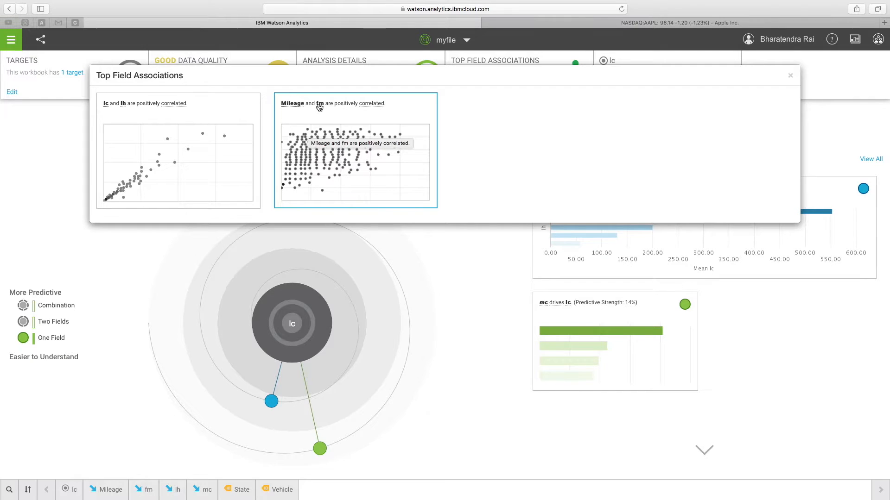
mouse_move(561, 77)
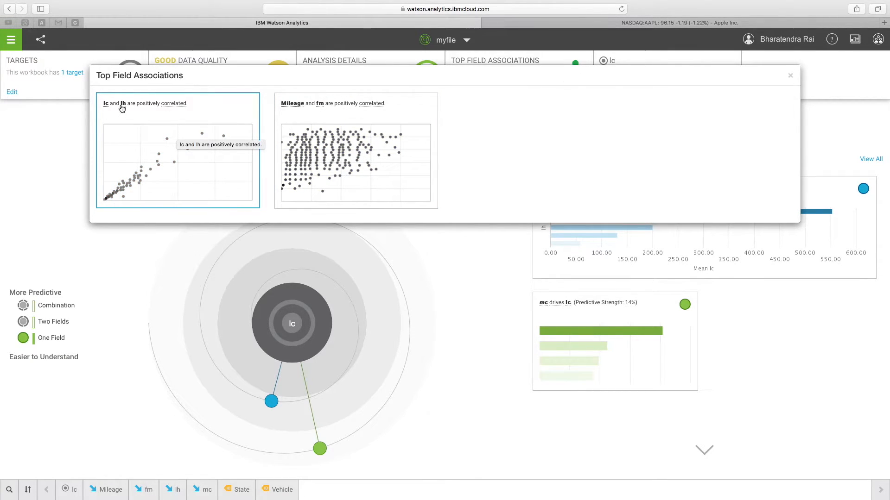
mouse_move(124, 108)
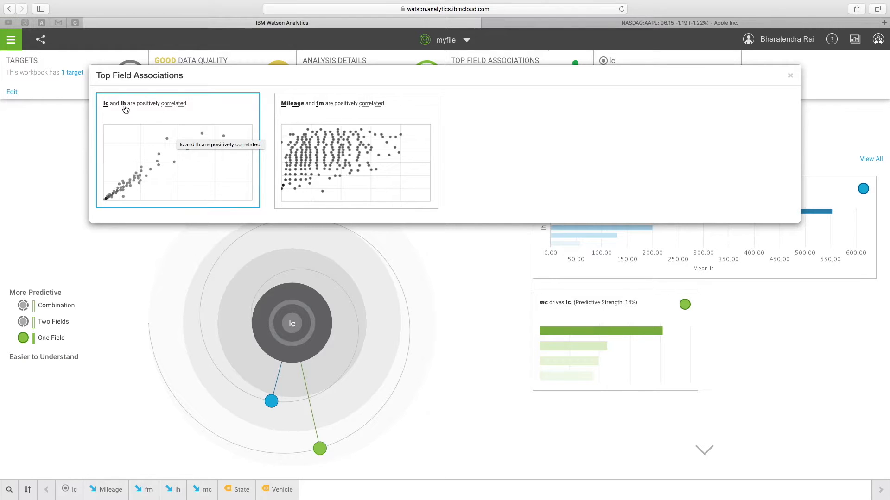
mouse_move(105, 109)
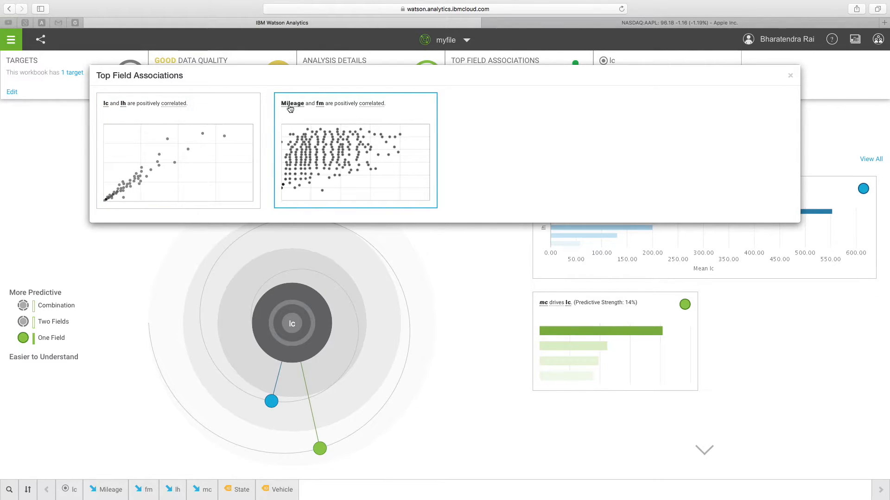
mouse_move(323, 111)
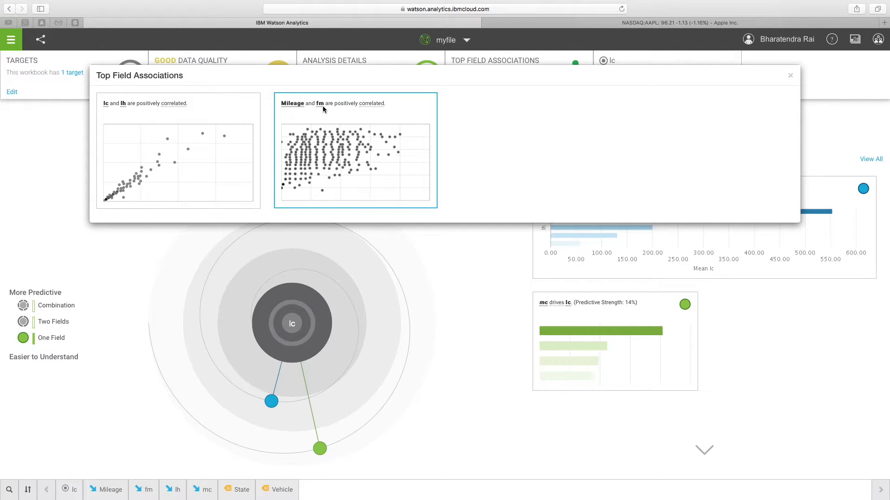
mouse_move(297, 146)
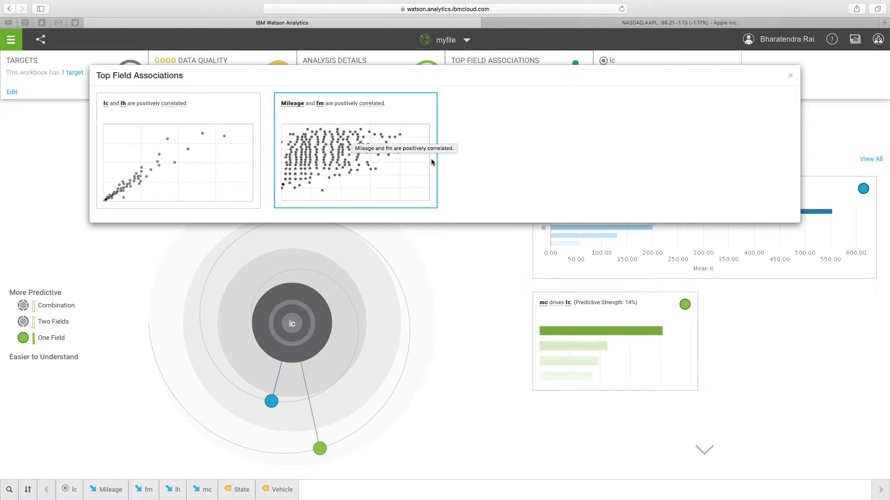
click(789, 75)
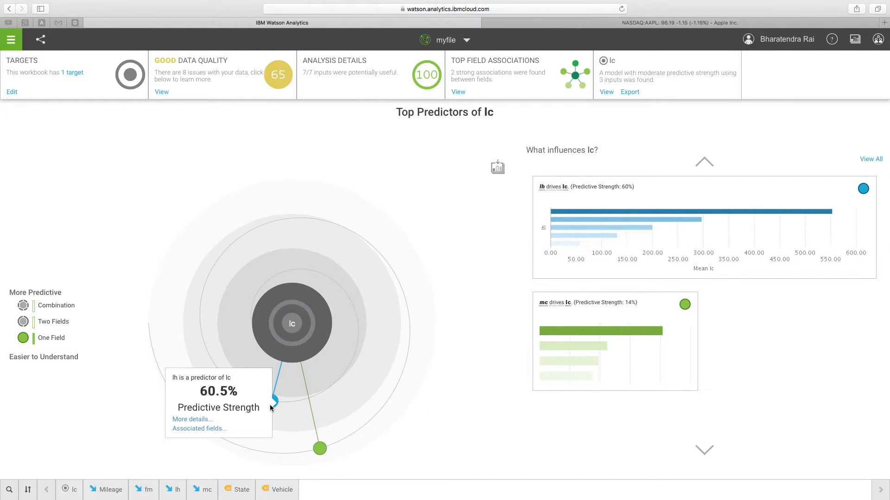
mouse_move(274, 406)
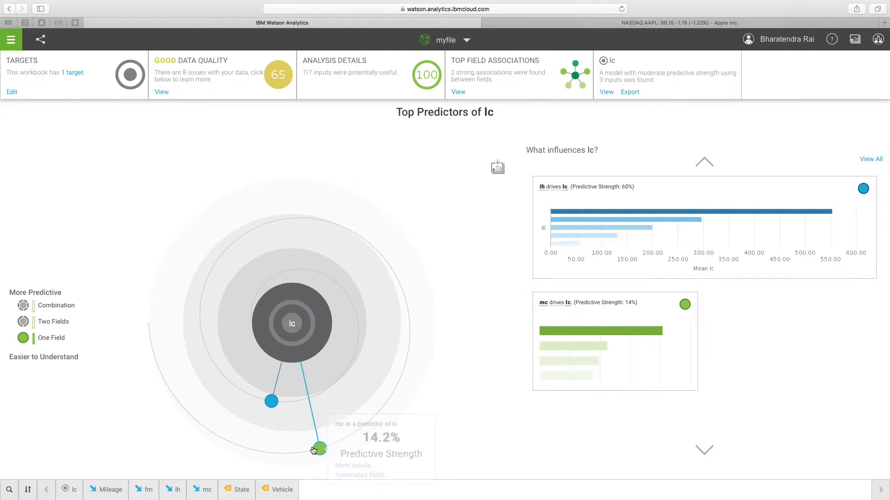
mouse_move(306, 424)
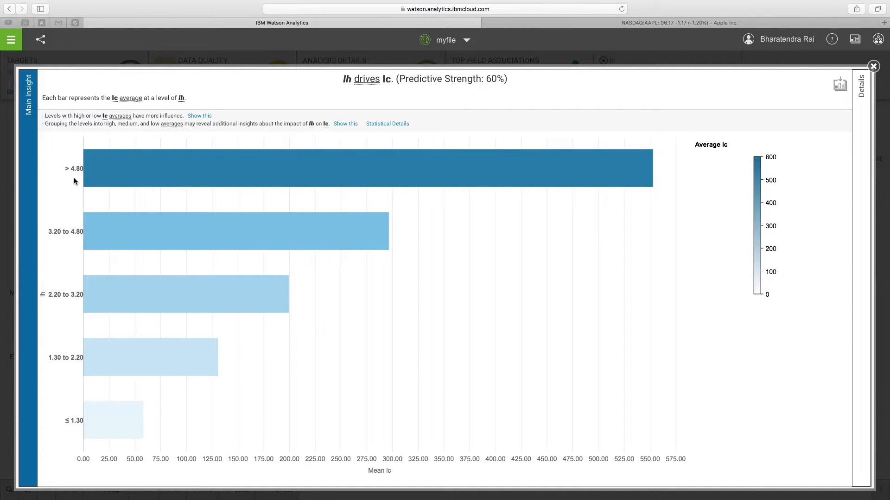
mouse_move(74, 411)
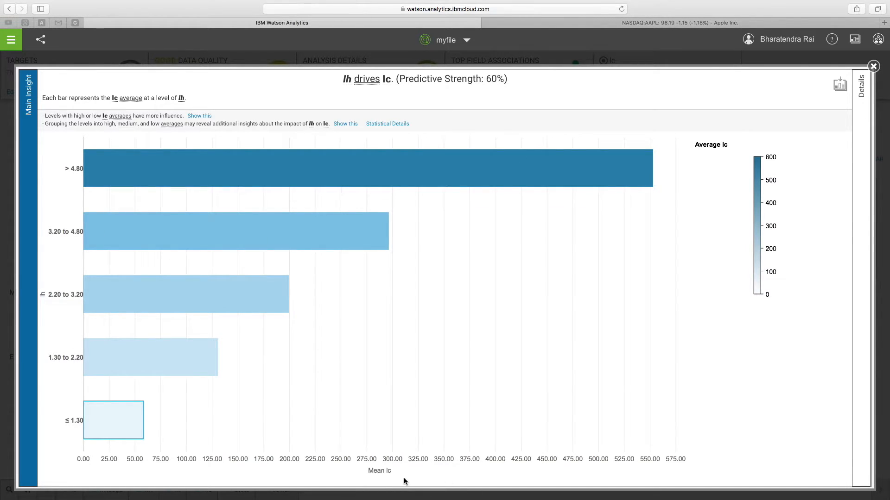
mouse_move(390, 479)
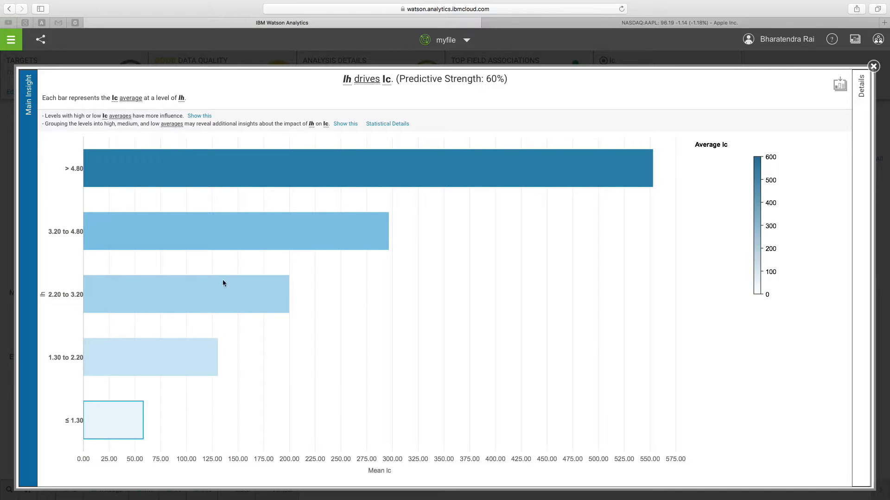
mouse_move(322, 183)
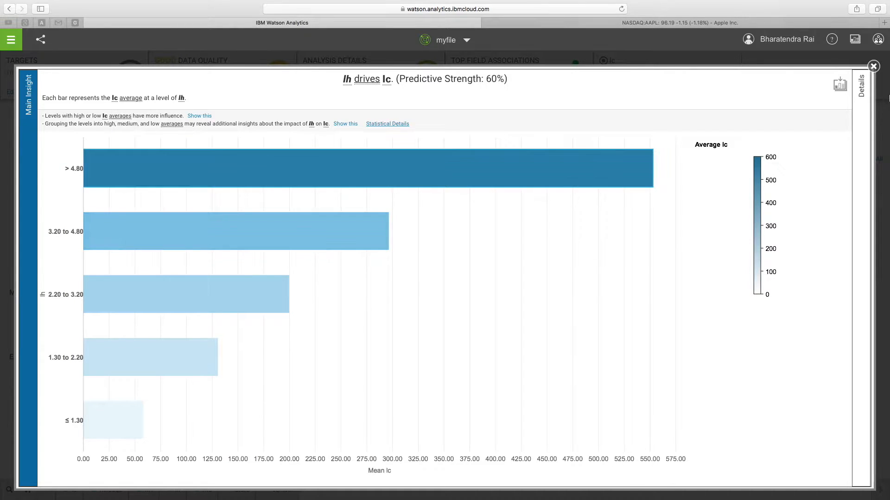
- Show the linear regression details of mean lc by lh level
click(46, 94)
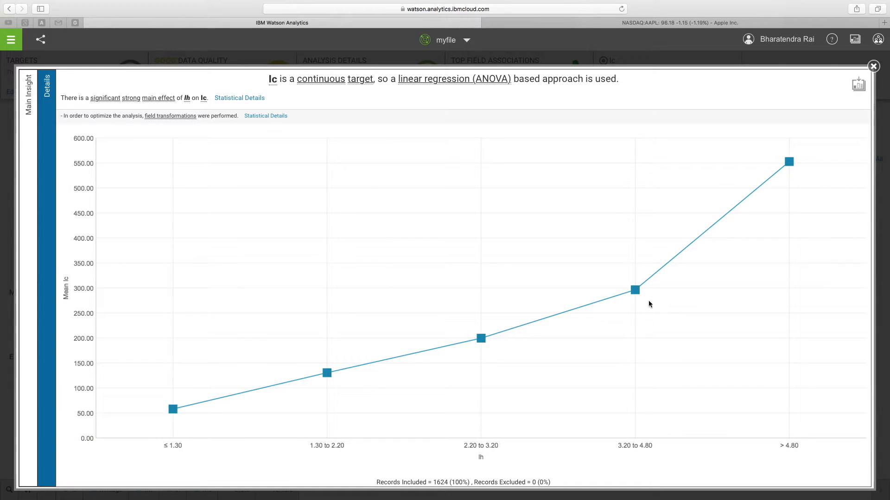
mouse_move(165, 437)
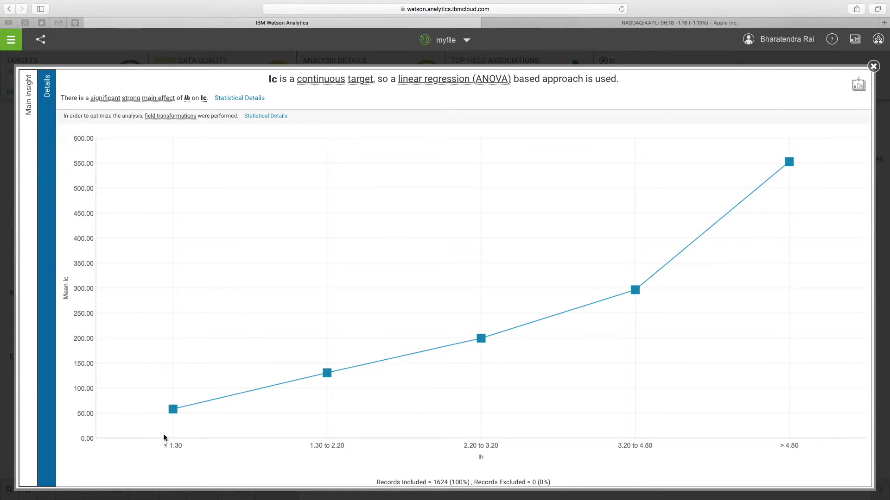
mouse_move(71, 300)
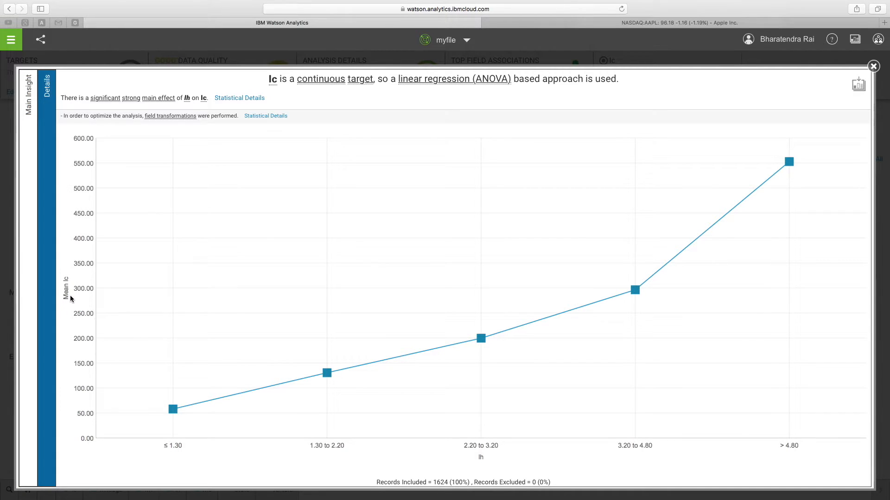
- Review the ANOVA statistical details for lh on lc, then return to Top Predictors of lc
click(239, 98)
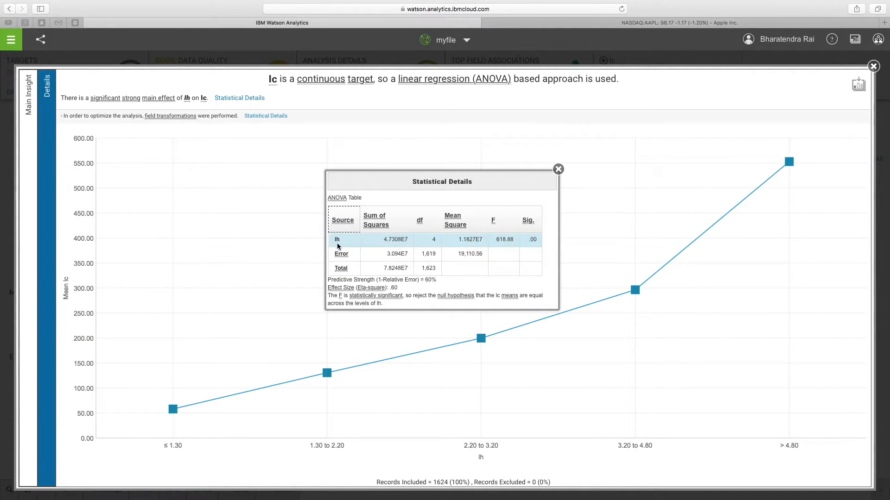
mouse_move(538, 246)
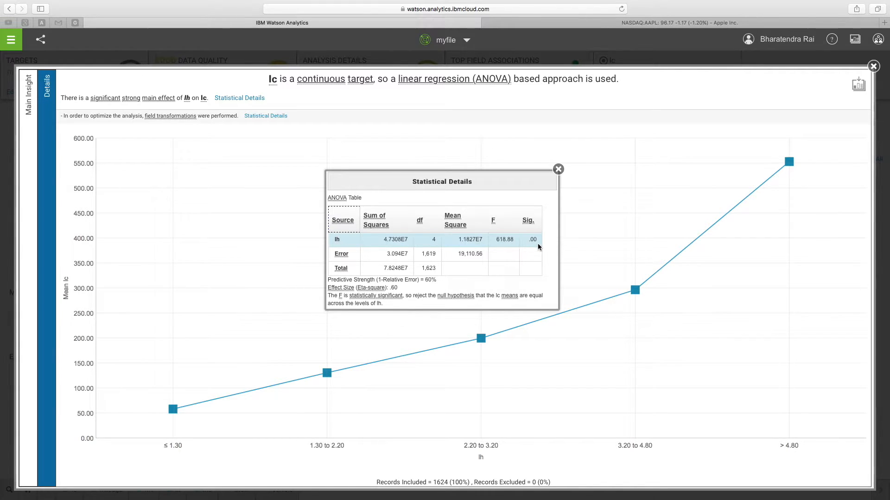
mouse_move(545, 256)
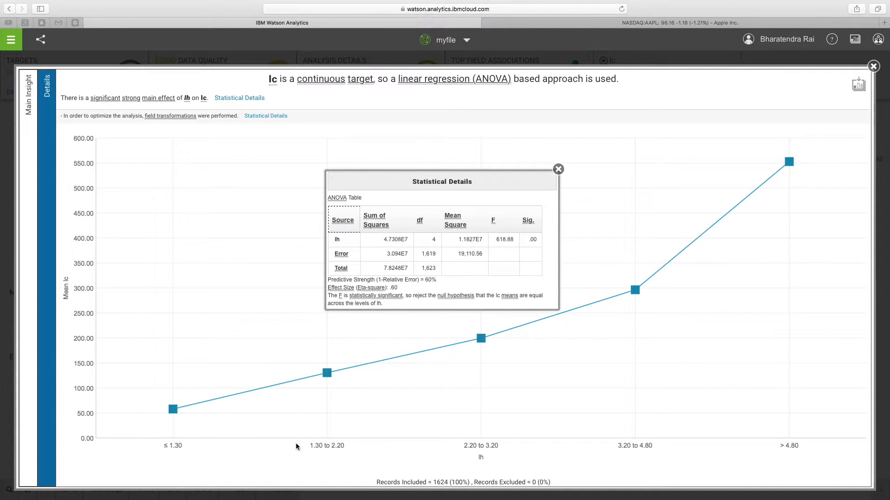
mouse_move(778, 446)
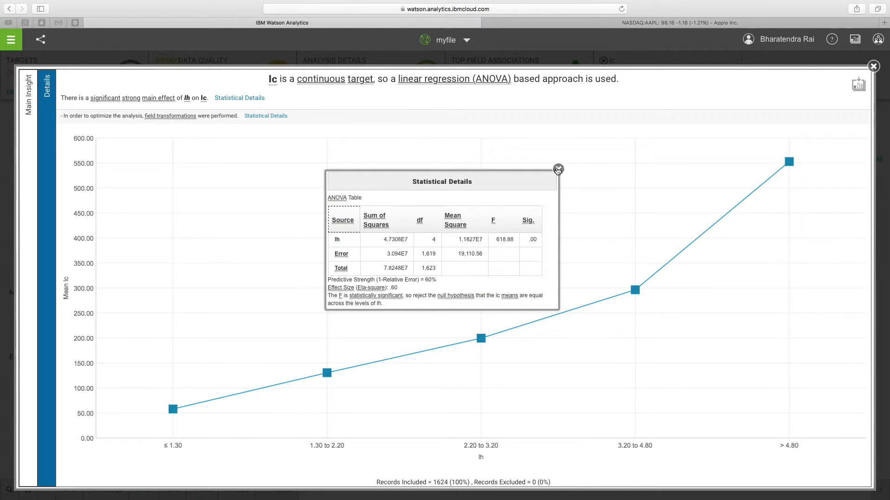
click(558, 170)
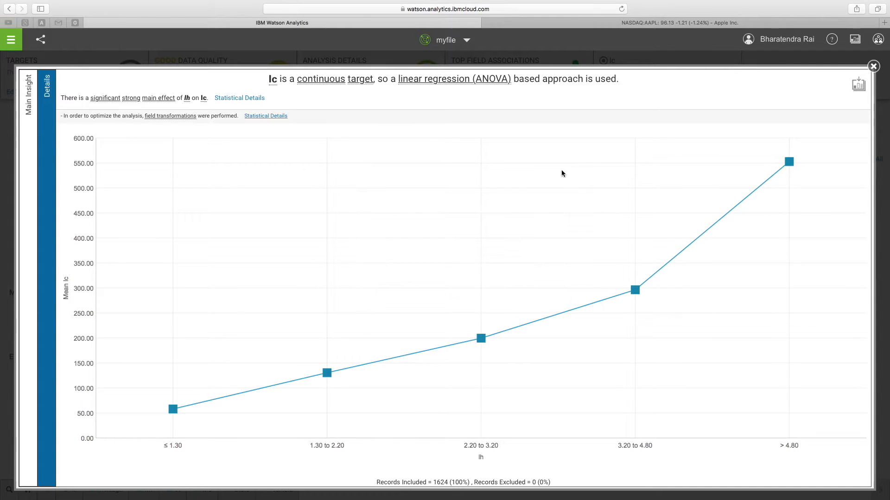
click(873, 66)
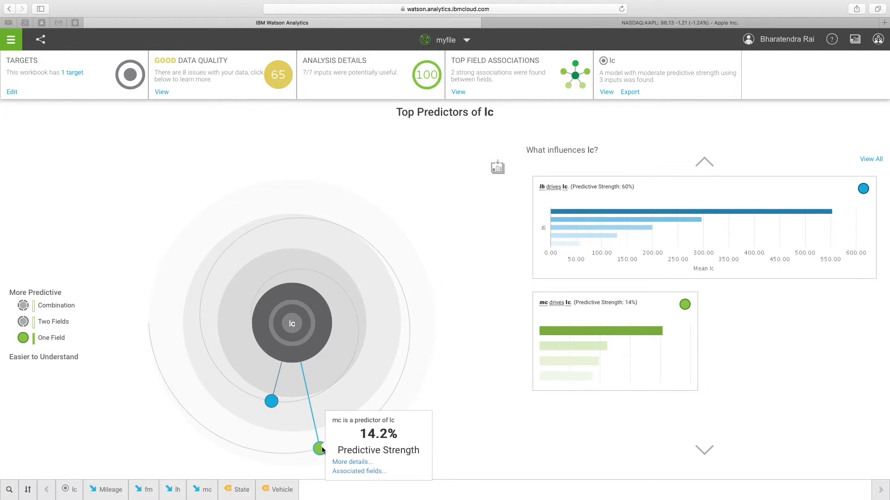
mouse_move(335, 428)
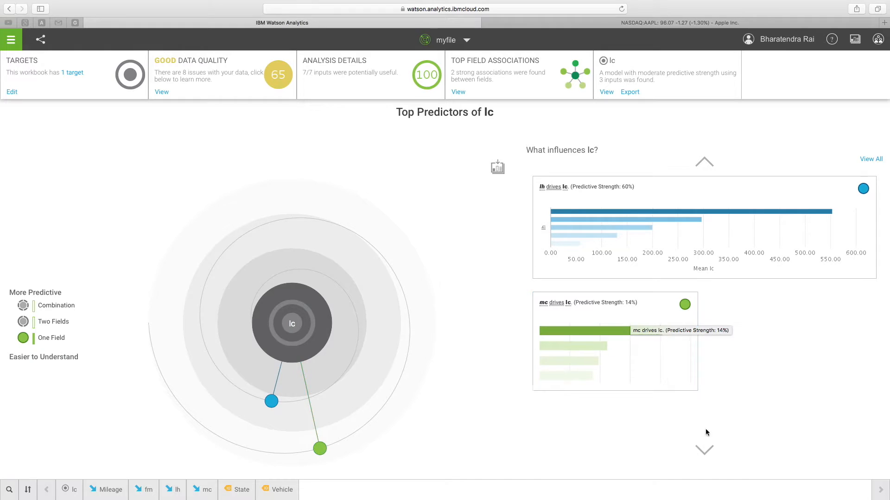
mouse_move(241, 450)
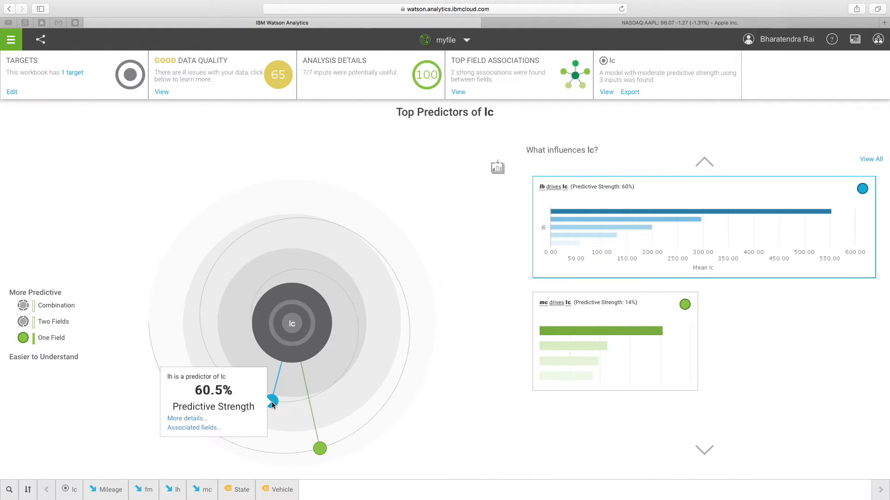
- Set the legend slider to One Field to list single-field predictors lh and mc
click(684, 304)
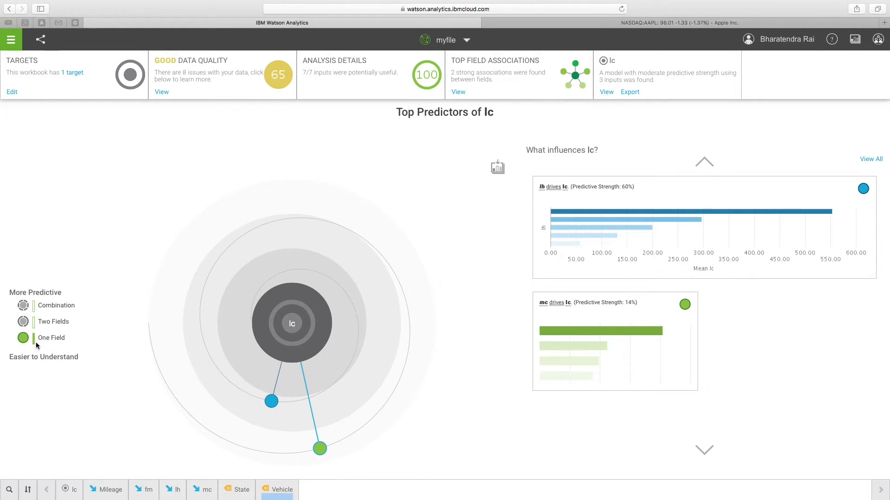
mouse_move(68, 344)
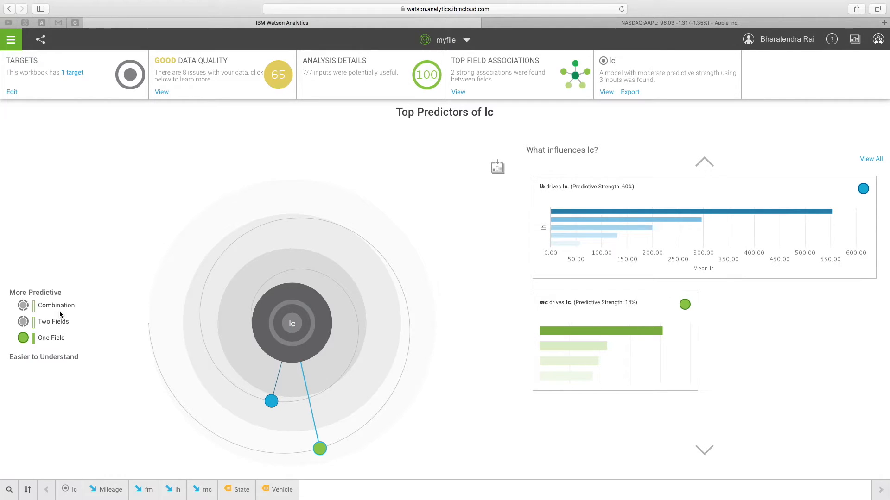
mouse_move(49, 293)
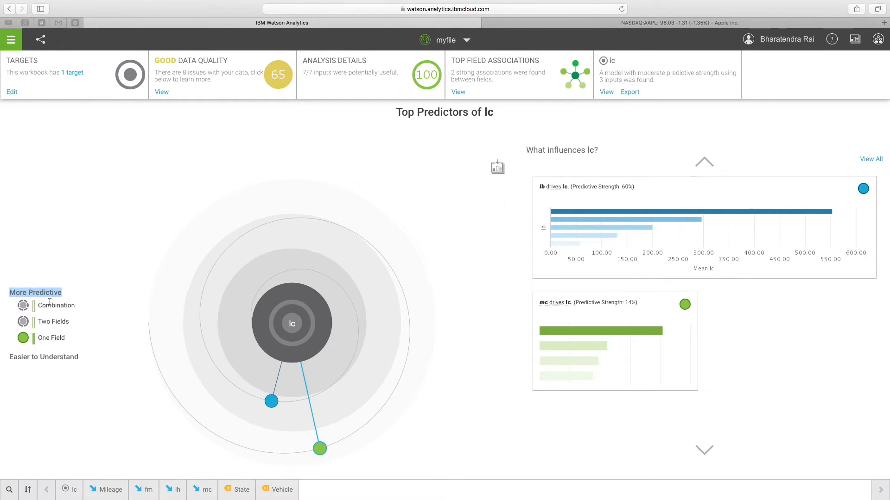
mouse_move(43, 334)
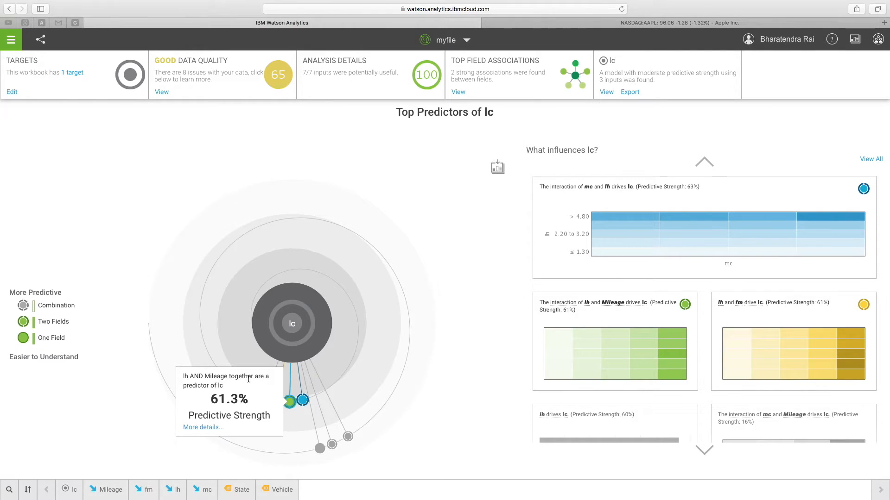
mouse_move(221, 393)
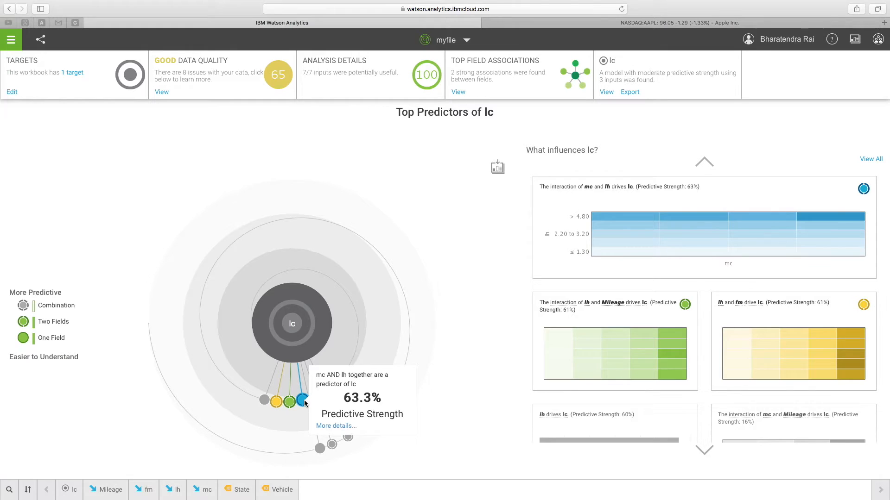
mouse_move(326, 384)
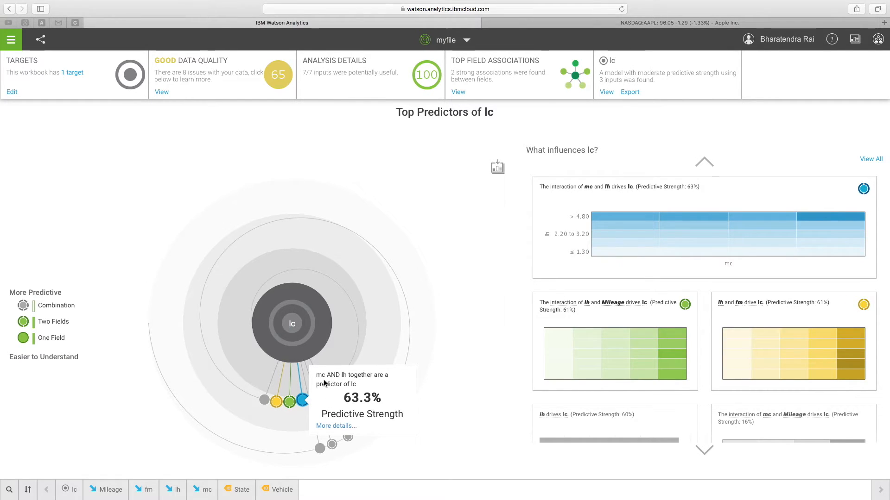
mouse_move(352, 378)
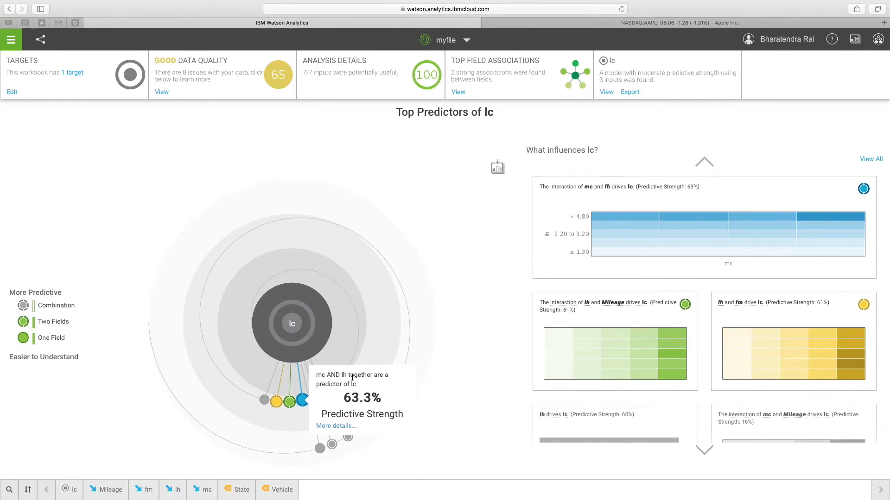
mouse_move(301, 401)
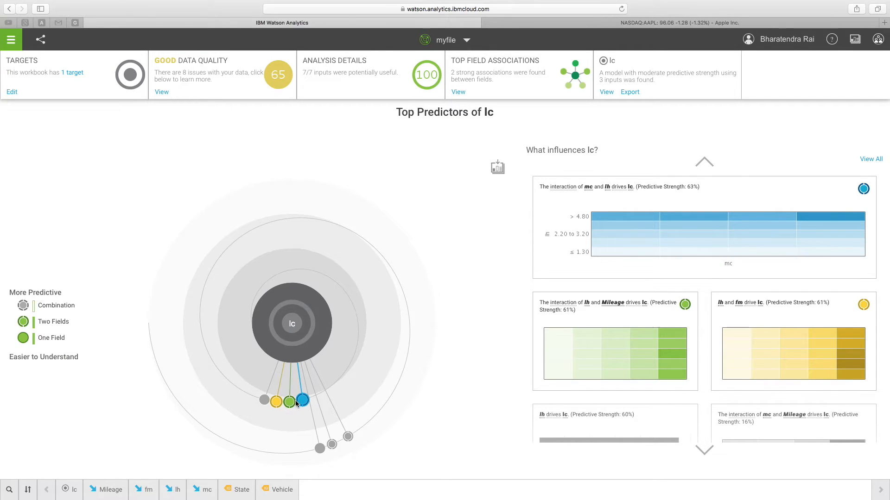
mouse_move(278, 401)
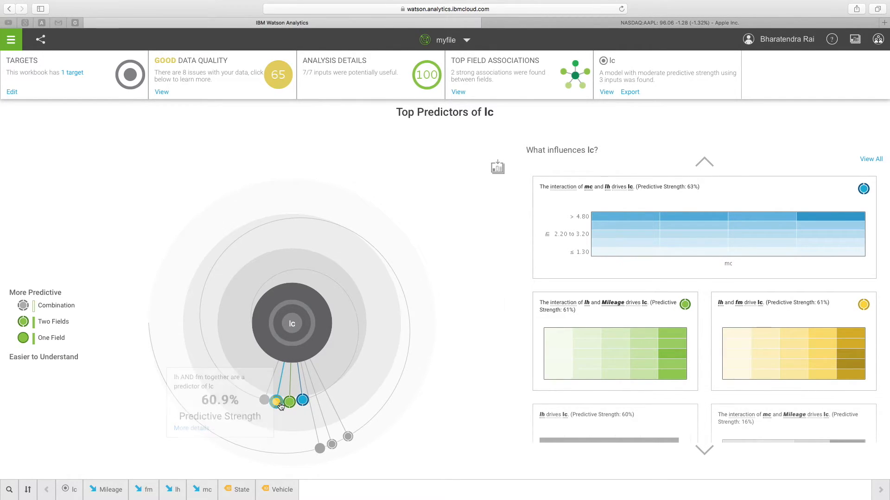
mouse_move(302, 400)
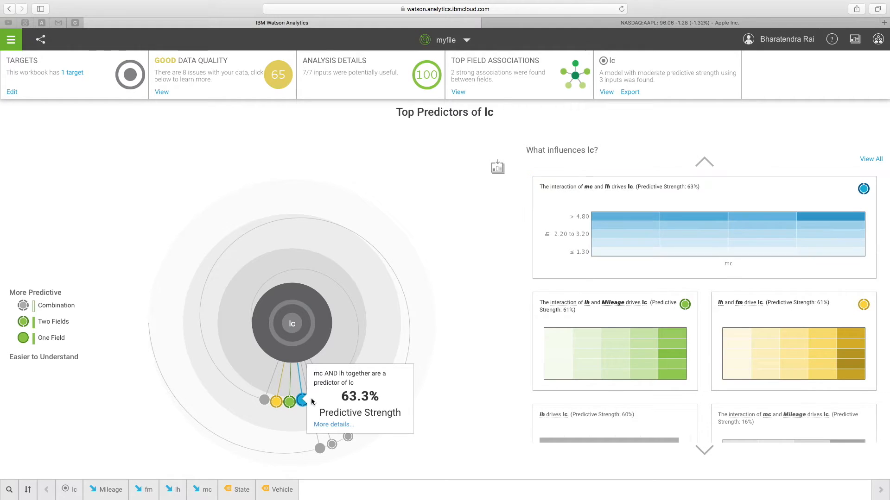
- Open the mc and lh two-field interaction insight at 63.3% predictive strength
click(333, 424)
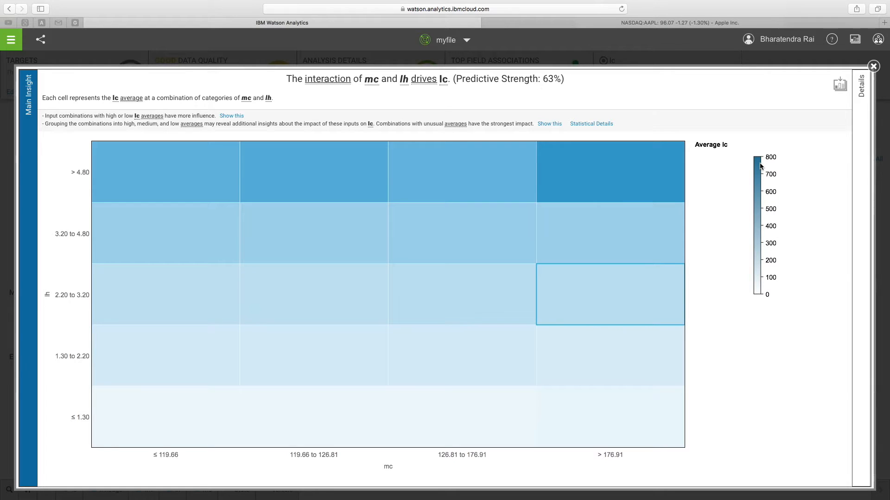
mouse_move(758, 304)
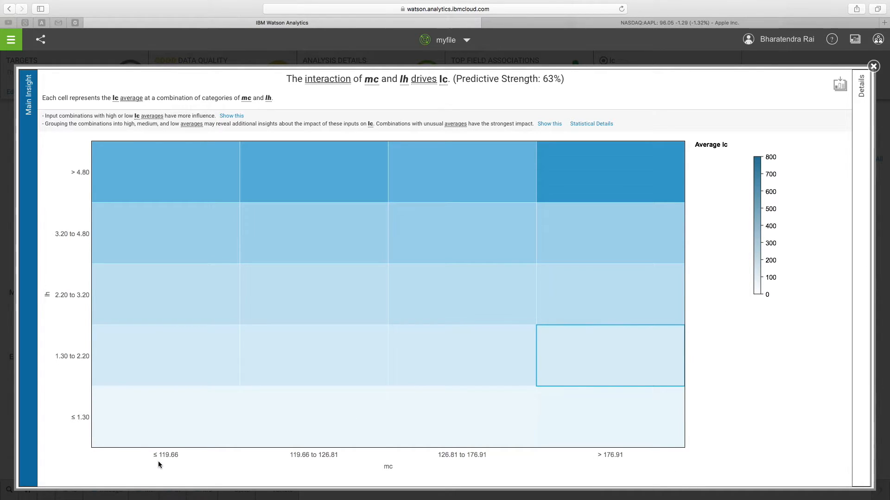
mouse_move(56, 188)
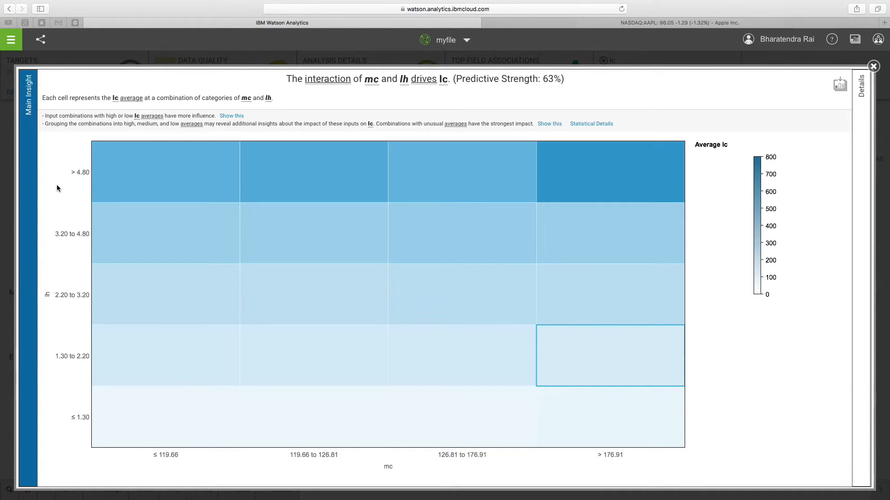
mouse_move(433, 472)
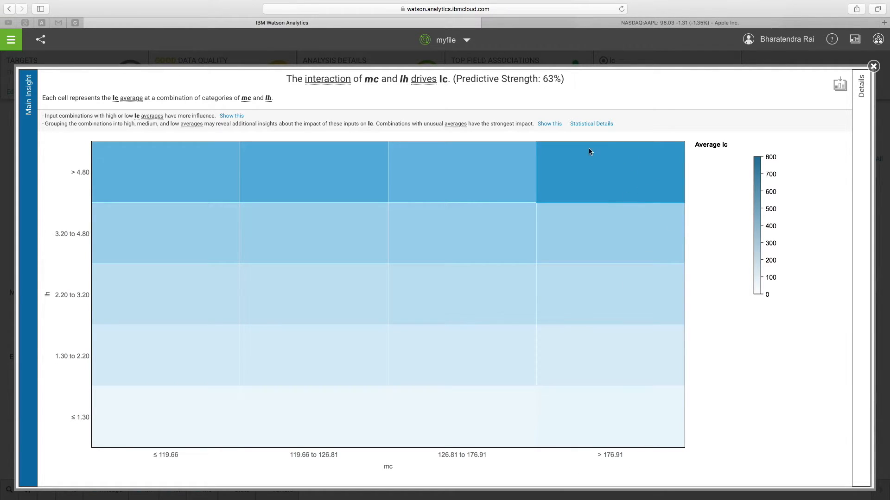
mouse_move(615, 169)
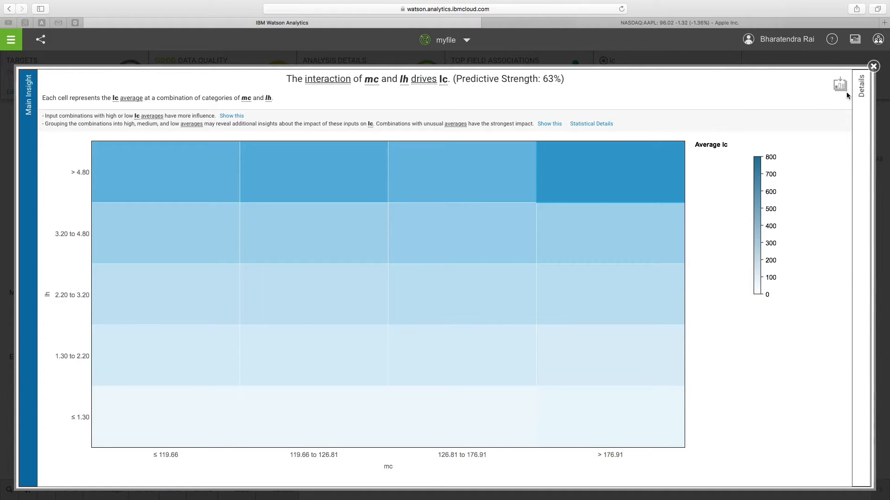
- Show the Details view with the ANOVA line chart of mean lc across mc ranges per lh level
click(860, 90)
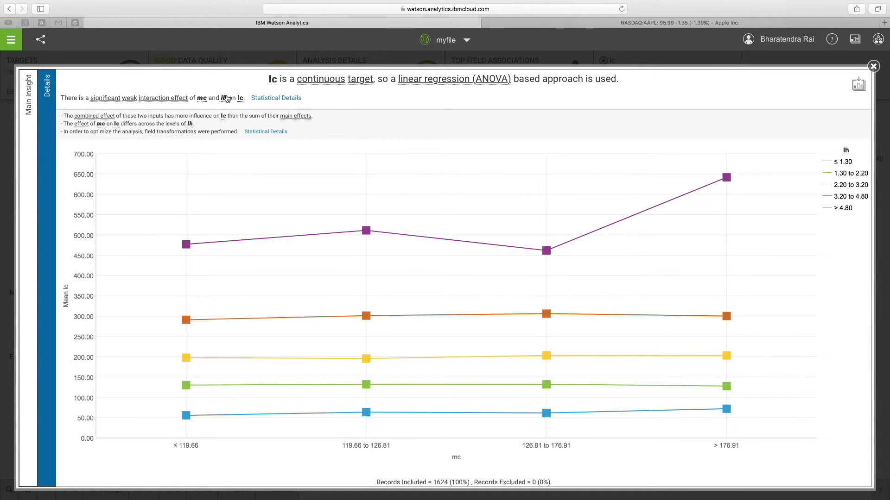
- Read the ANOVA table for the mc-and-lh interaction, then include combination models among lc predictors
click(276, 97)
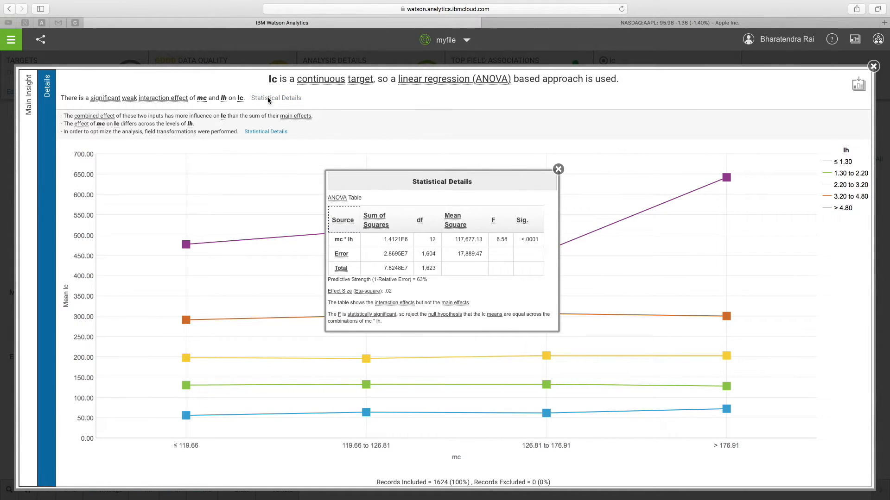
mouse_move(364, 239)
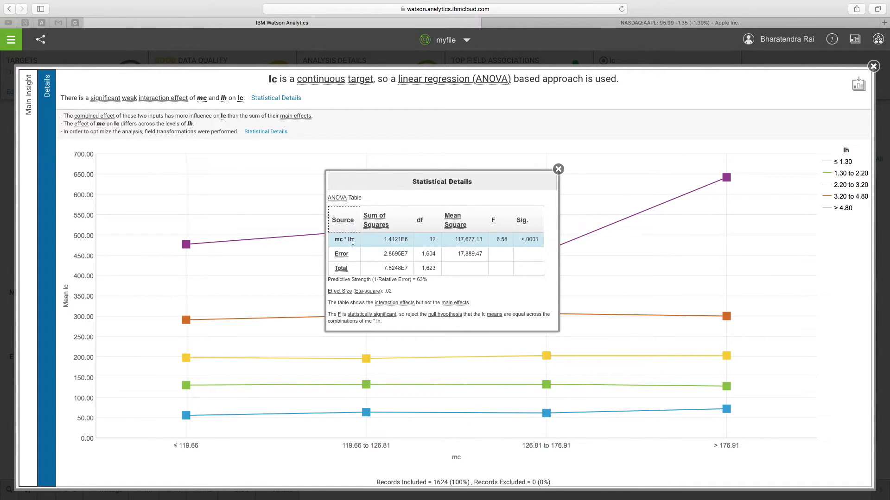
mouse_move(532, 248)
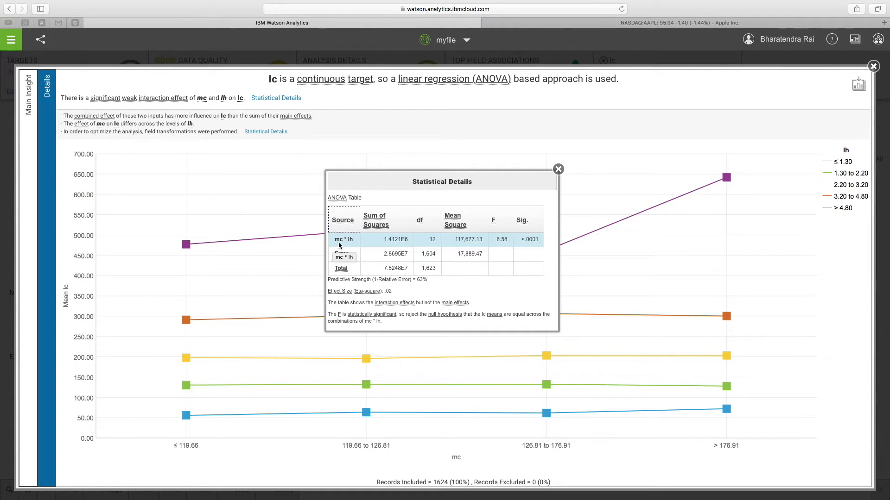
mouse_move(355, 246)
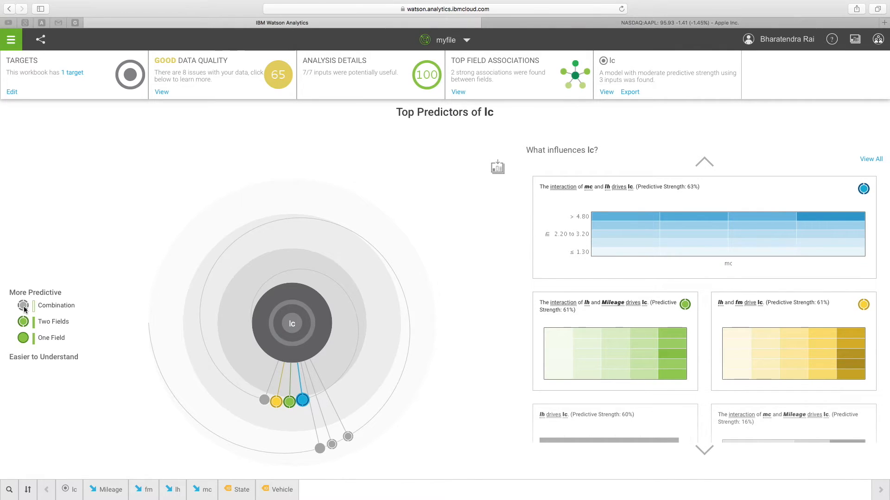
click(23, 305)
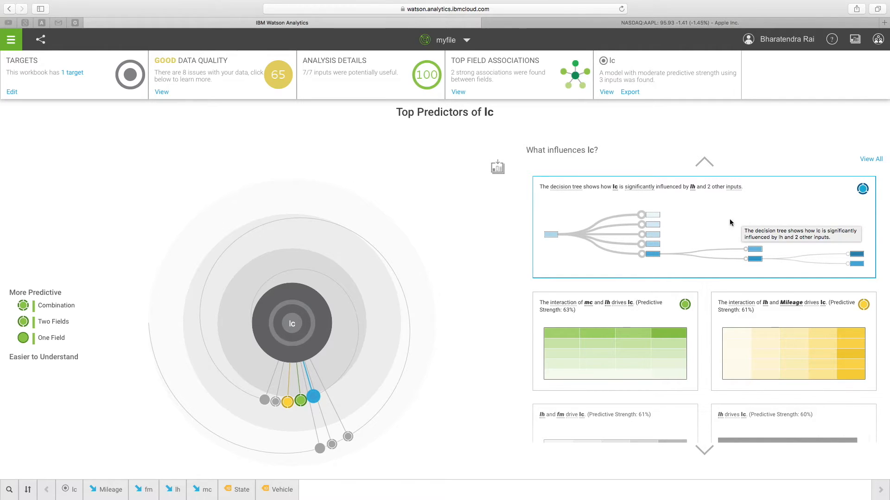
mouse_move(558, 193)
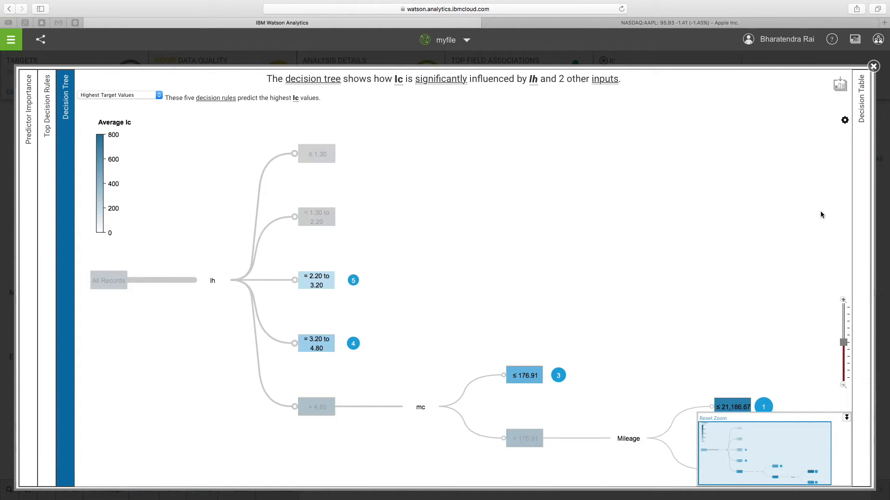
mouse_move(357, 269)
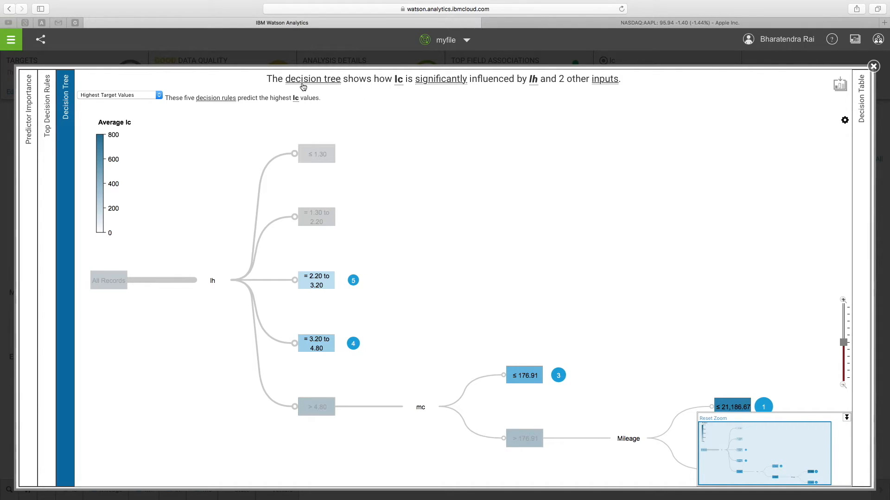
mouse_move(405, 90)
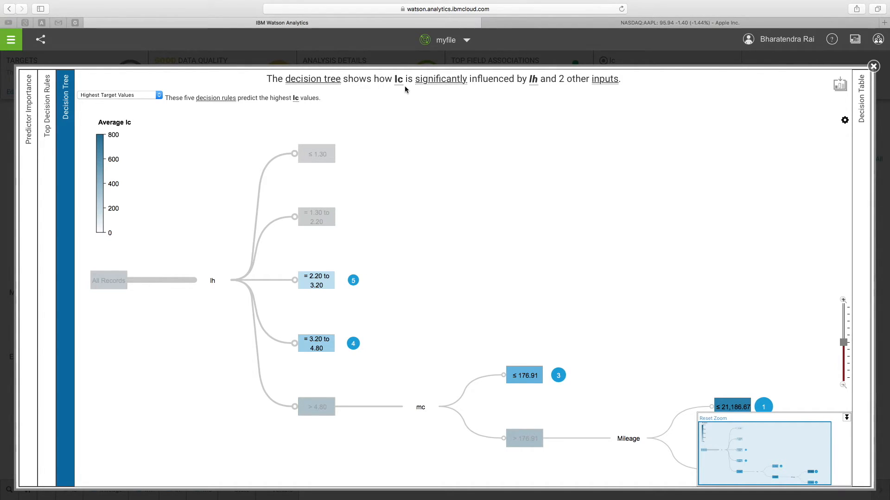
mouse_move(433, 88)
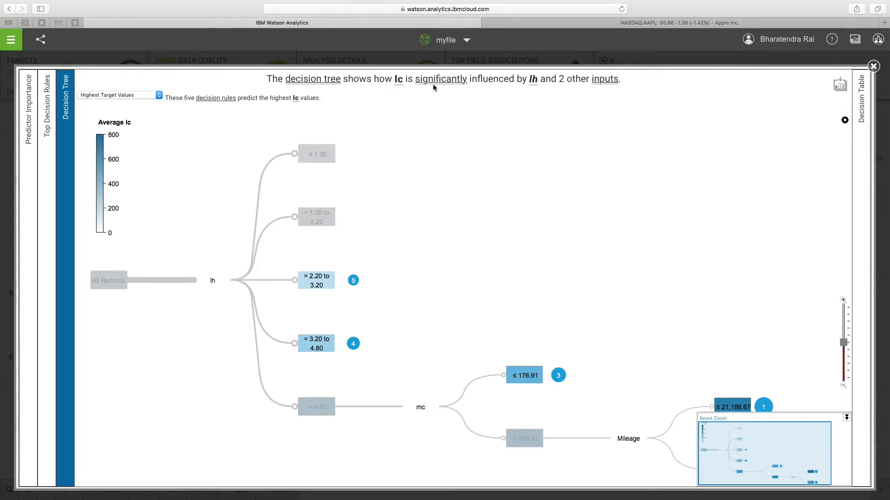
mouse_move(572, 89)
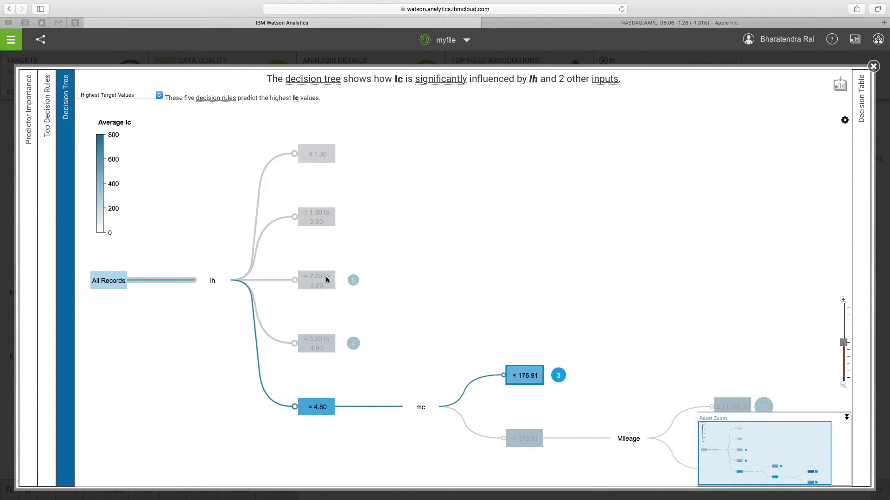
mouse_move(316, 279)
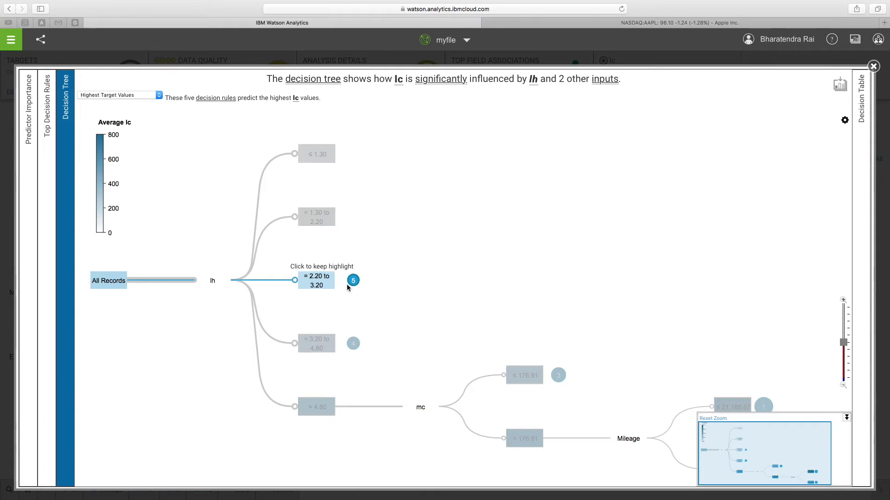
mouse_move(353, 280)
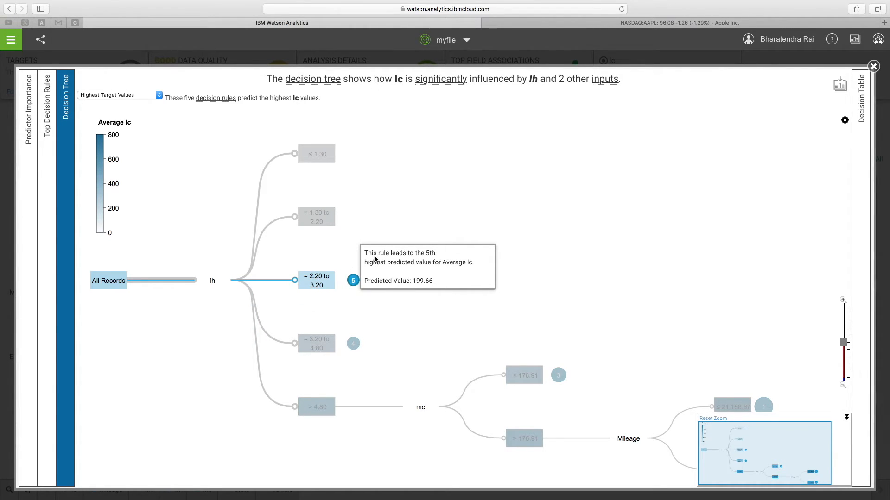
mouse_move(385, 272)
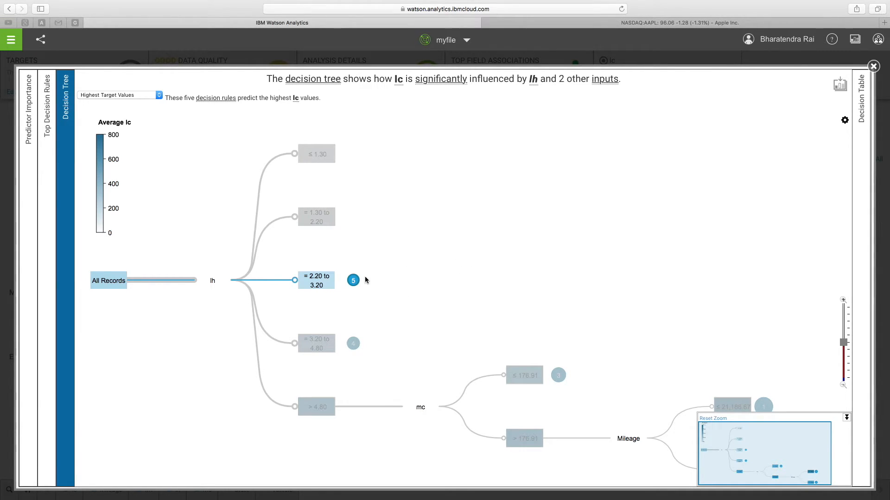
mouse_move(353, 280)
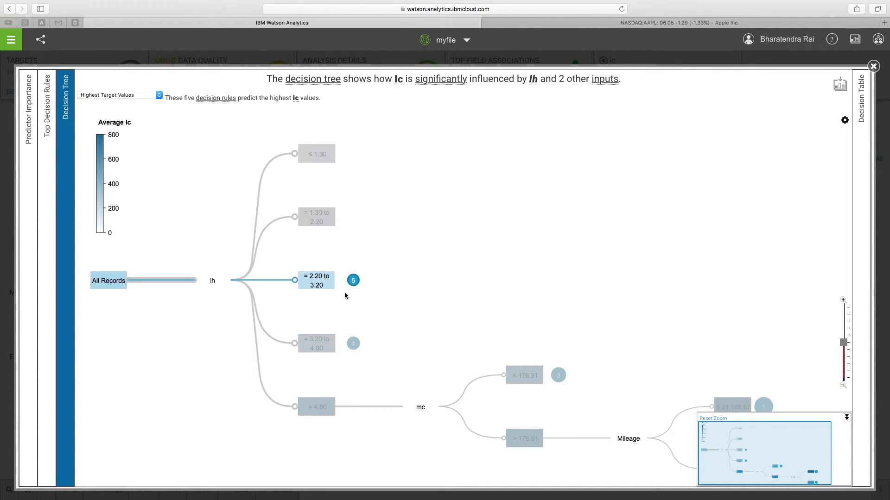
- Highlight the decision tree path from All Records through lh to the 2.20–3.20 node averaging 199.66 lc
click(316, 280)
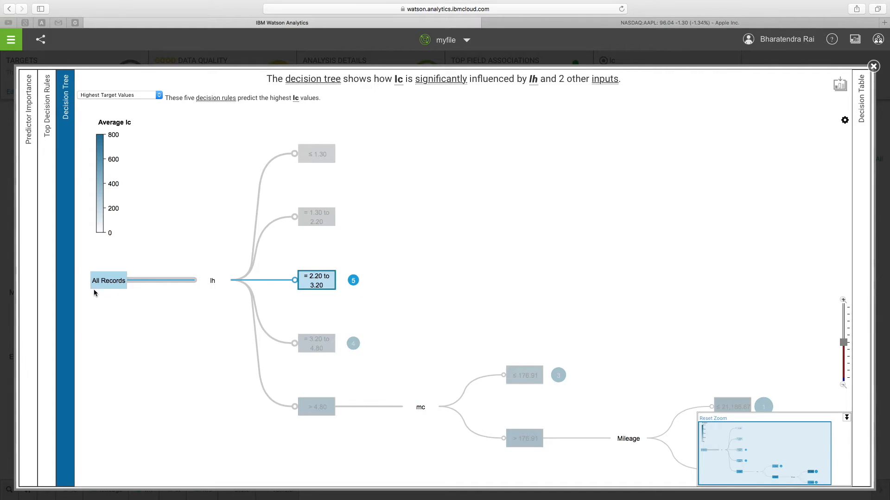
mouse_move(108, 280)
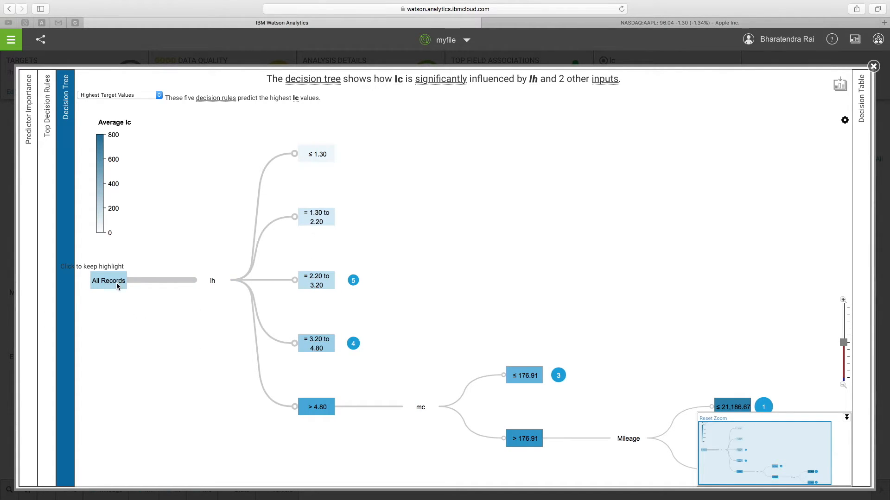
mouse_move(221, 284)
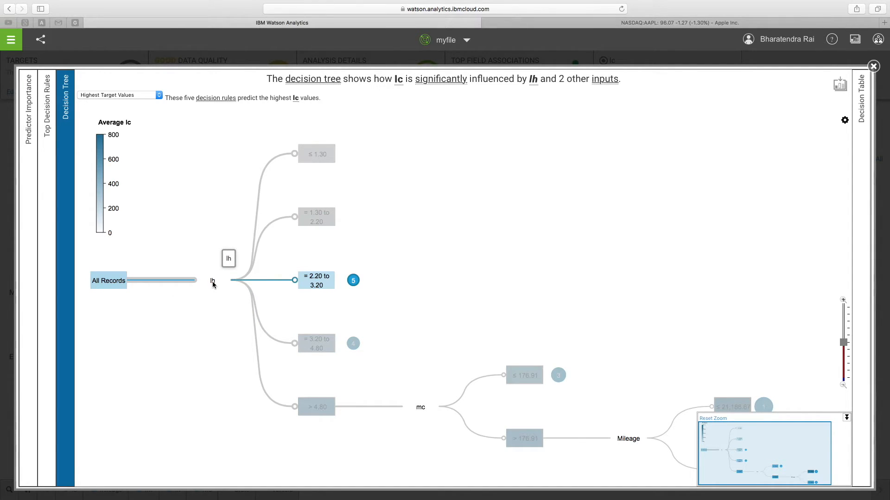
mouse_move(316, 280)
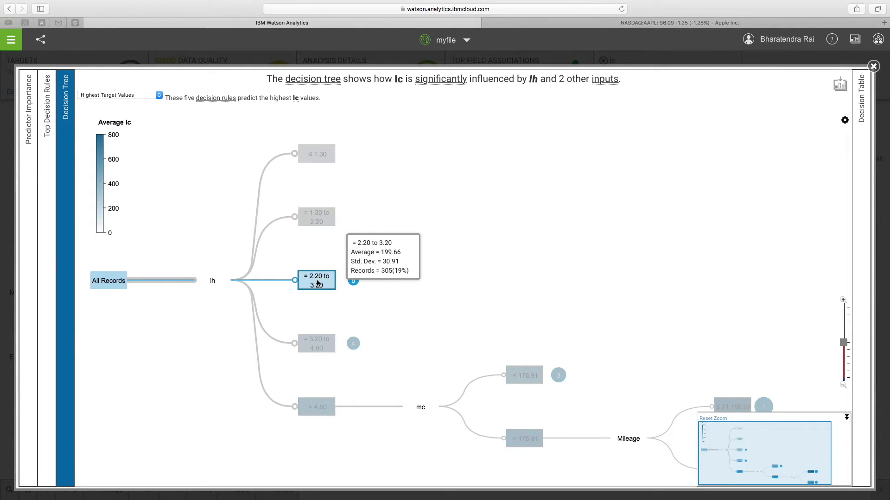
mouse_move(214, 288)
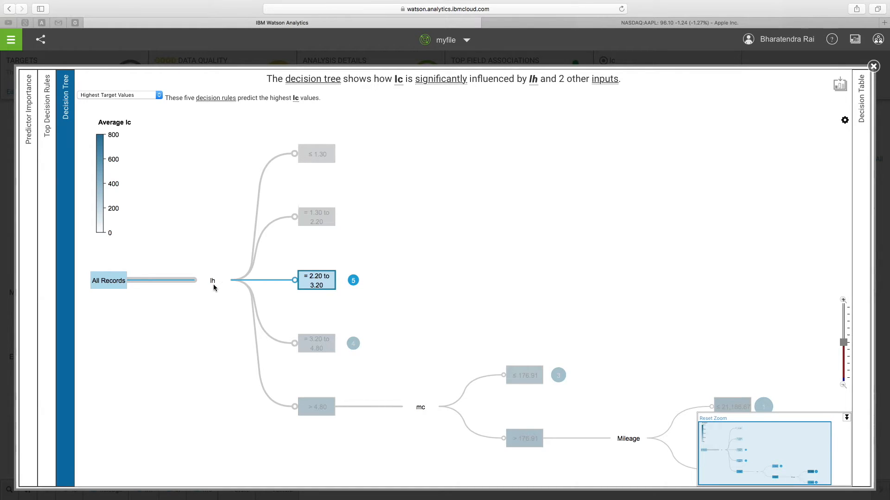
click(316, 343)
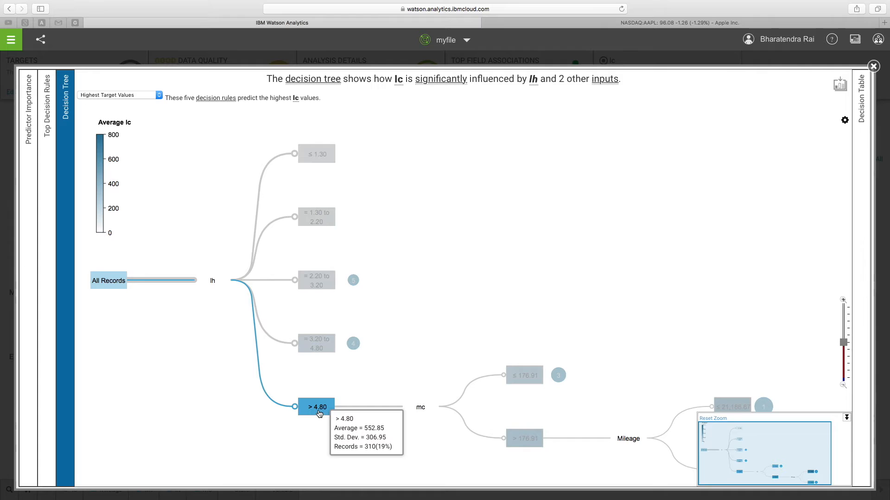
mouse_move(318, 414)
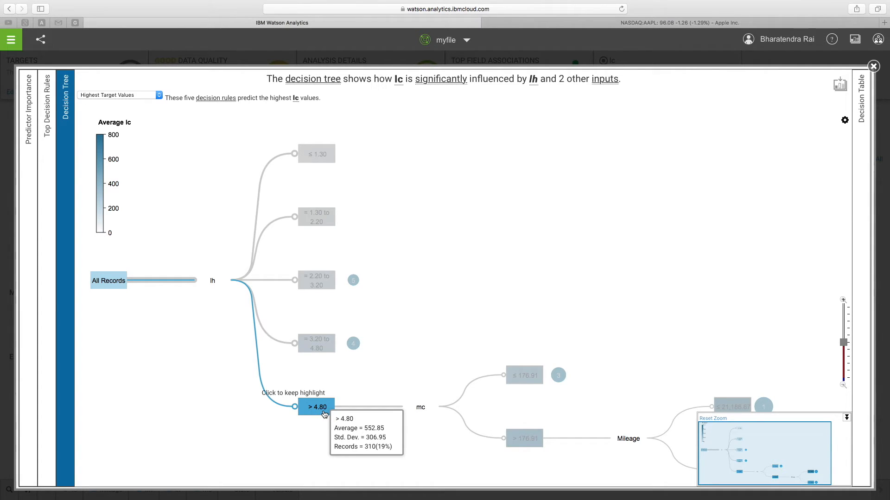
- Keep the lh > 4.80 branch highlighted to follow it toward its mc ≤ 176.91 split
click(316, 408)
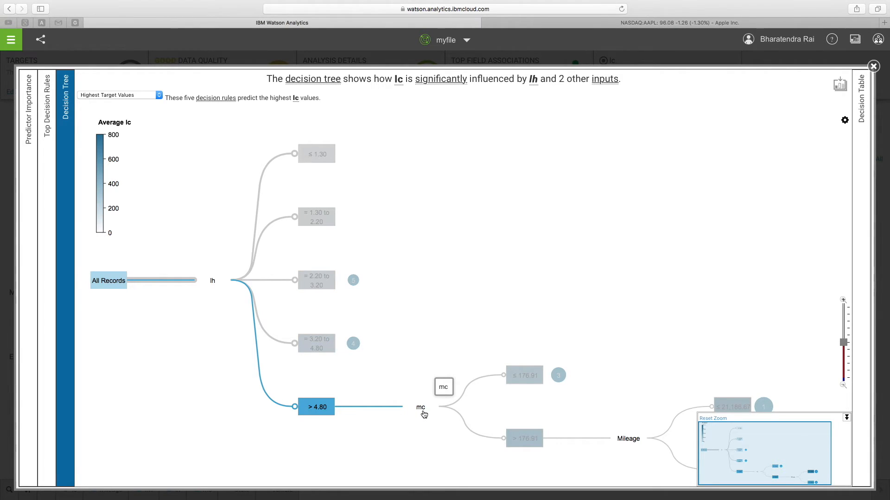
mouse_move(523, 376)
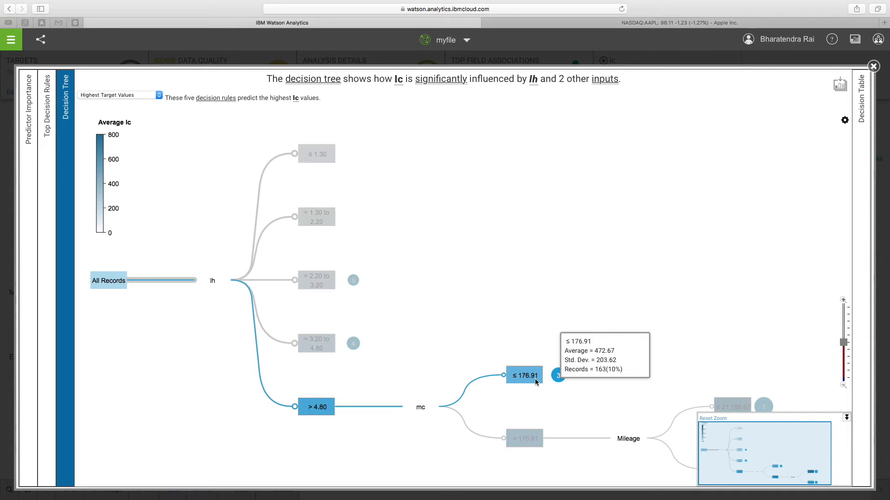
mouse_move(517, 438)
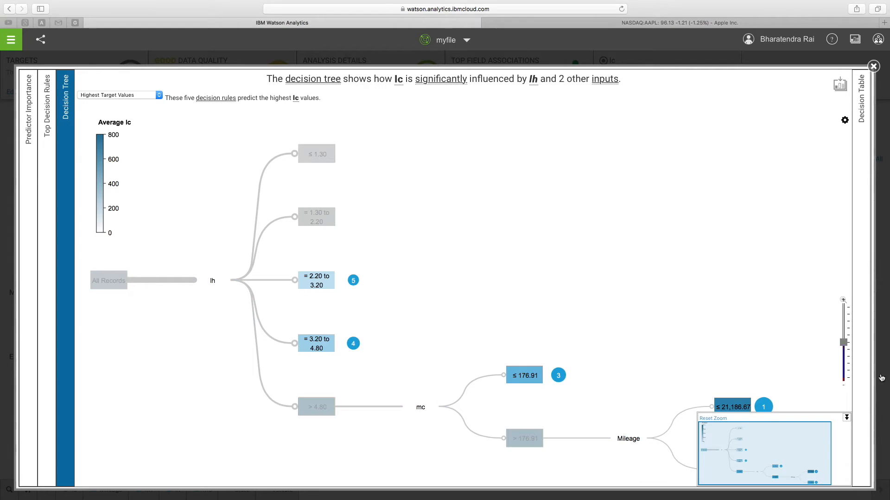
mouse_move(843, 345)
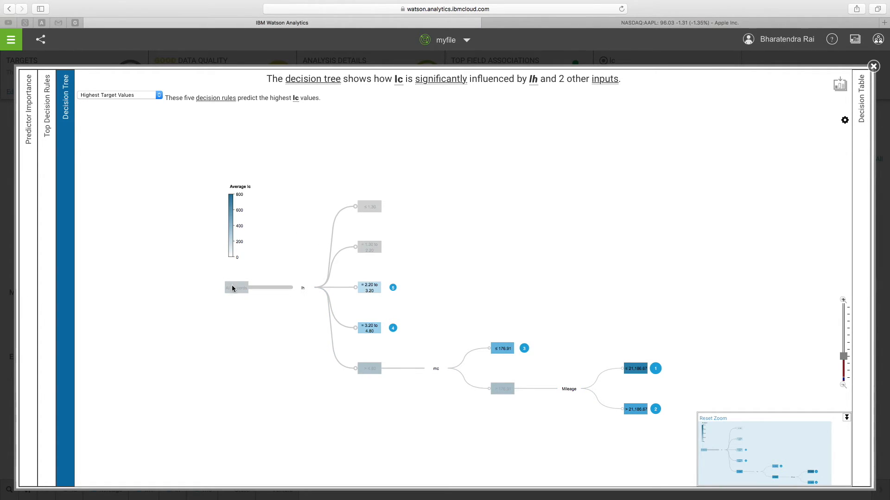
mouse_move(358, 341)
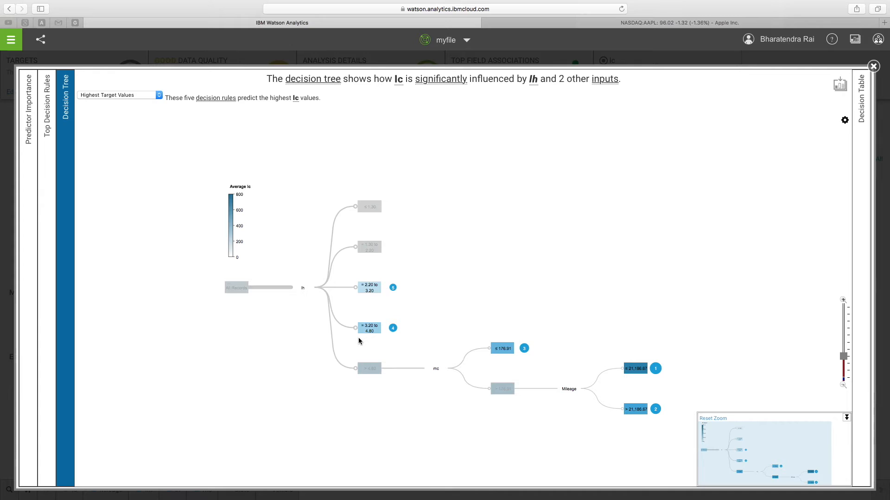
mouse_move(135, 185)
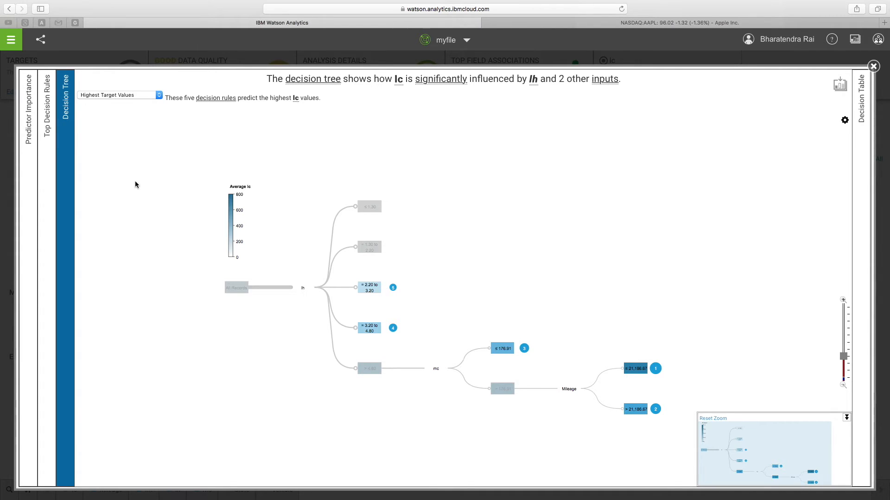
mouse_move(433, 344)
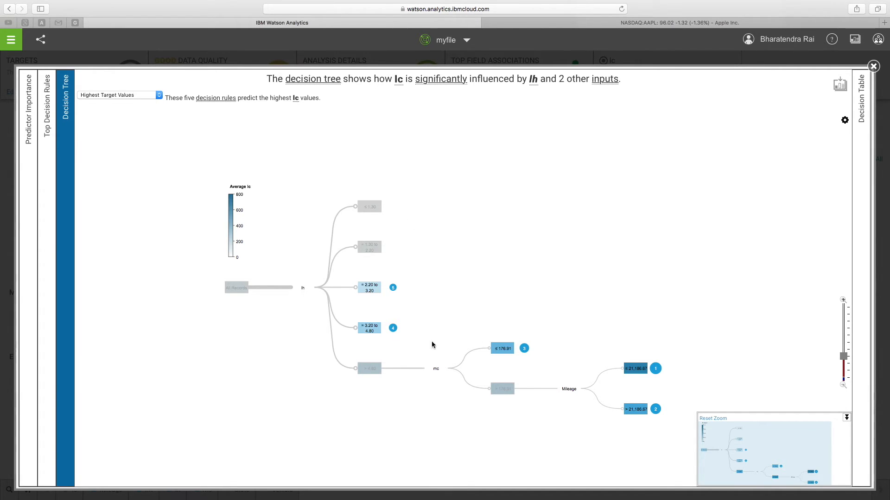
mouse_move(523, 367)
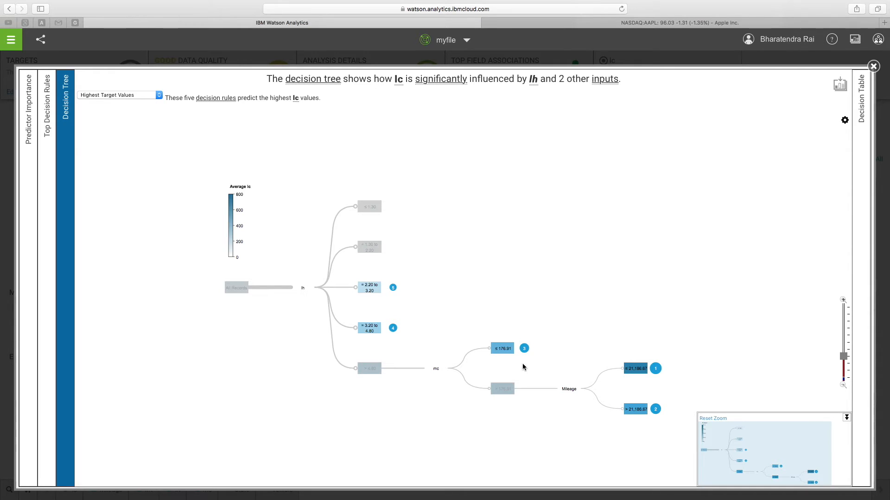
mouse_move(573, 398)
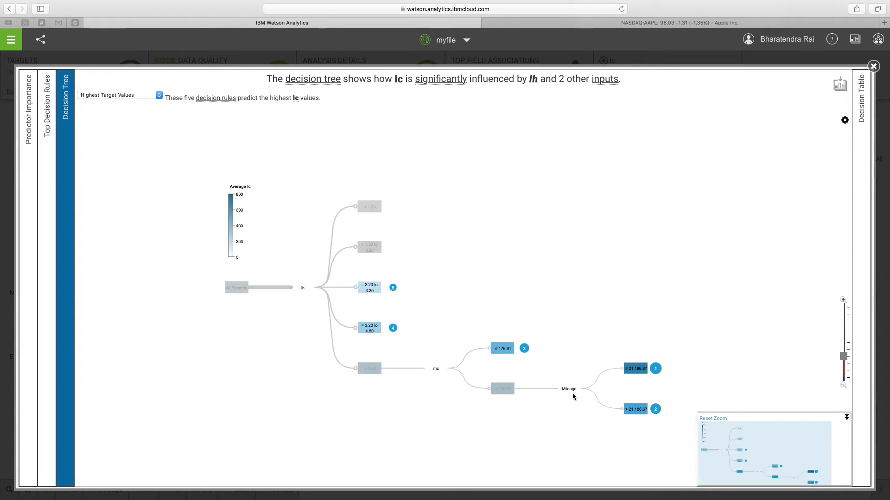
mouse_move(569, 389)
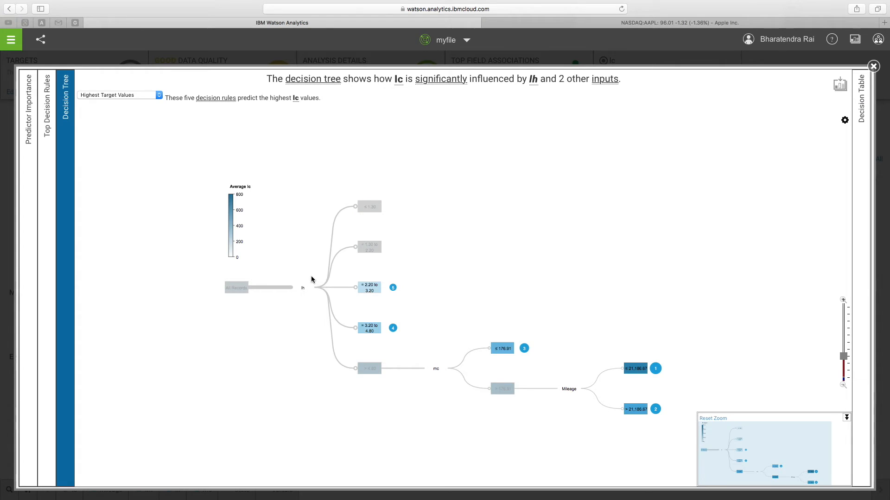
mouse_move(317, 275)
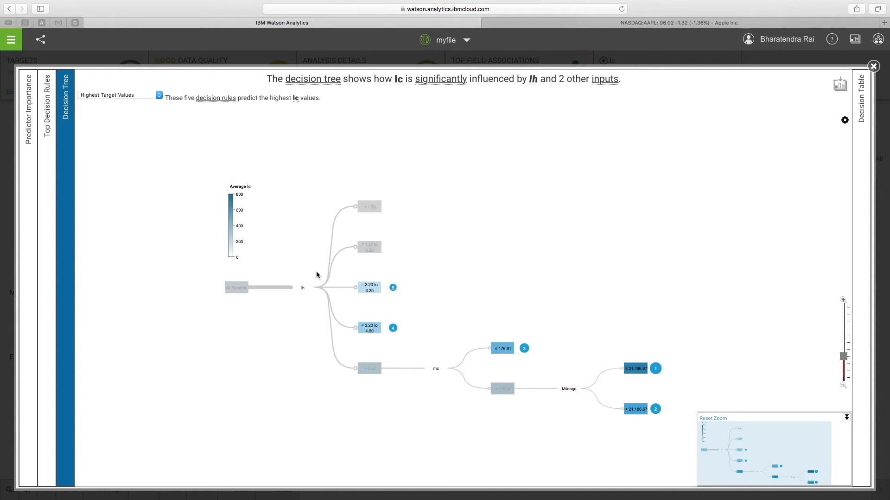
mouse_move(425, 352)
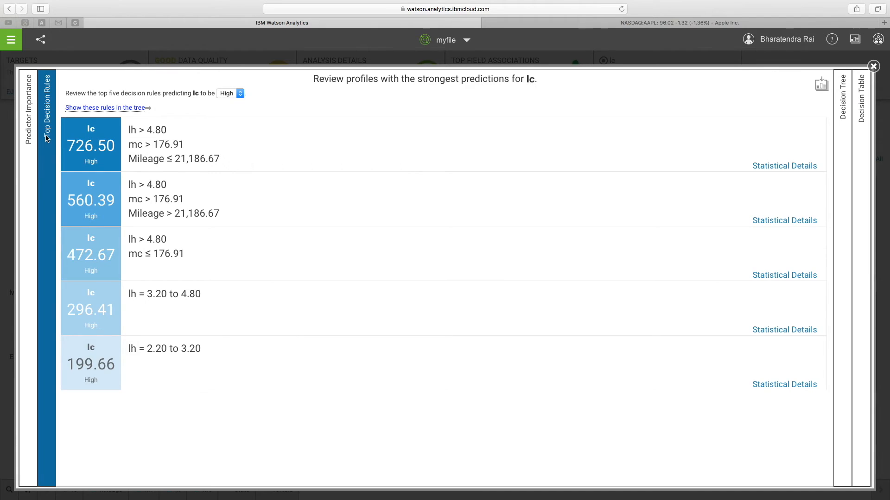
mouse_move(151, 364)
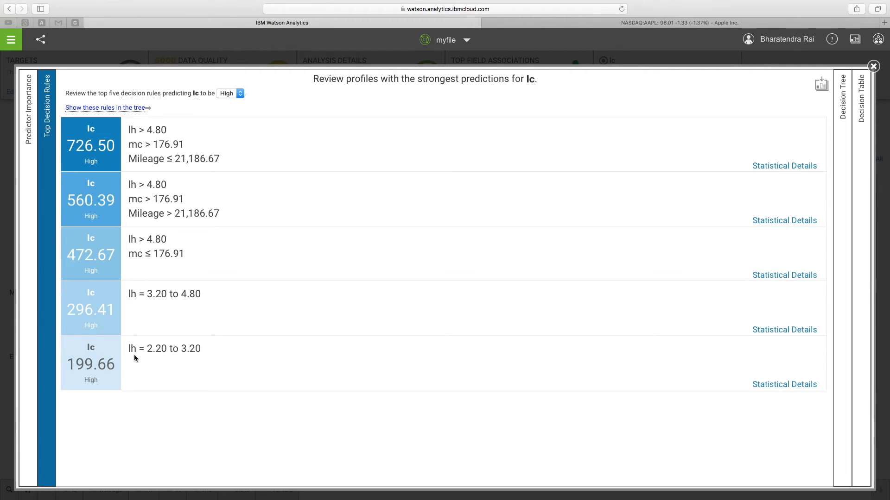
mouse_move(200, 357)
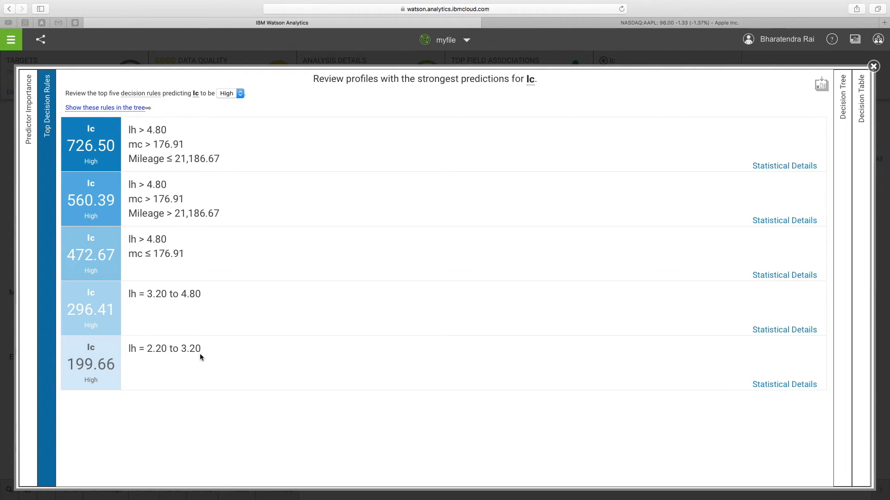
mouse_move(95, 356)
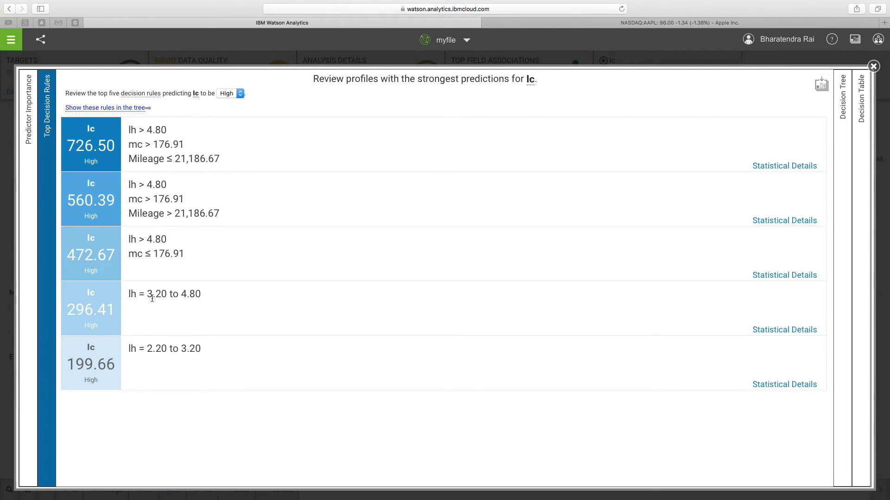
- Select rule condition text in the top decision rules, including the mc ≤ 176.91 condition
double_click(173, 293)
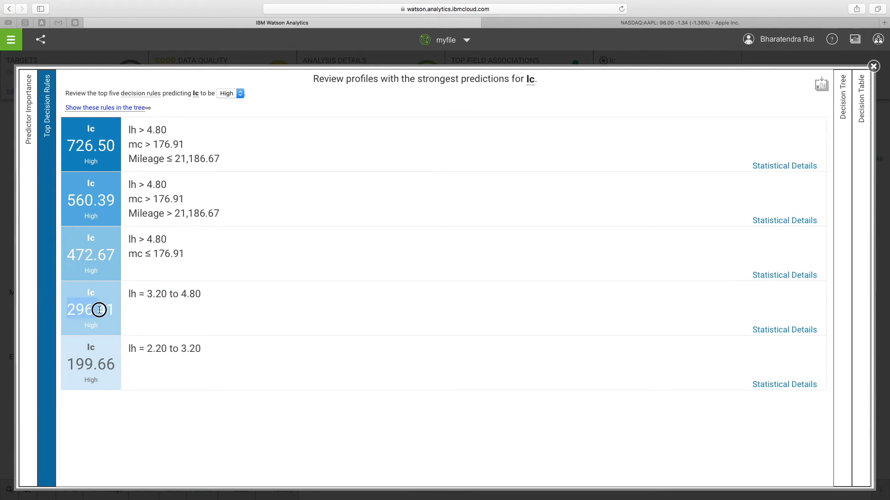
mouse_move(181, 254)
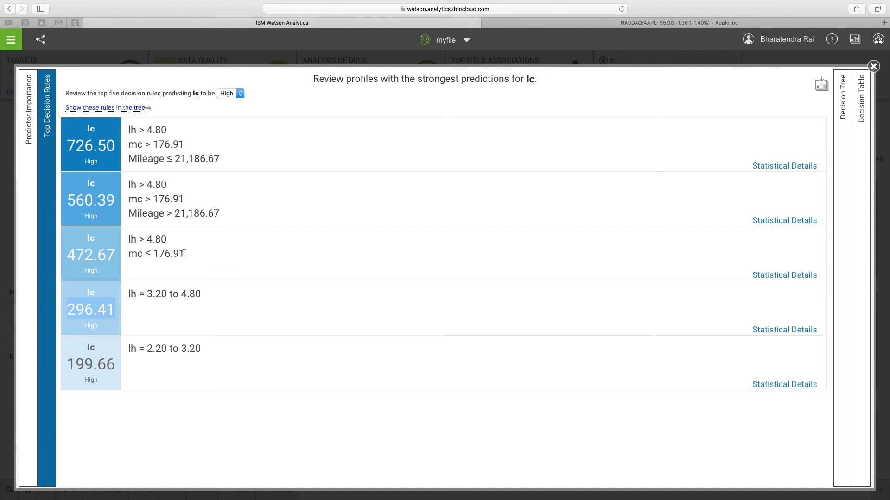
double_click(156, 254)
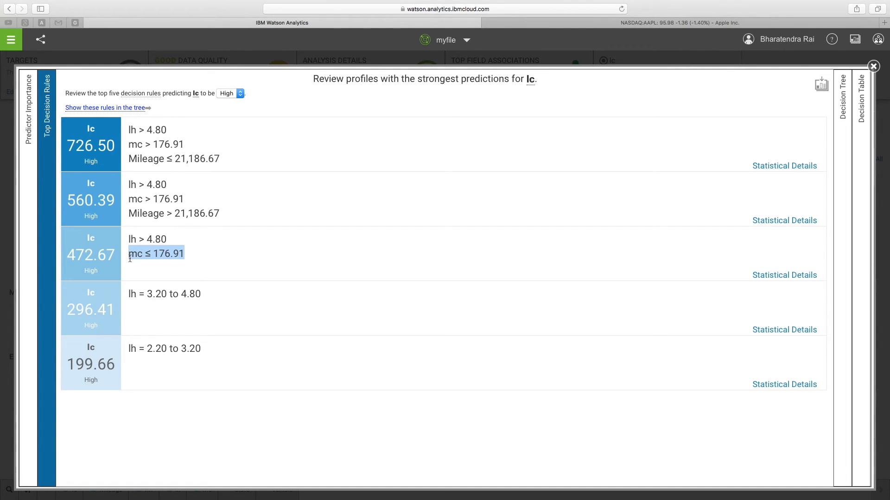
mouse_move(155, 231)
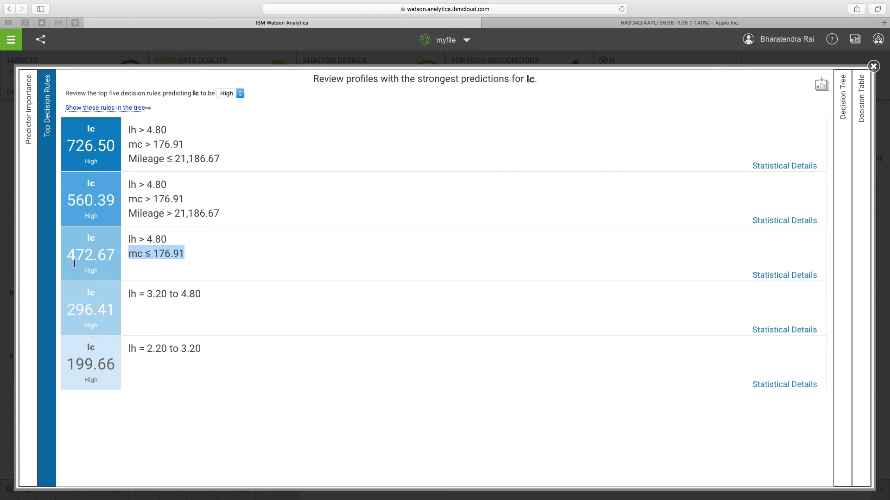
mouse_move(188, 224)
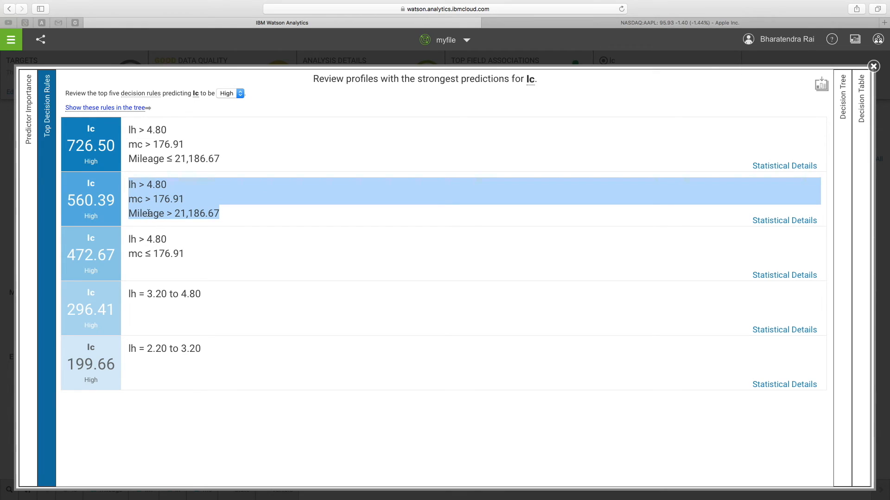
mouse_move(147, 213)
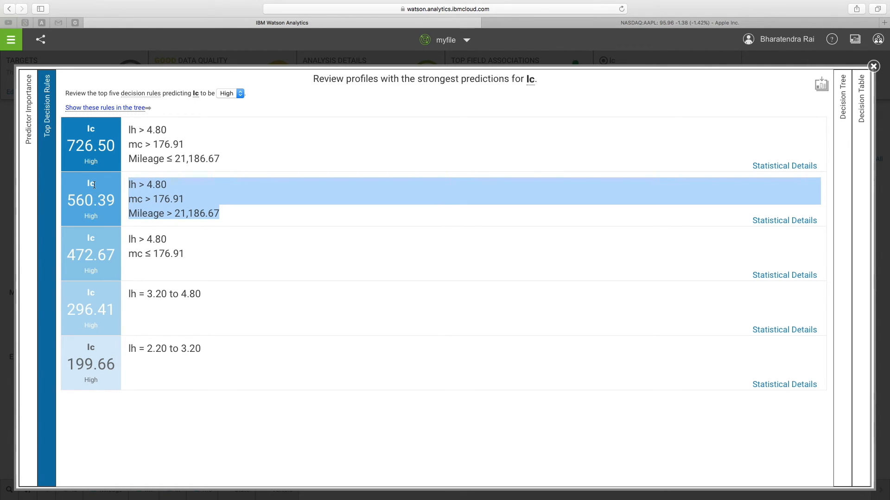
mouse_move(788, 363)
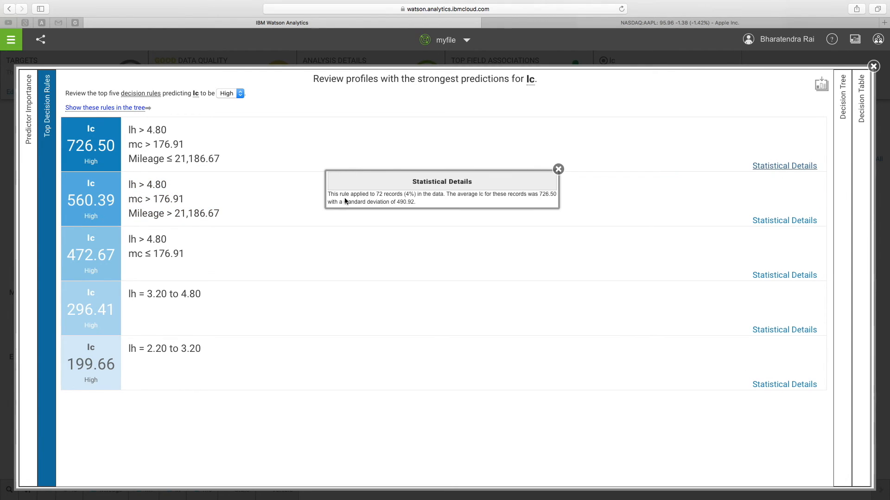
mouse_move(379, 203)
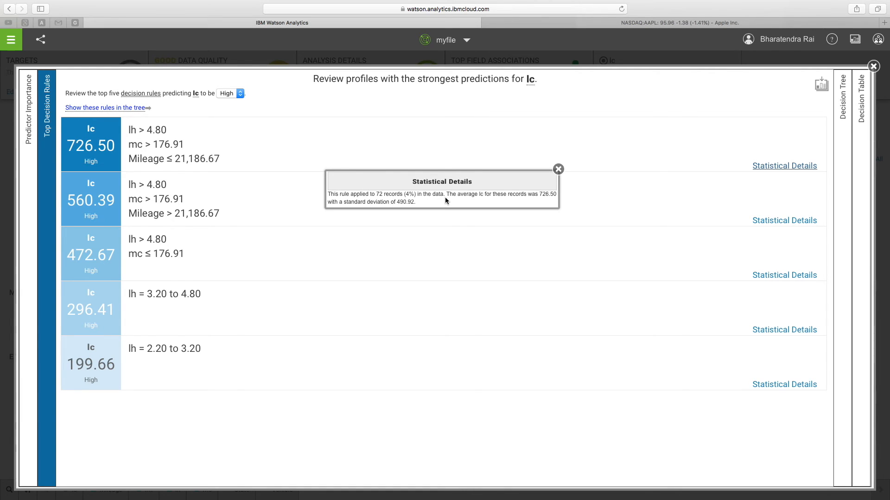
mouse_move(528, 202)
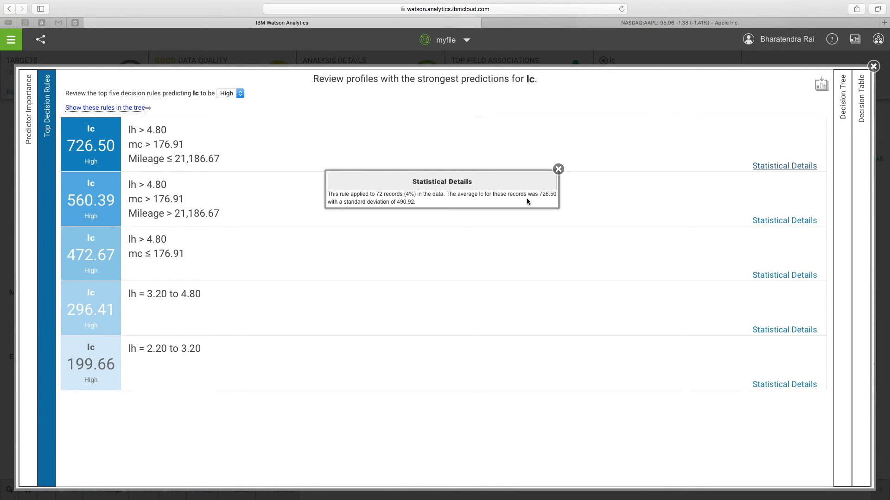
mouse_move(553, 200)
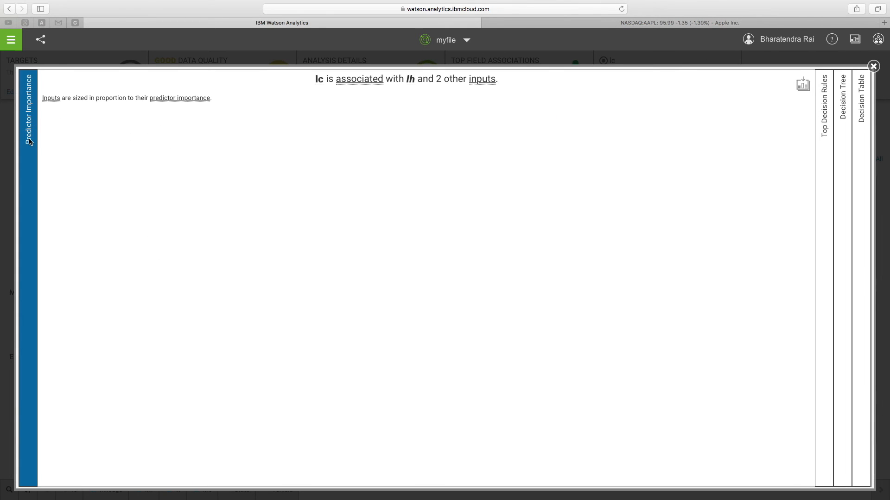
- Load Predictor Importance for lc, sizing lh largest beside Mileage and mc
click(27, 111)
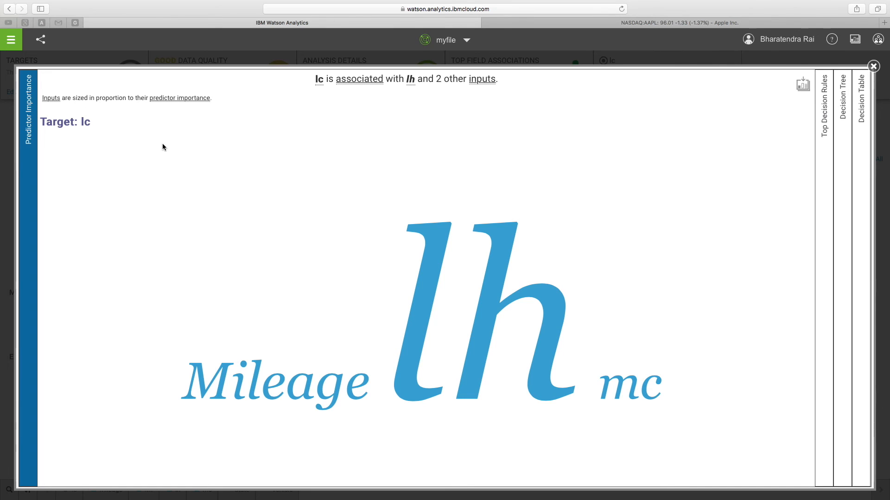
mouse_move(60, 106)
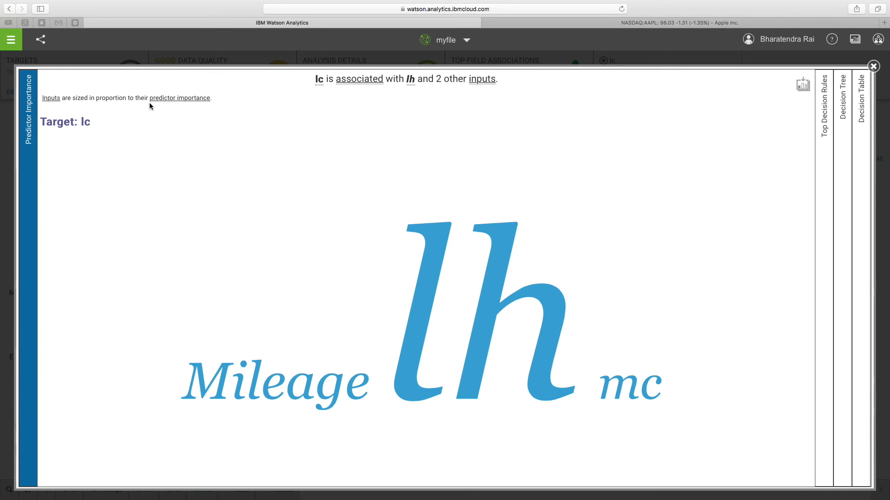
mouse_move(446, 294)
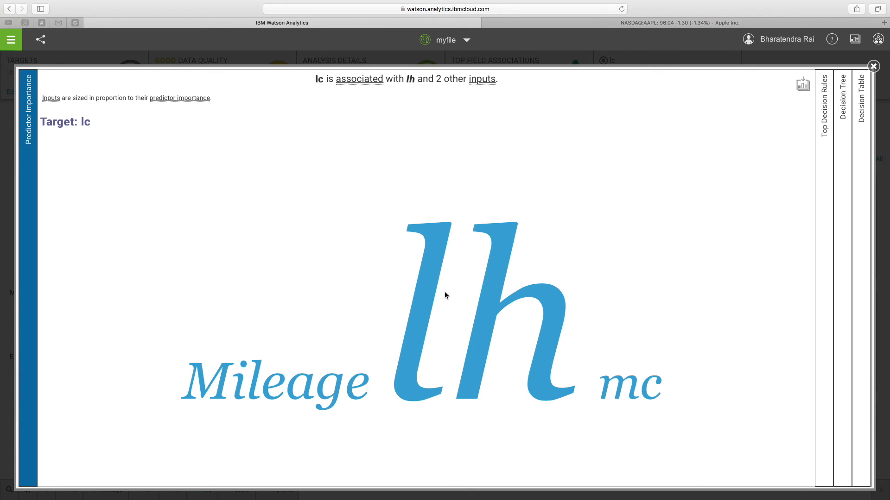
mouse_move(442, 371)
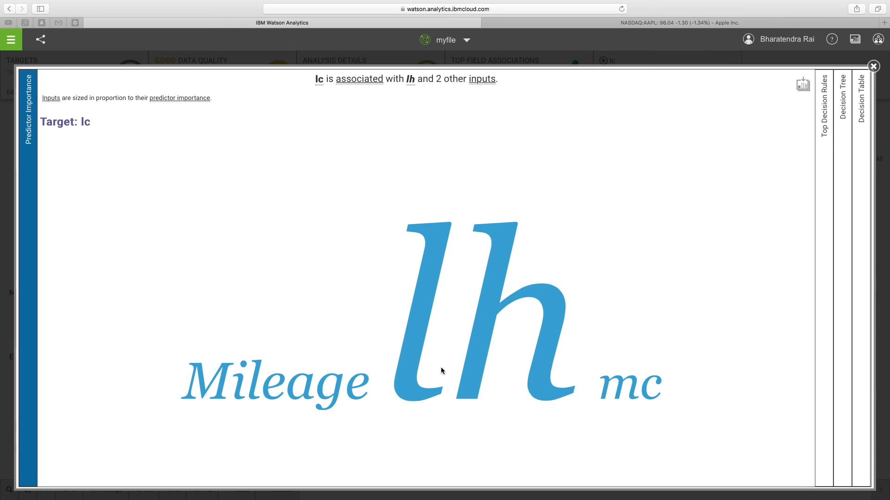
mouse_move(490, 333)
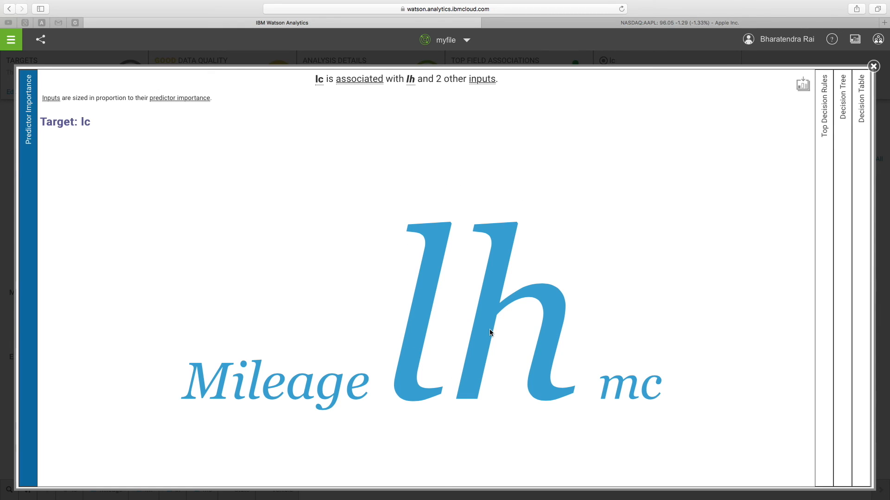
mouse_move(676, 404)
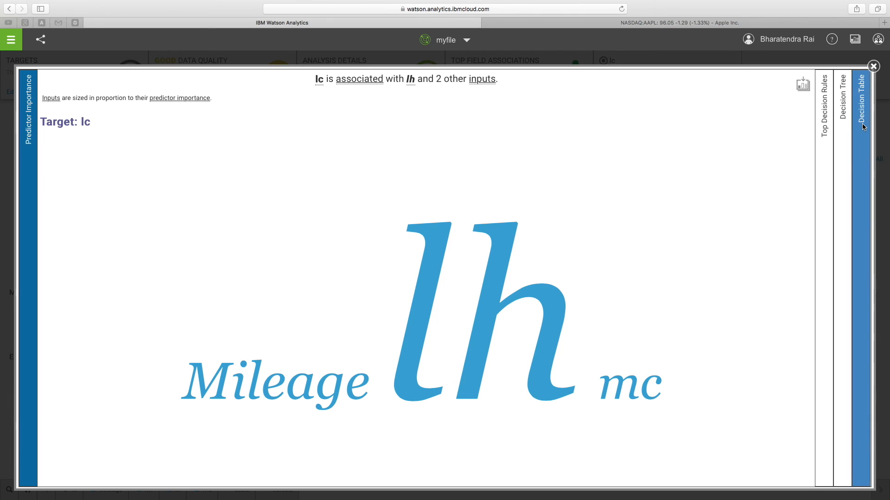
- View the decision table of predicted lc (lh ≤ 1.30 → 58.03), then return to Top Predictors of lc
click(861, 99)
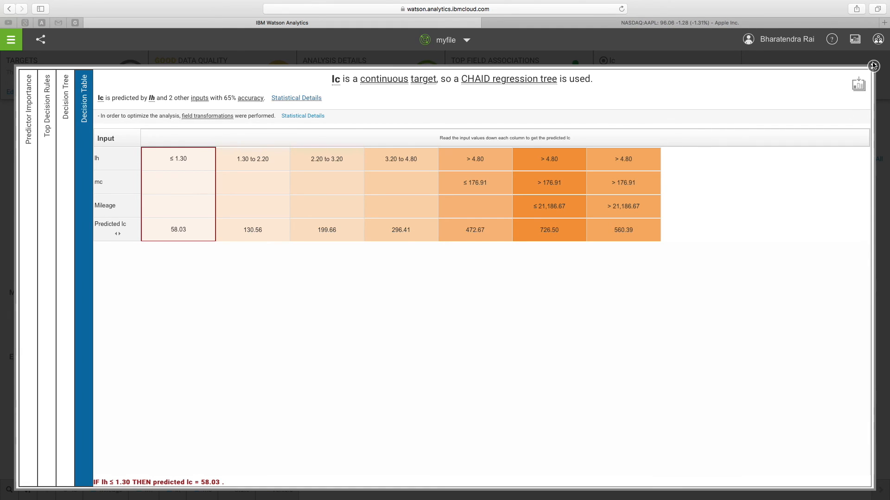
click(873, 64)
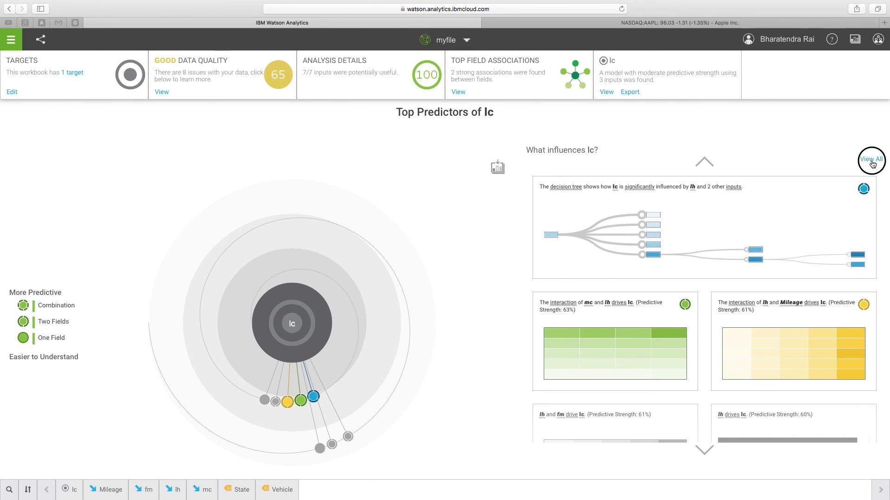
- View all eight influence insights for lc, then close the gallery leaving lh 60% and mc 14%
click(871, 160)
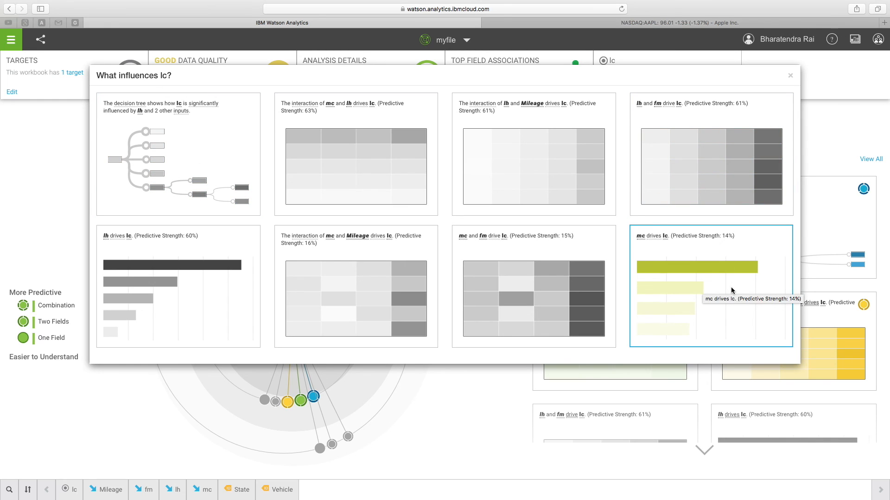
mouse_move(622, 123)
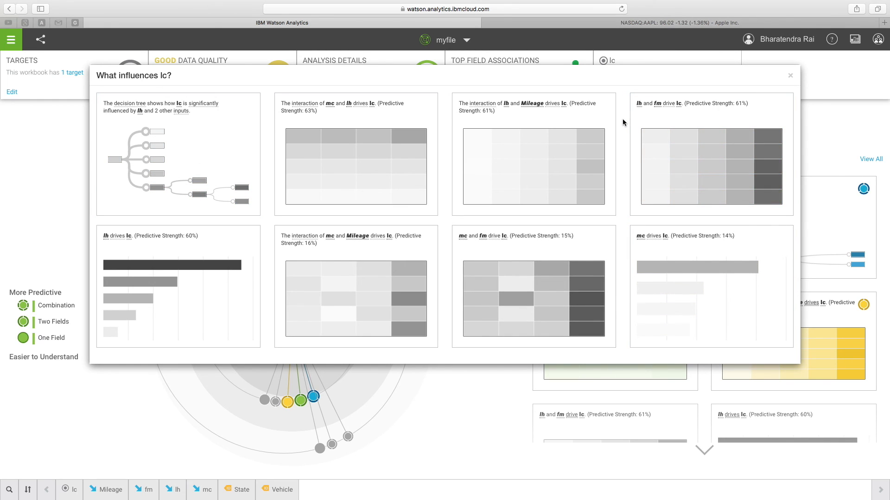
mouse_move(168, 82)
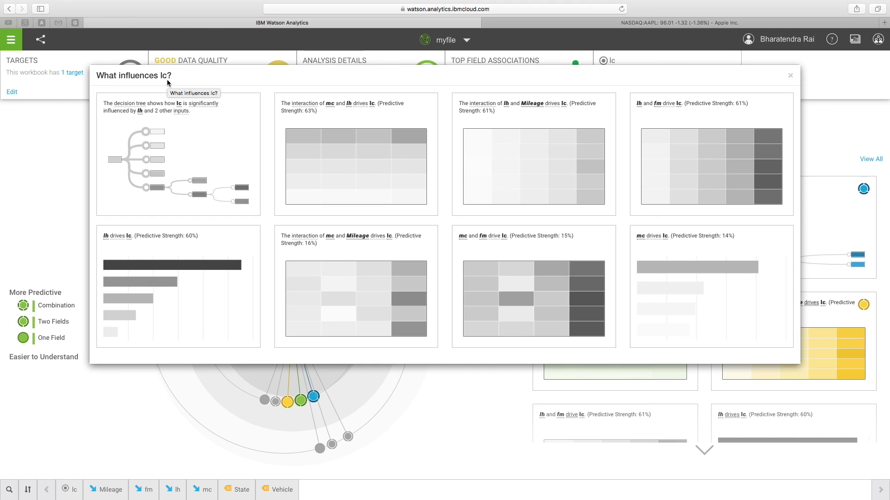
click(790, 75)
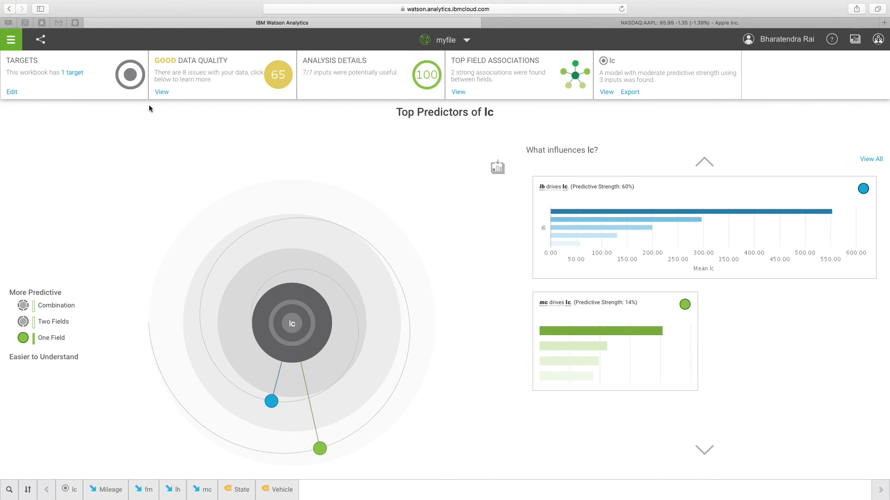
mouse_move(40, 39)
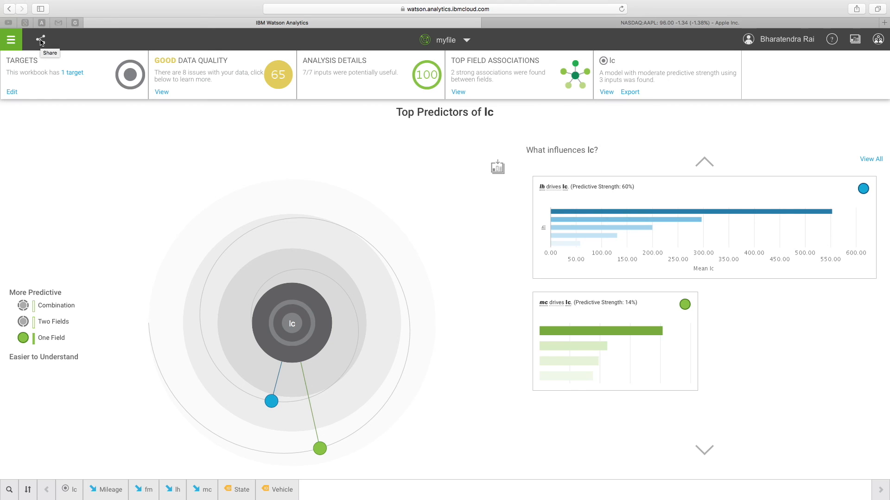
click(40, 39)
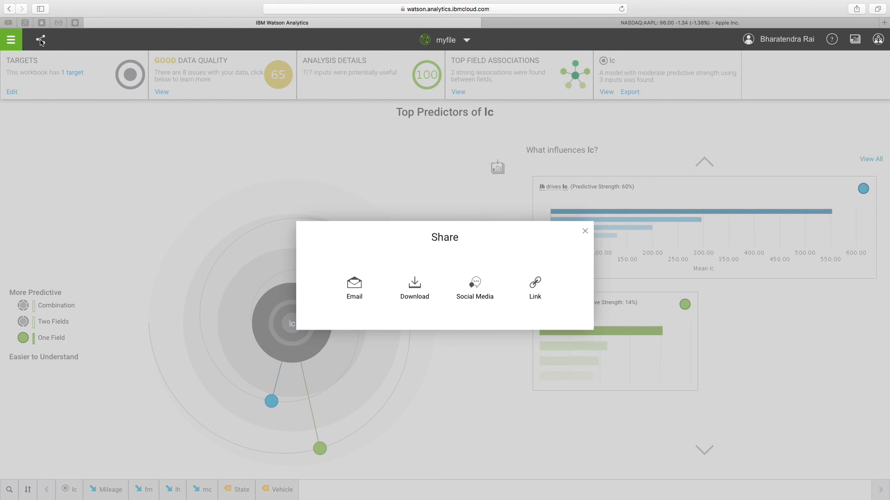
mouse_move(353, 288)
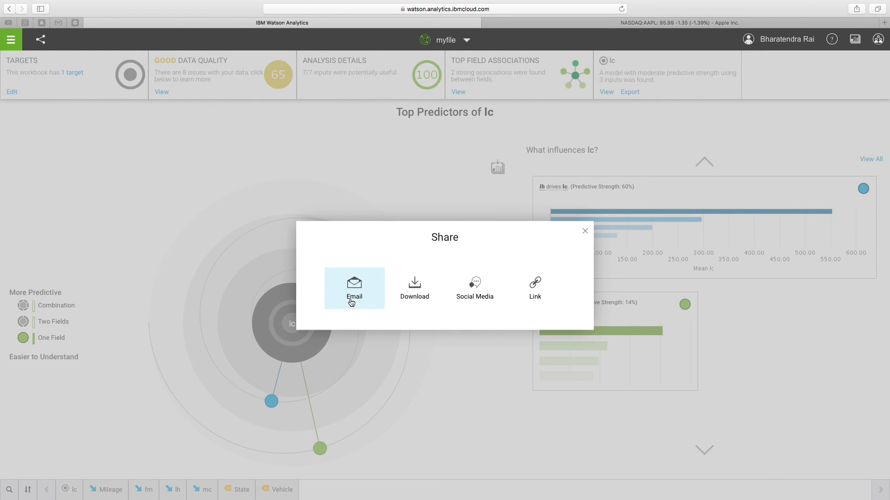
mouse_move(414, 288)
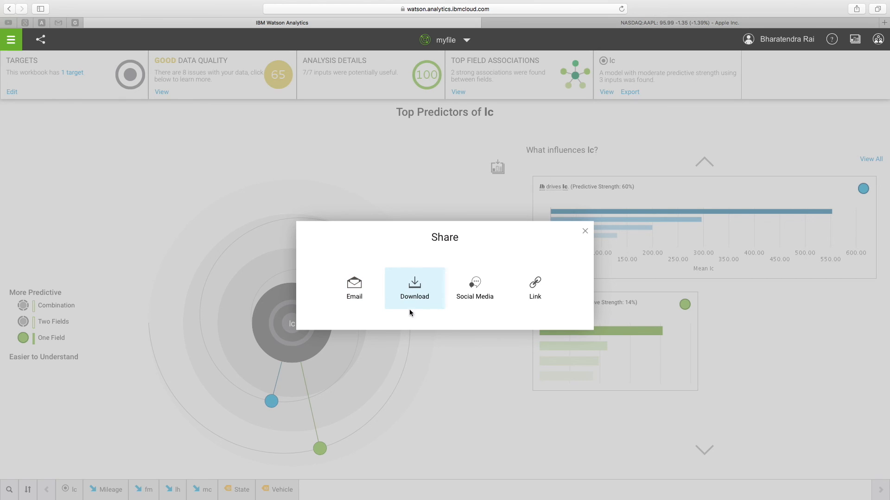
mouse_move(474, 290)
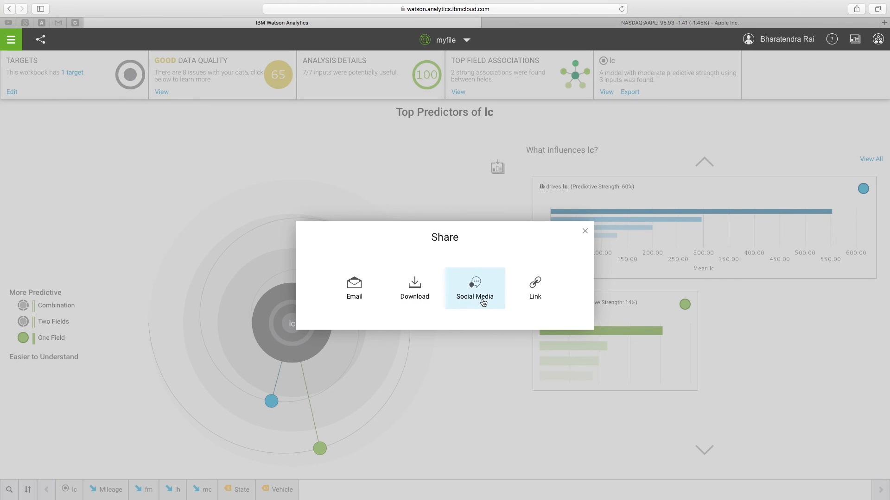
mouse_move(535, 288)
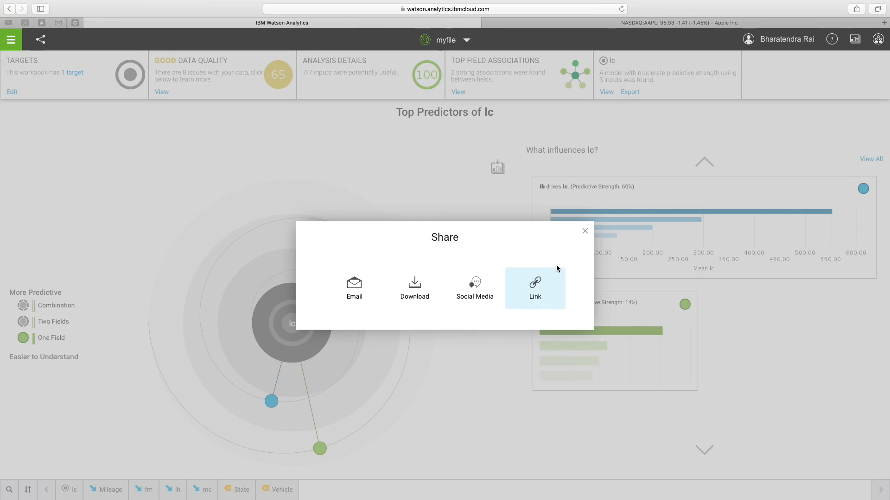
click(585, 230)
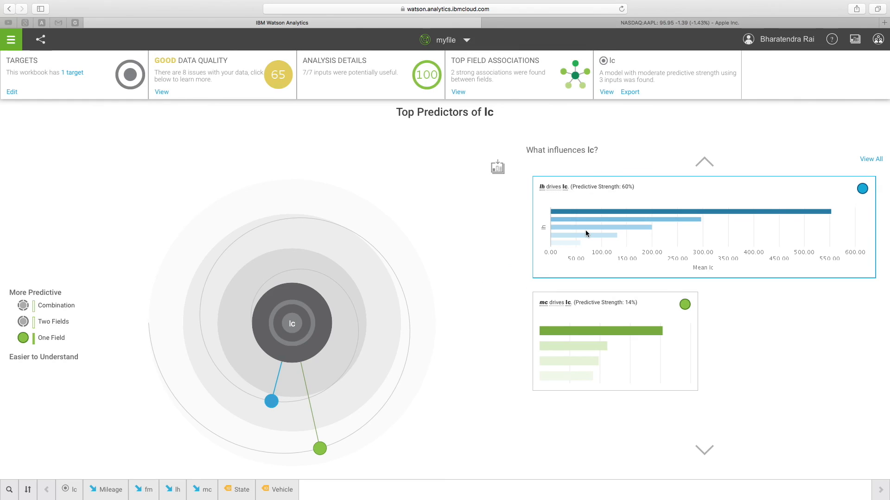